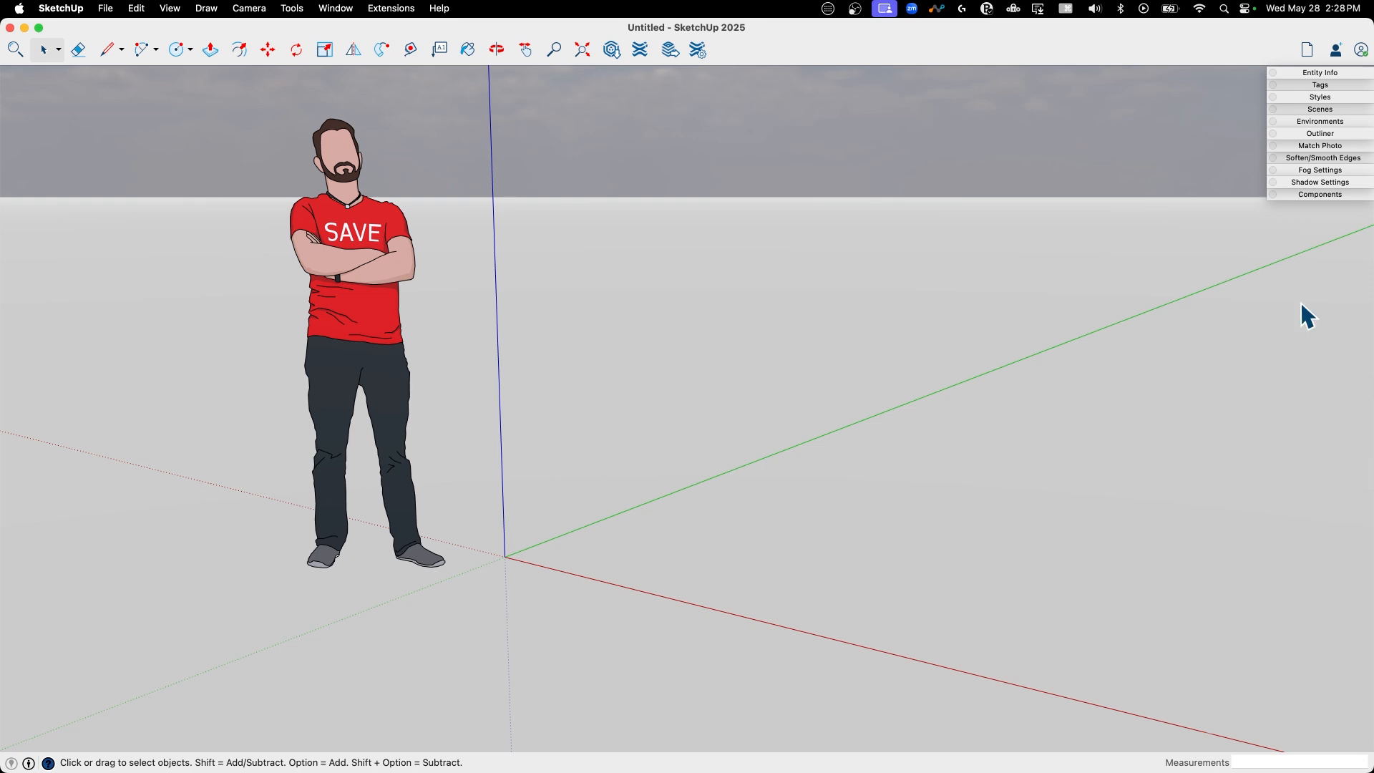
Start the first edge of the card outline at the axis origin with the Line tool
click(497, 48)
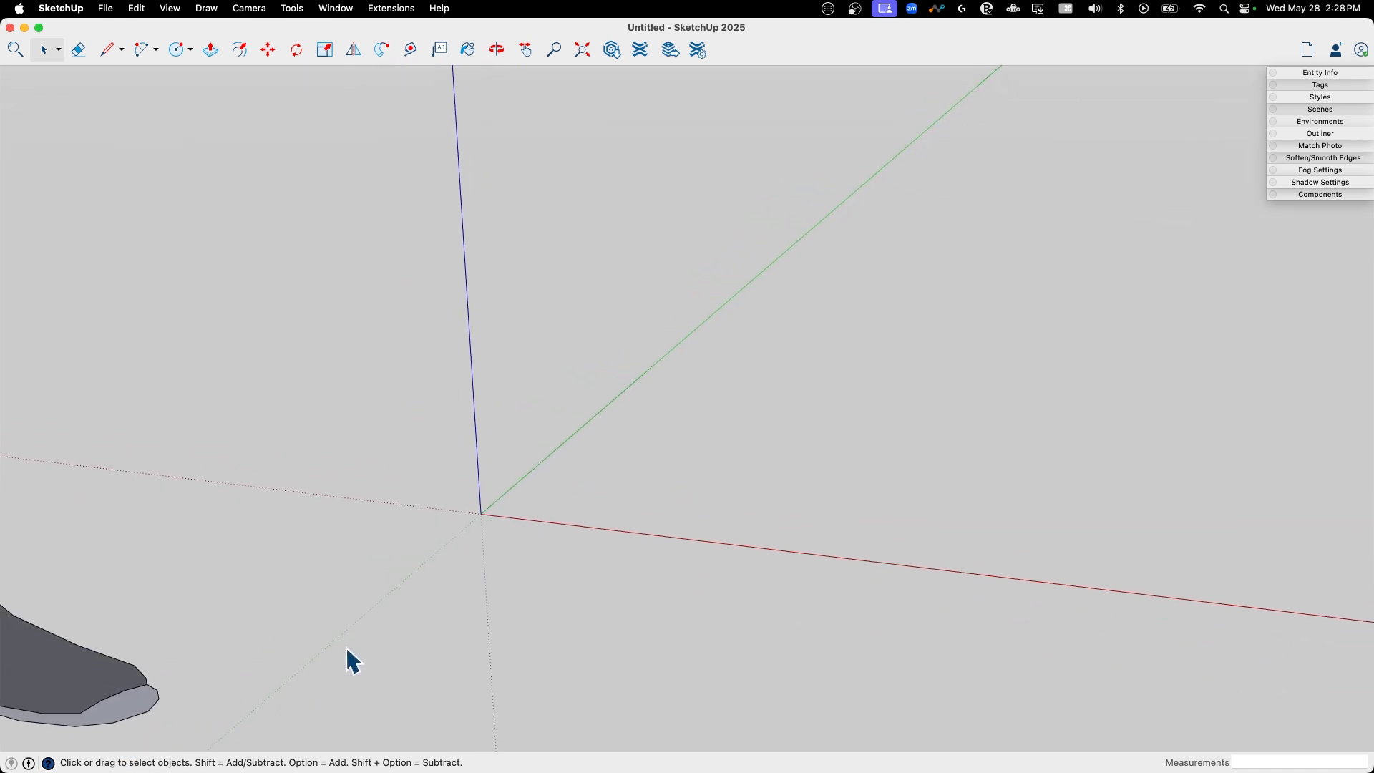
click(105, 48)
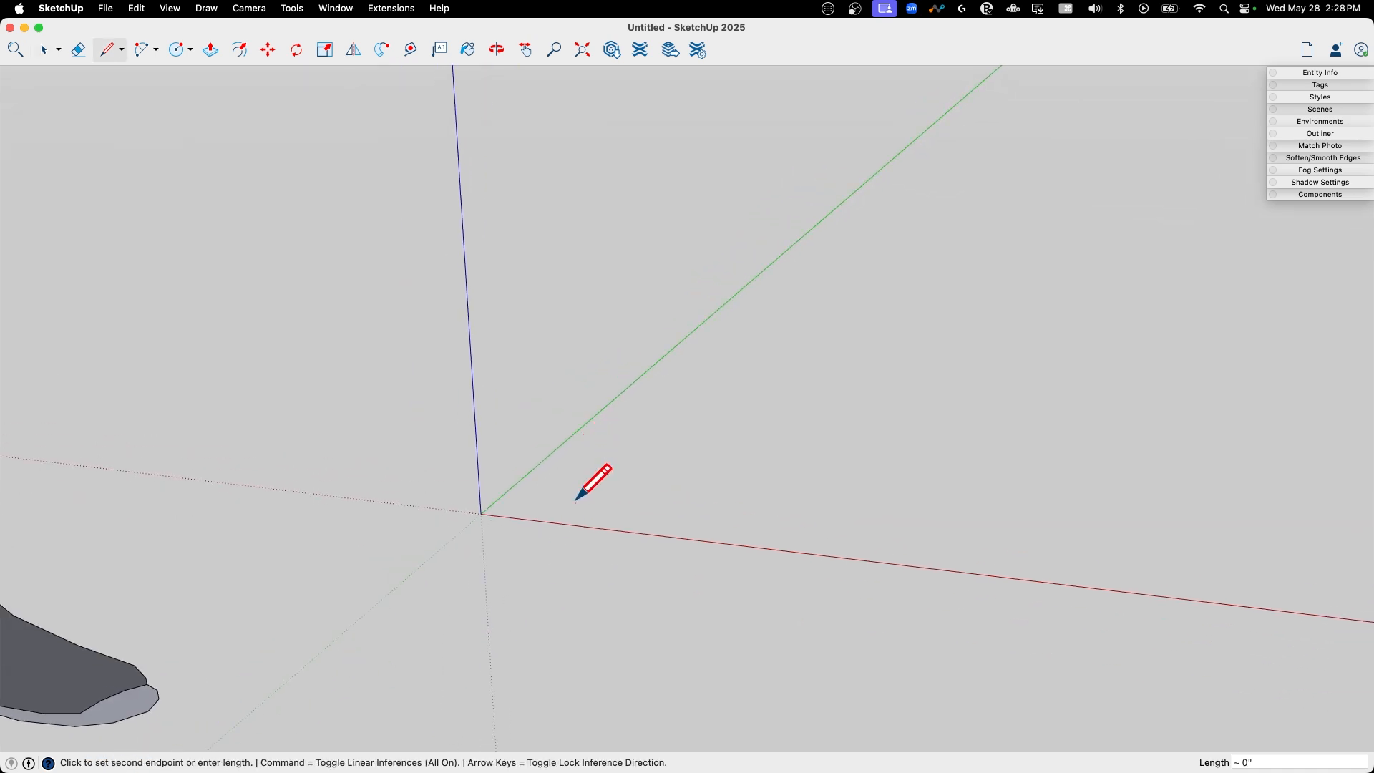
mouse_move(694, 499)
text(3.5)
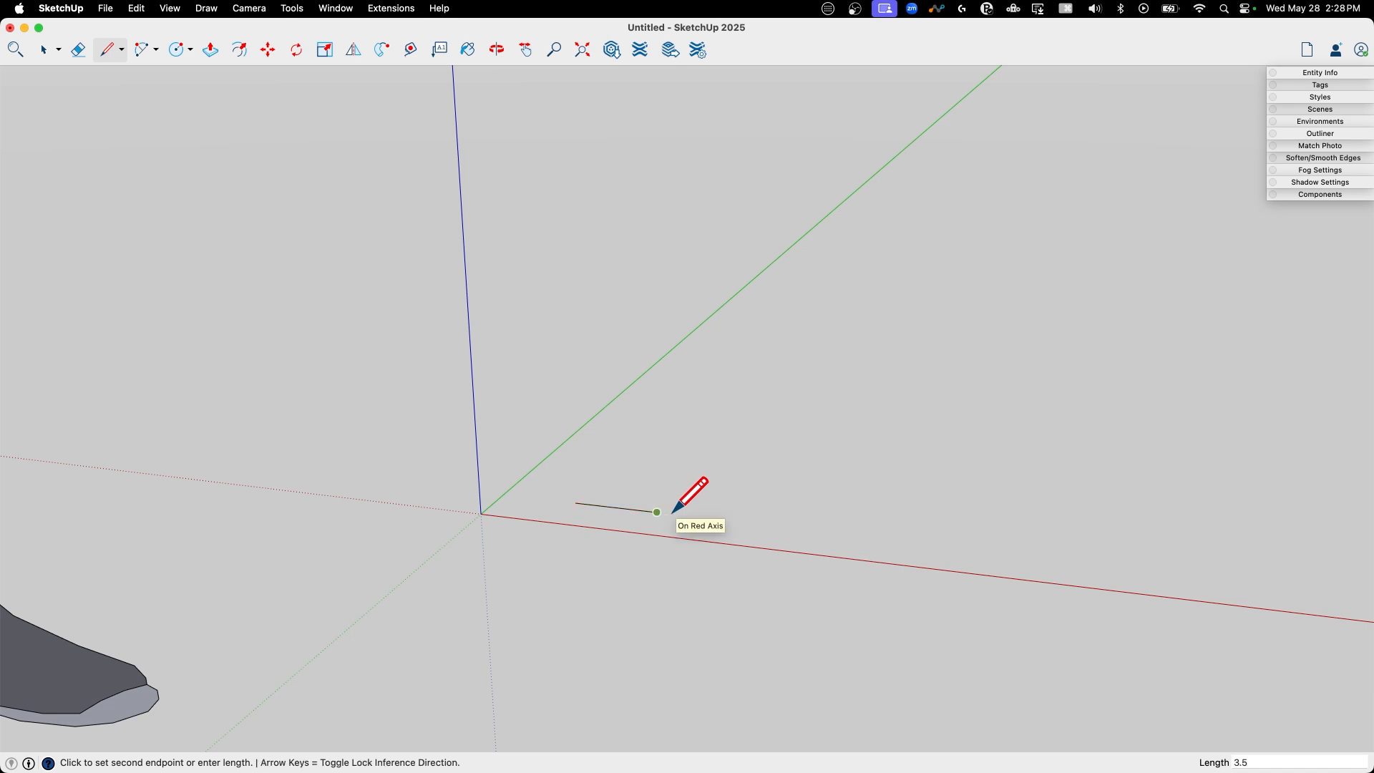
mouse_move(670, 494)
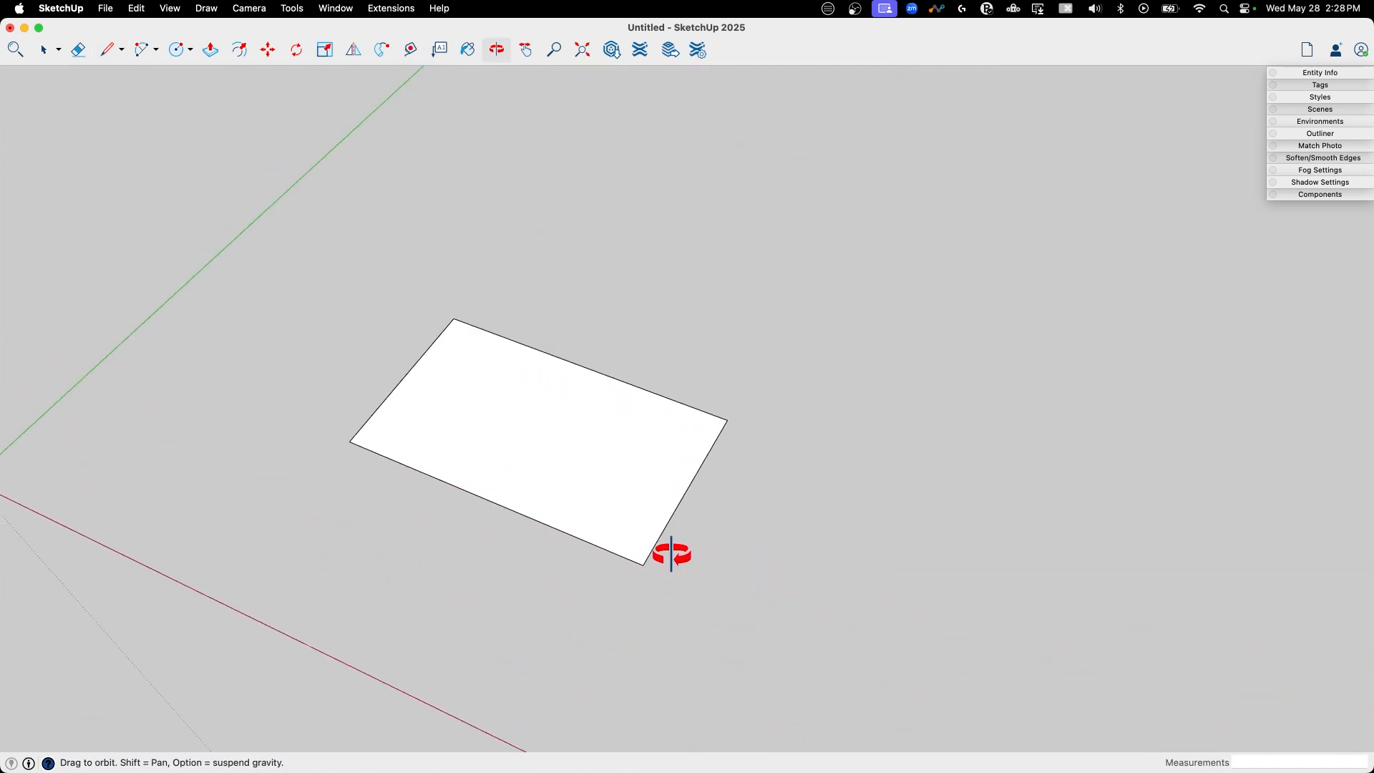
Pull the rectangle up into a thin slab and make it a group
click(107, 48)
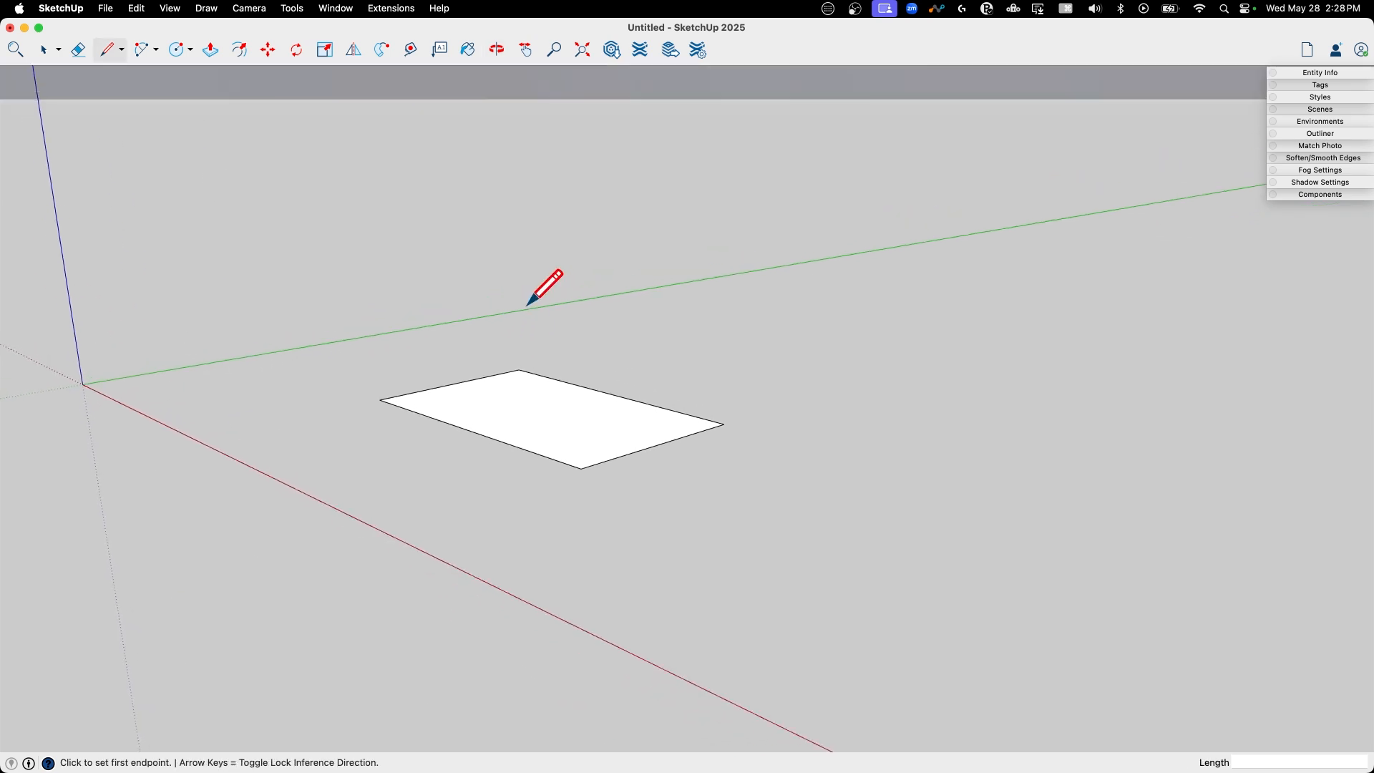
mouse_move(595, 404)
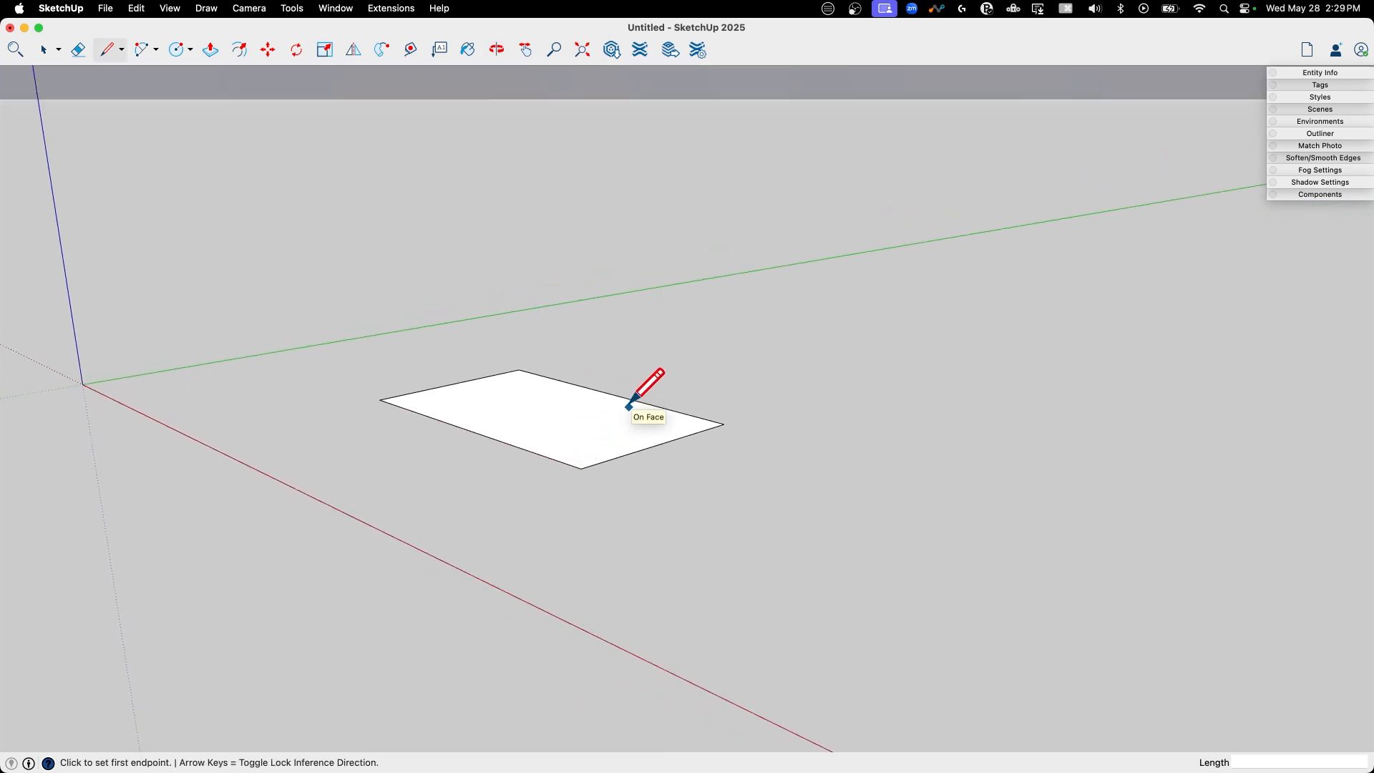
mouse_move(626, 266)
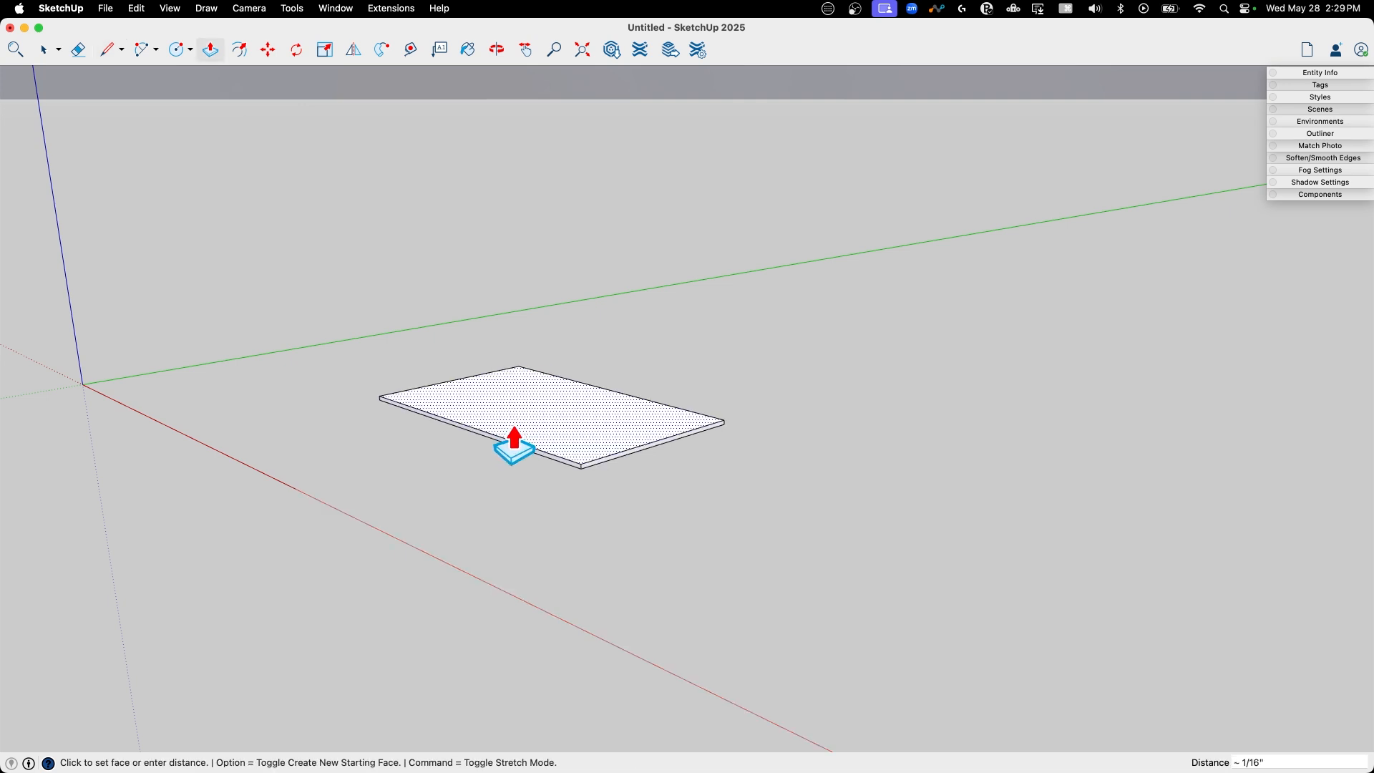
drag(513, 438, 508, 404)
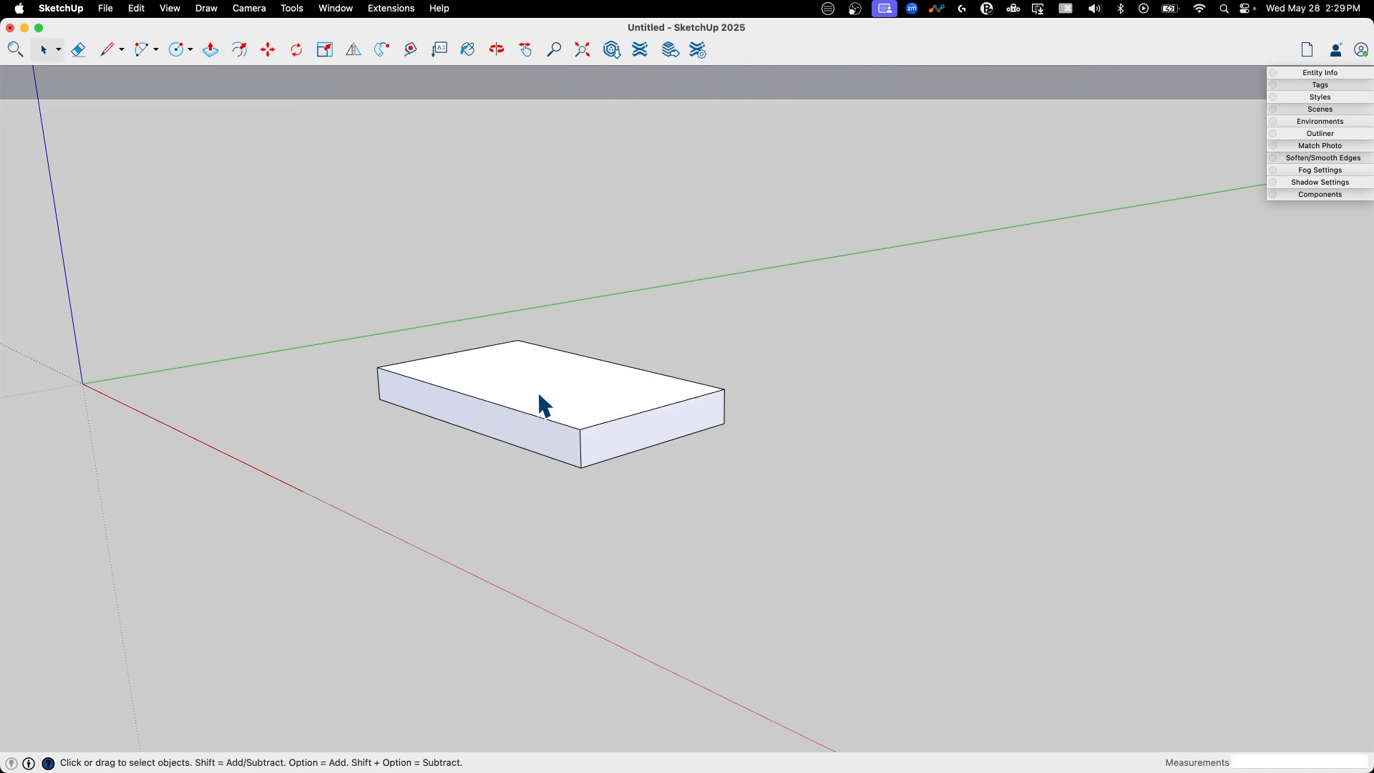
right_click(542, 404)
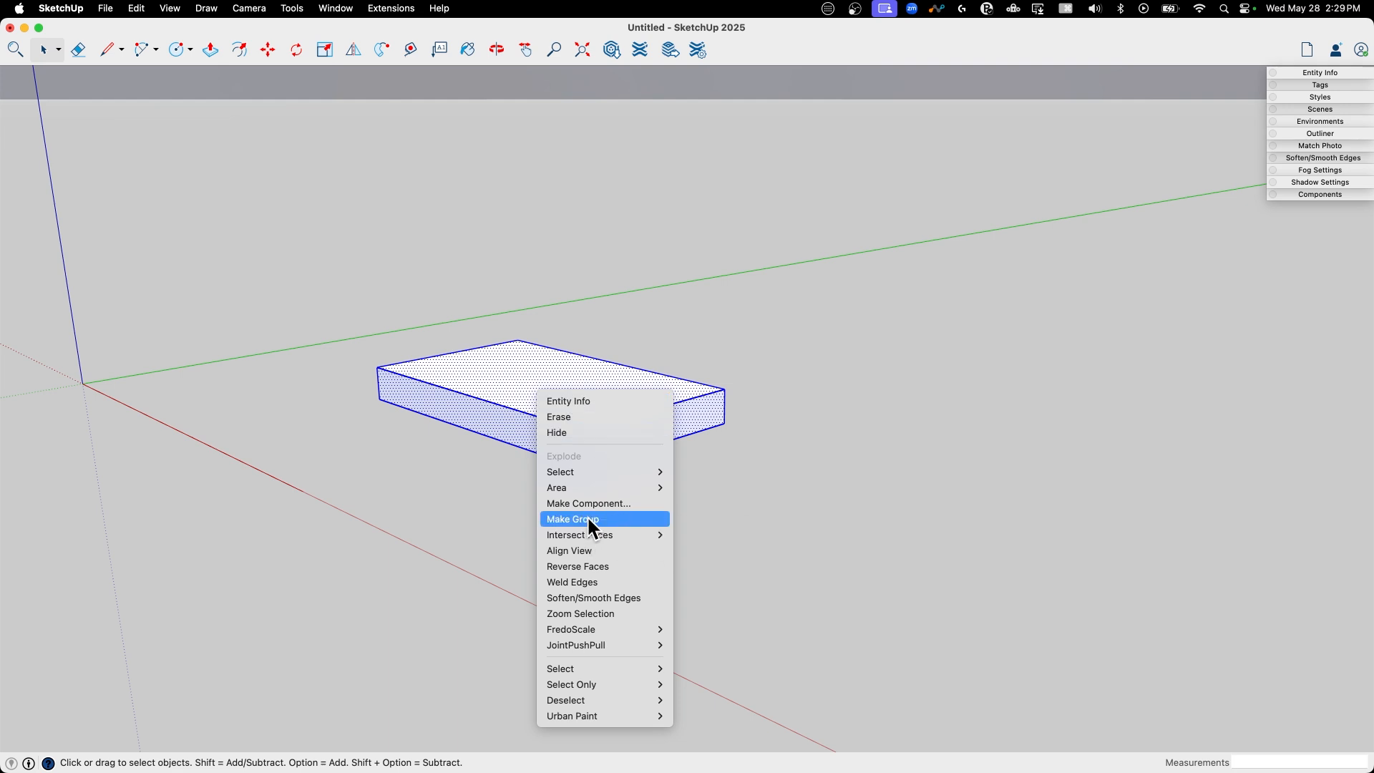
click(572, 518)
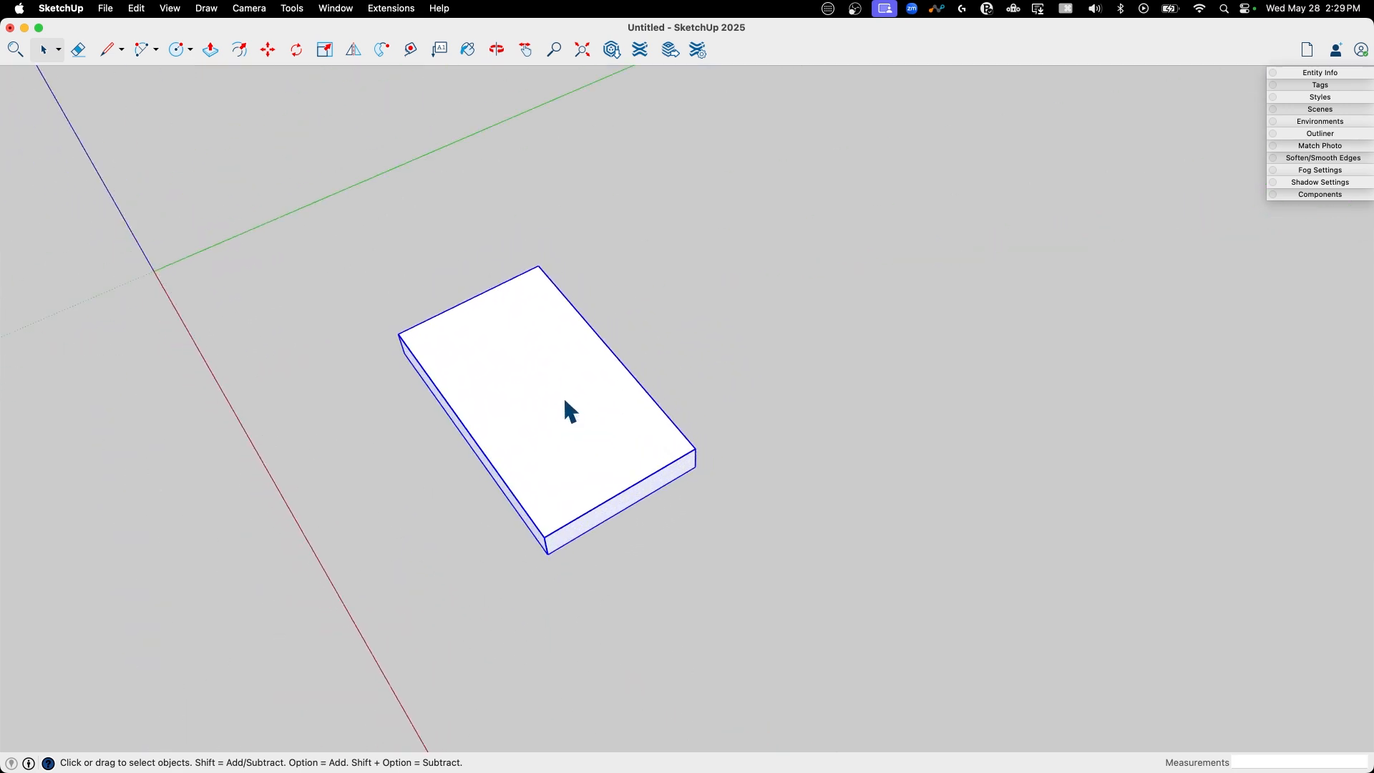
Stand the grouped slab upright with Move, then pull its end face into a tall narrow block
click(267, 48)
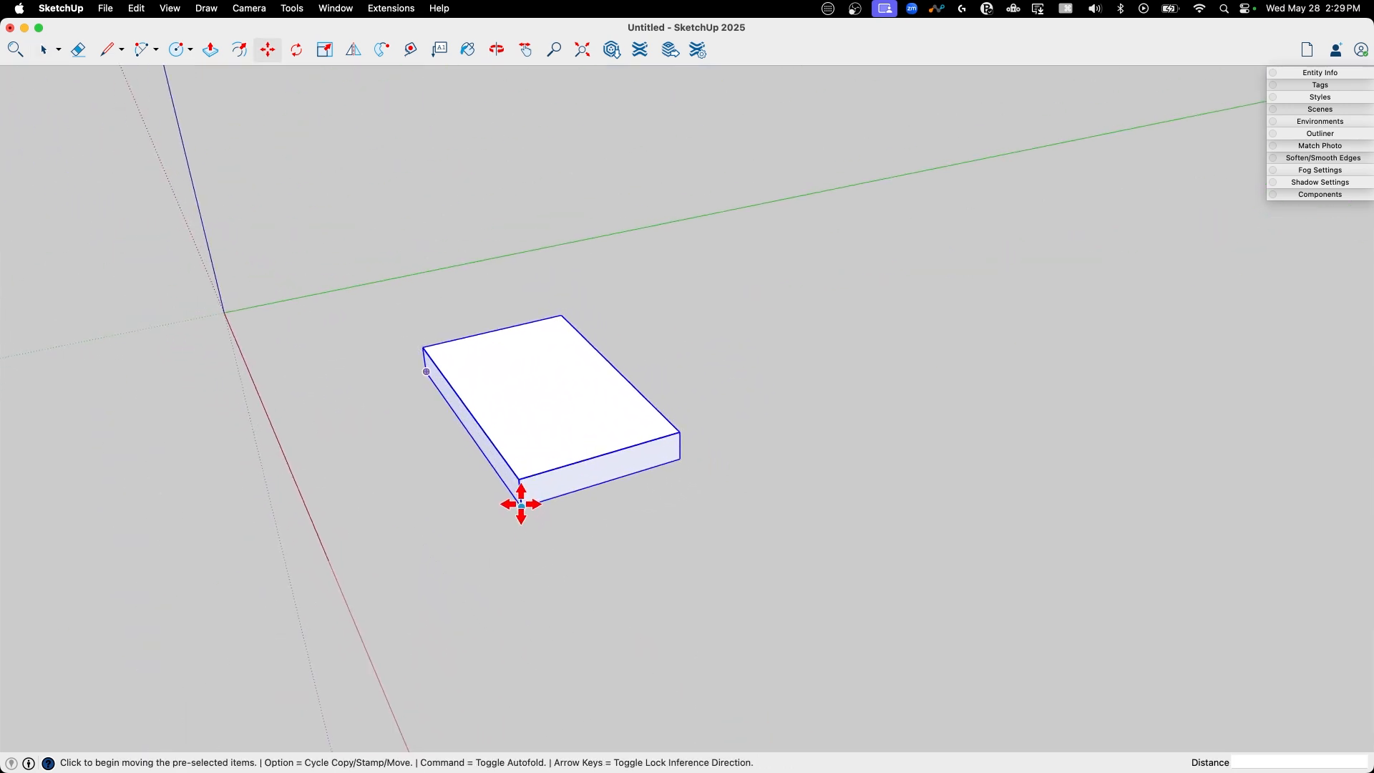
click(295, 49)
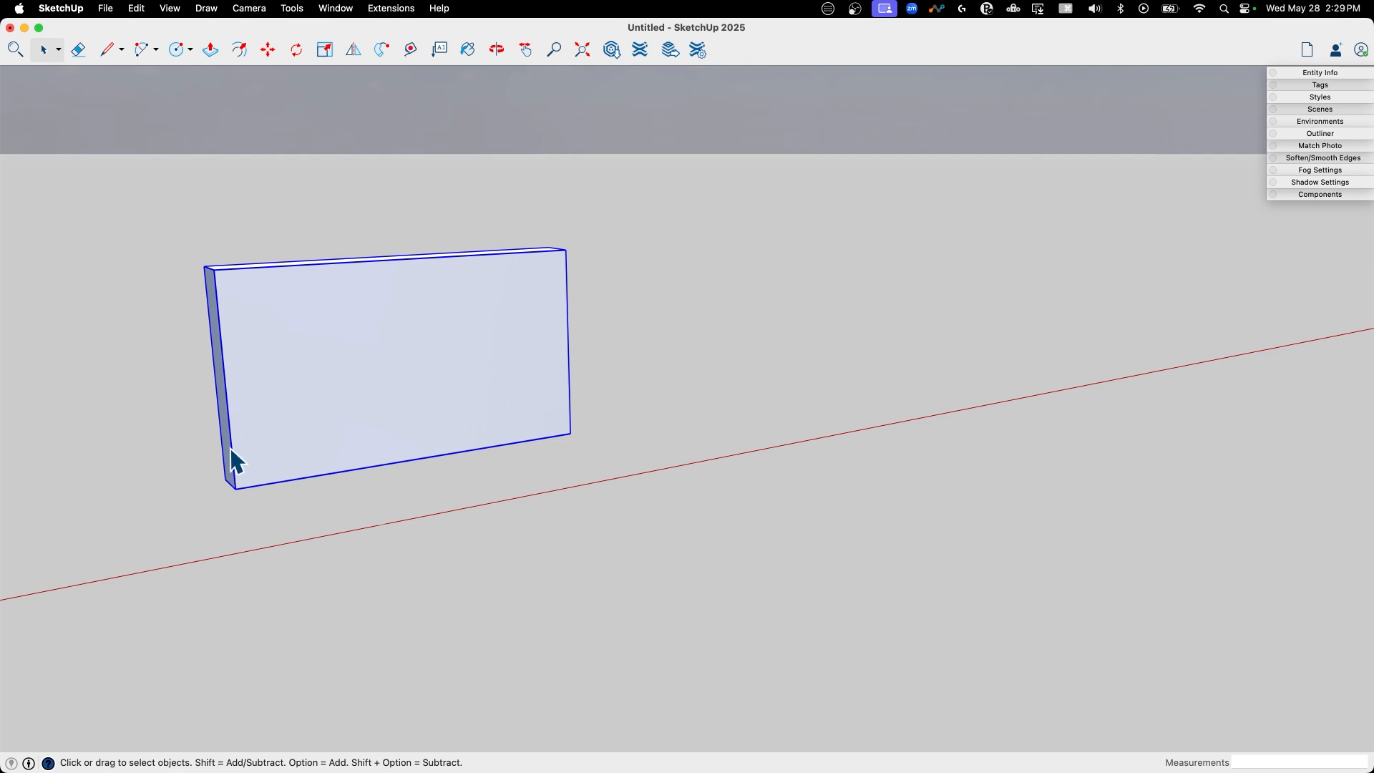
mouse_move(571, 368)
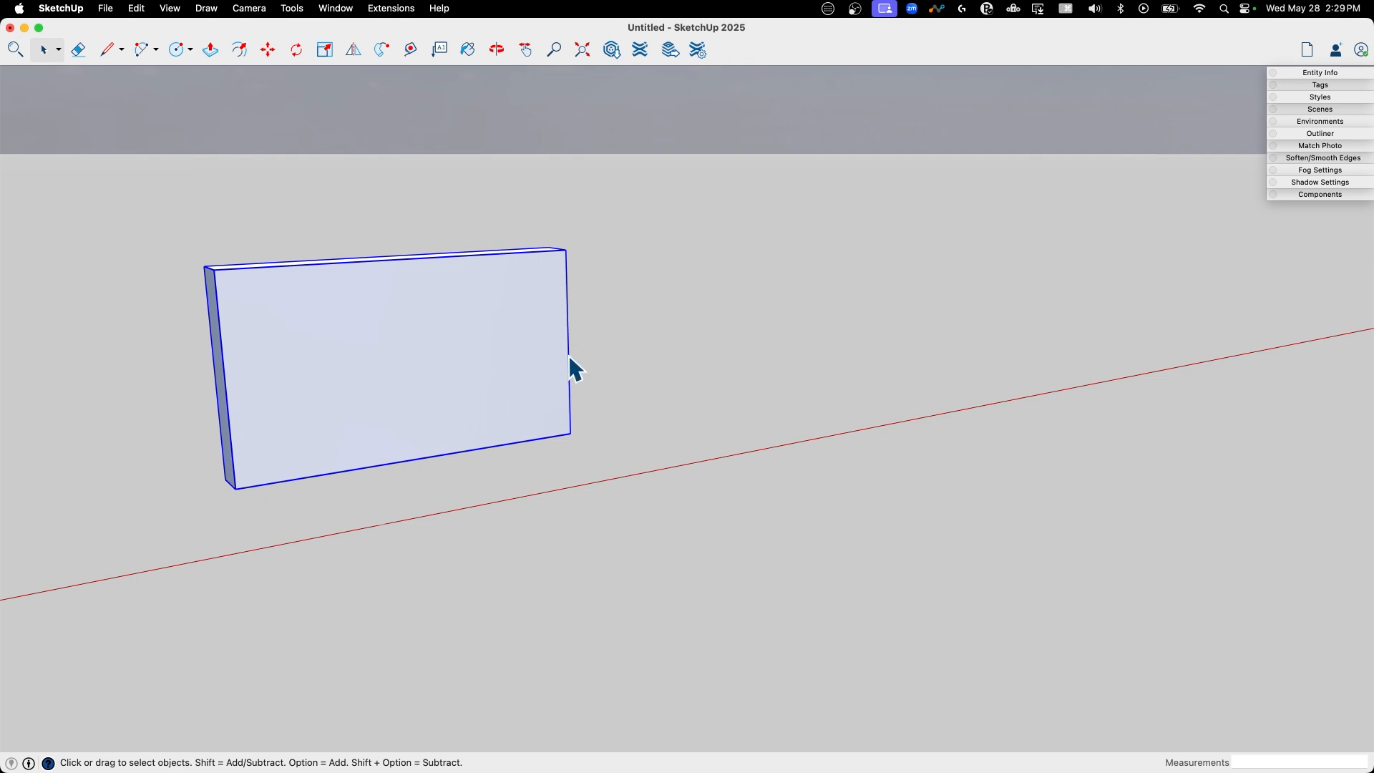
drag(571, 367, 587, 384)
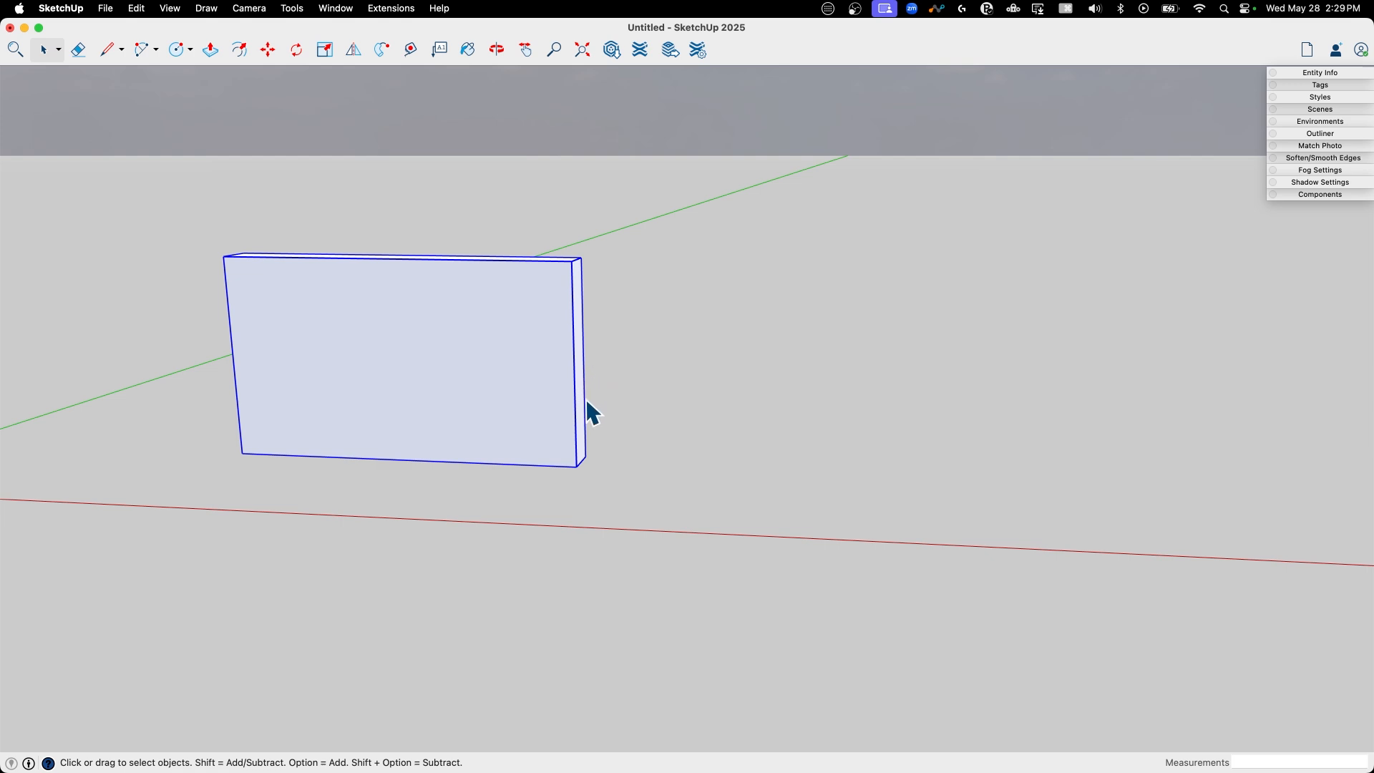
mouse_move(594, 378)
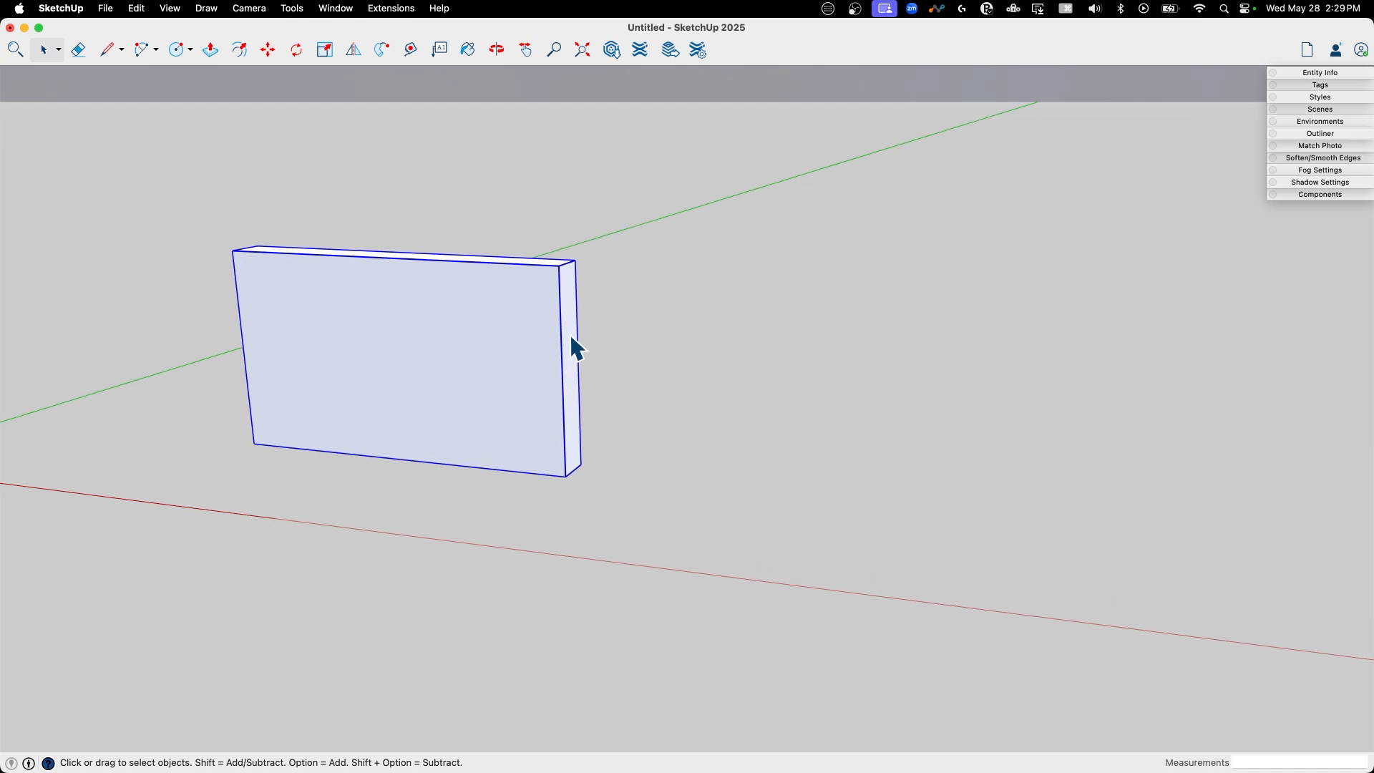
click(209, 49)
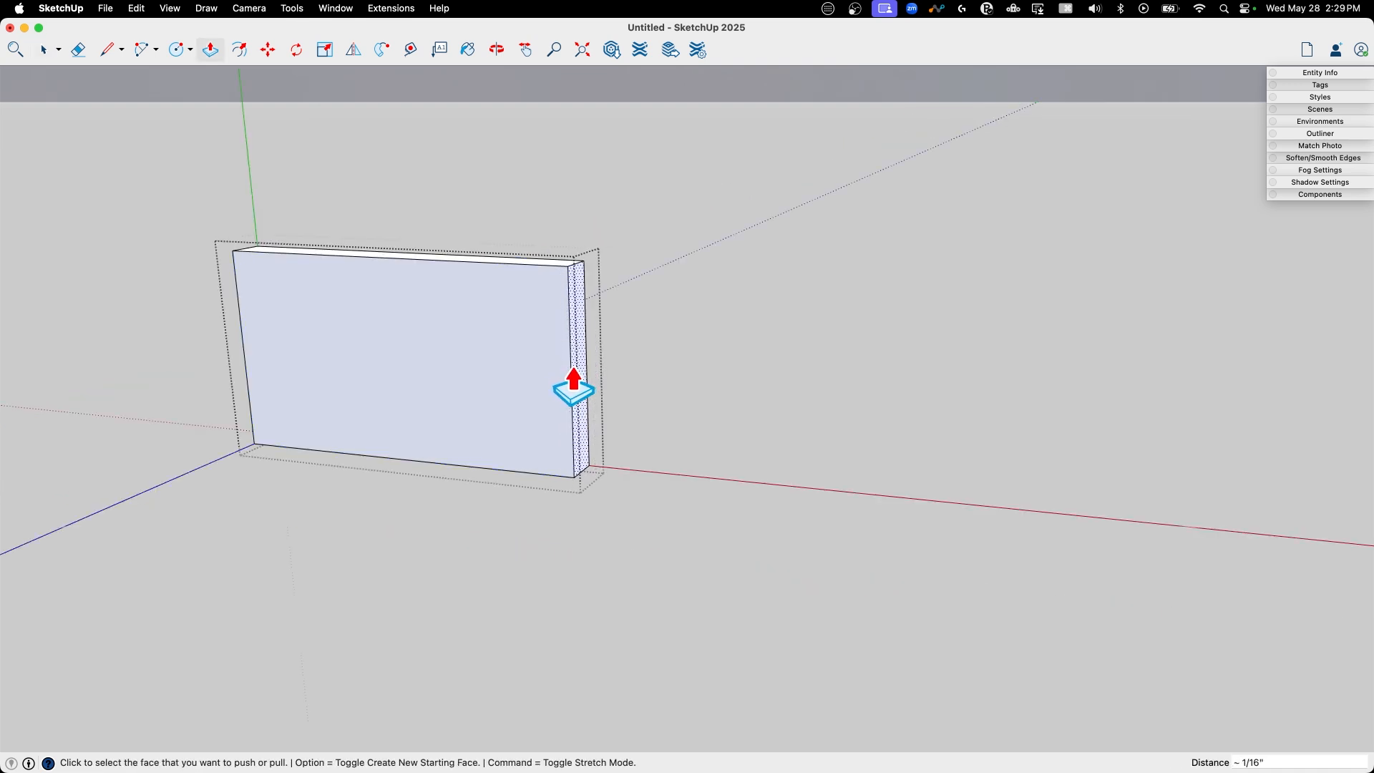
click(574, 395)
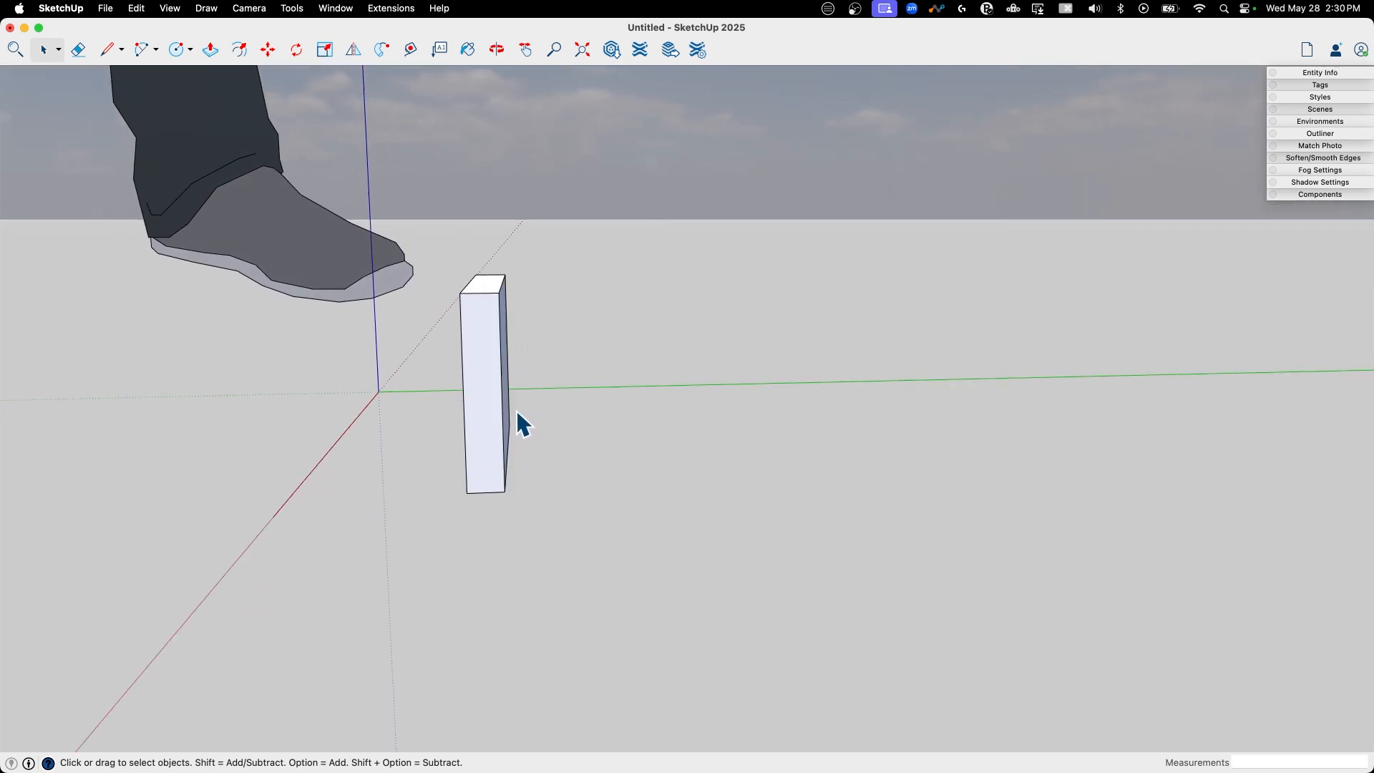
Rotate the upright block back about its base so it leans like a card rest
click(295, 49)
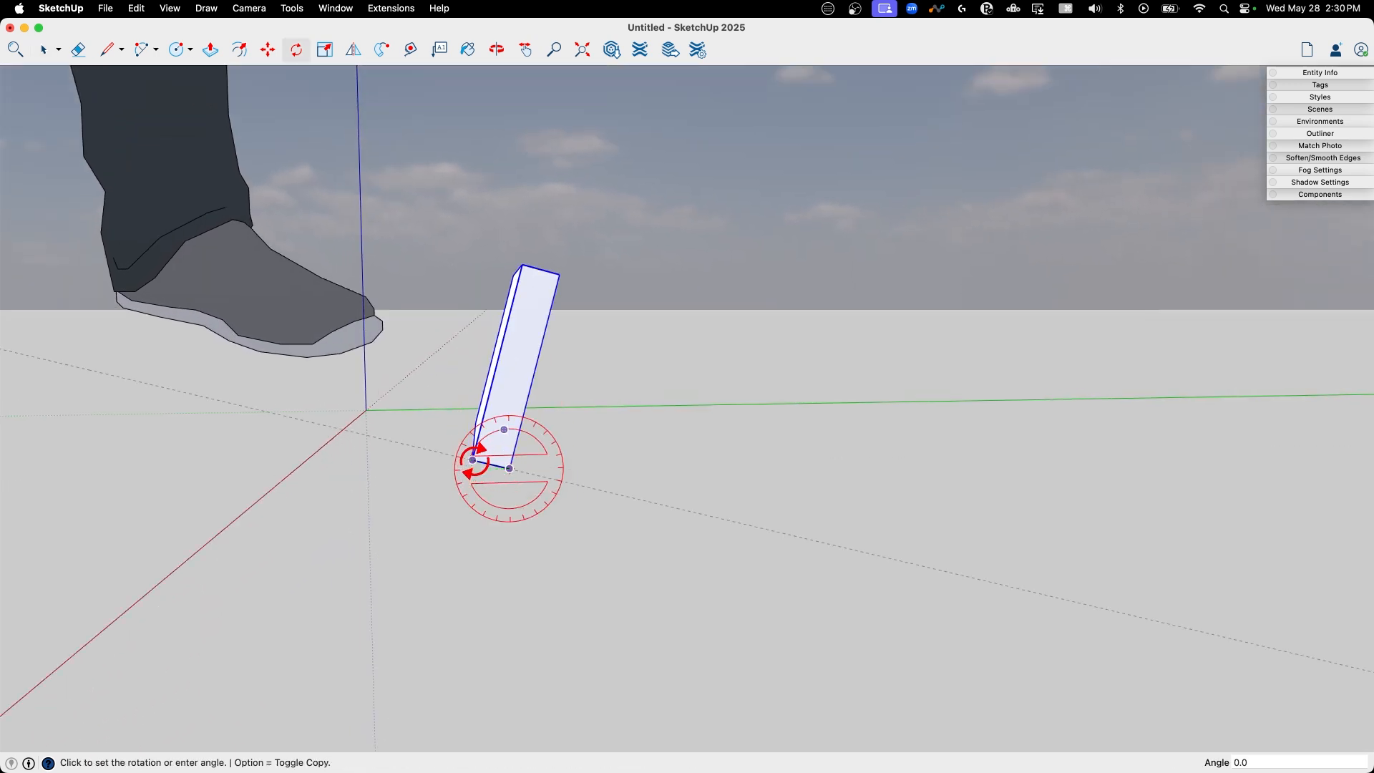
mouse_move(401, 429)
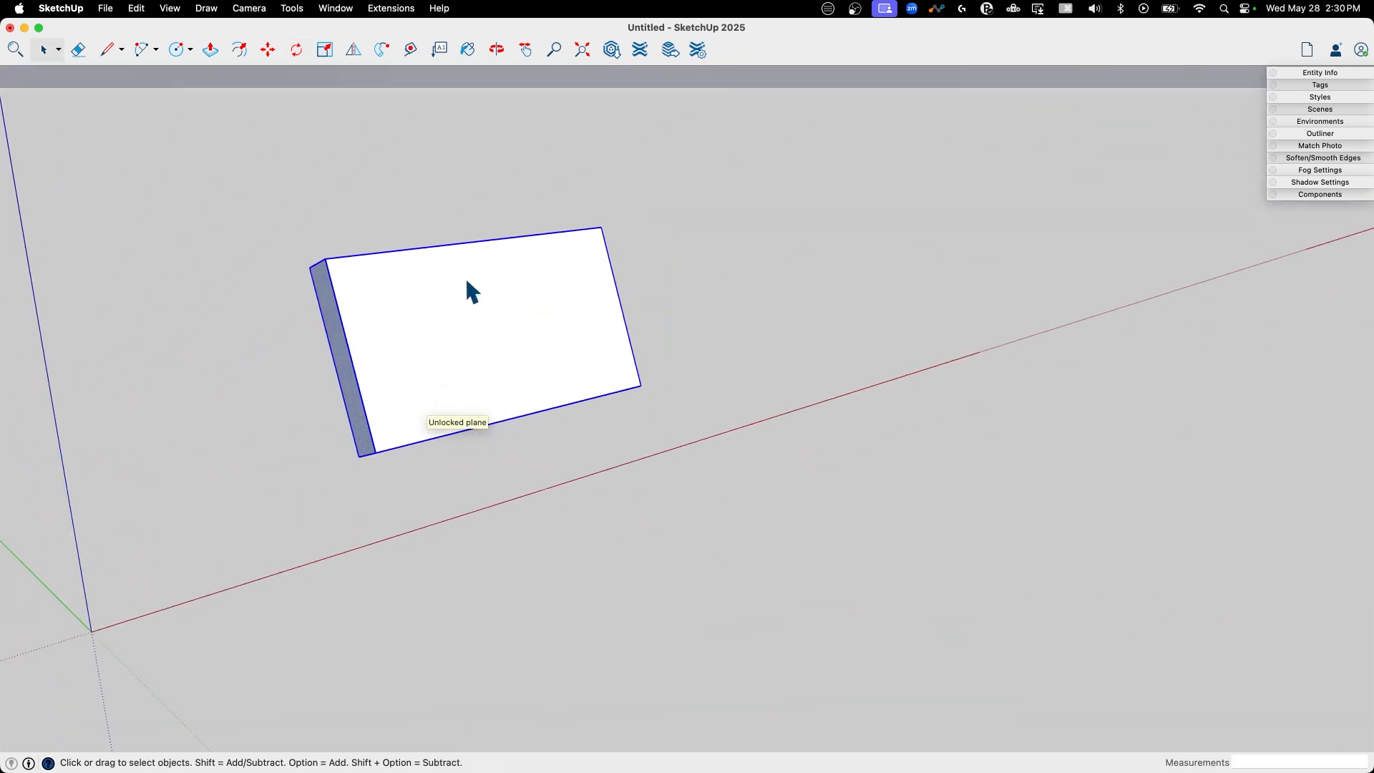
drag(474, 293, 433, 460)
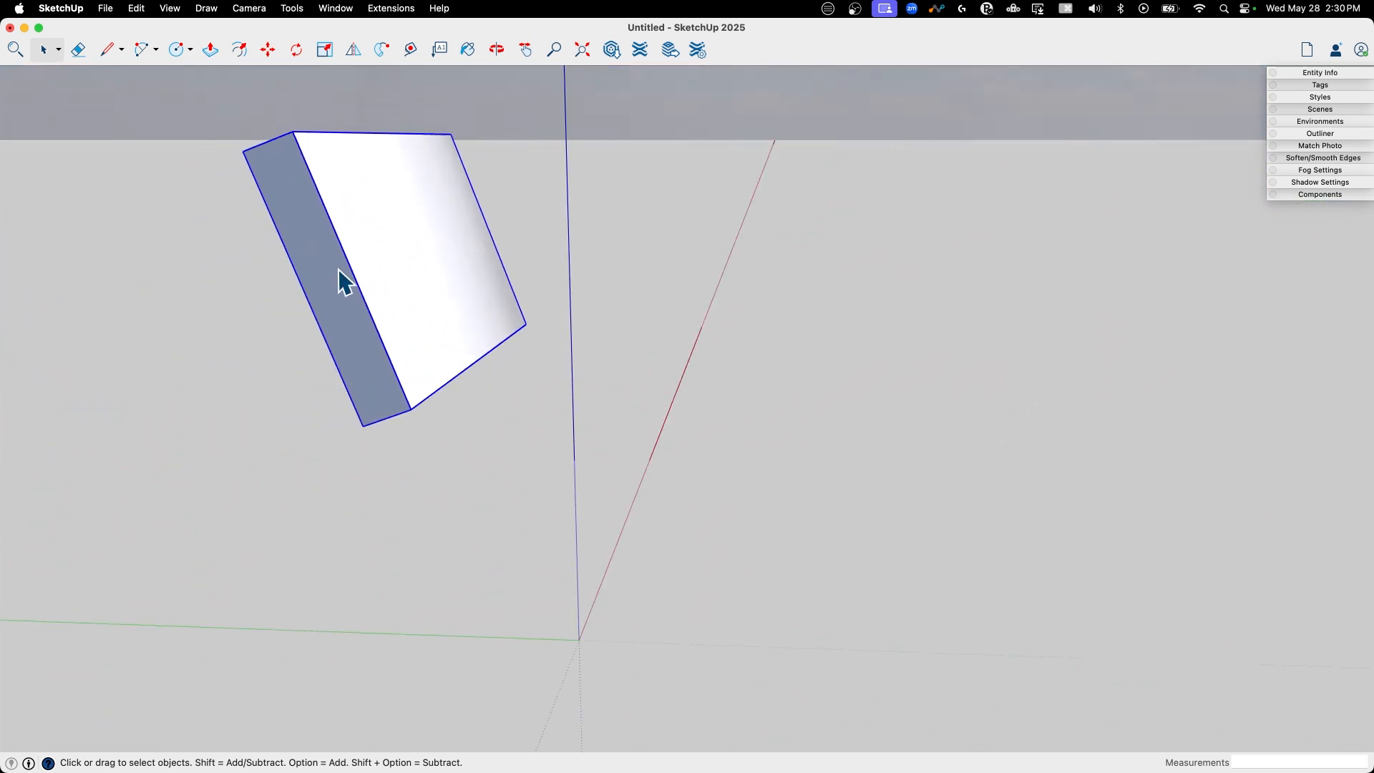
drag(343, 280, 149, 227)
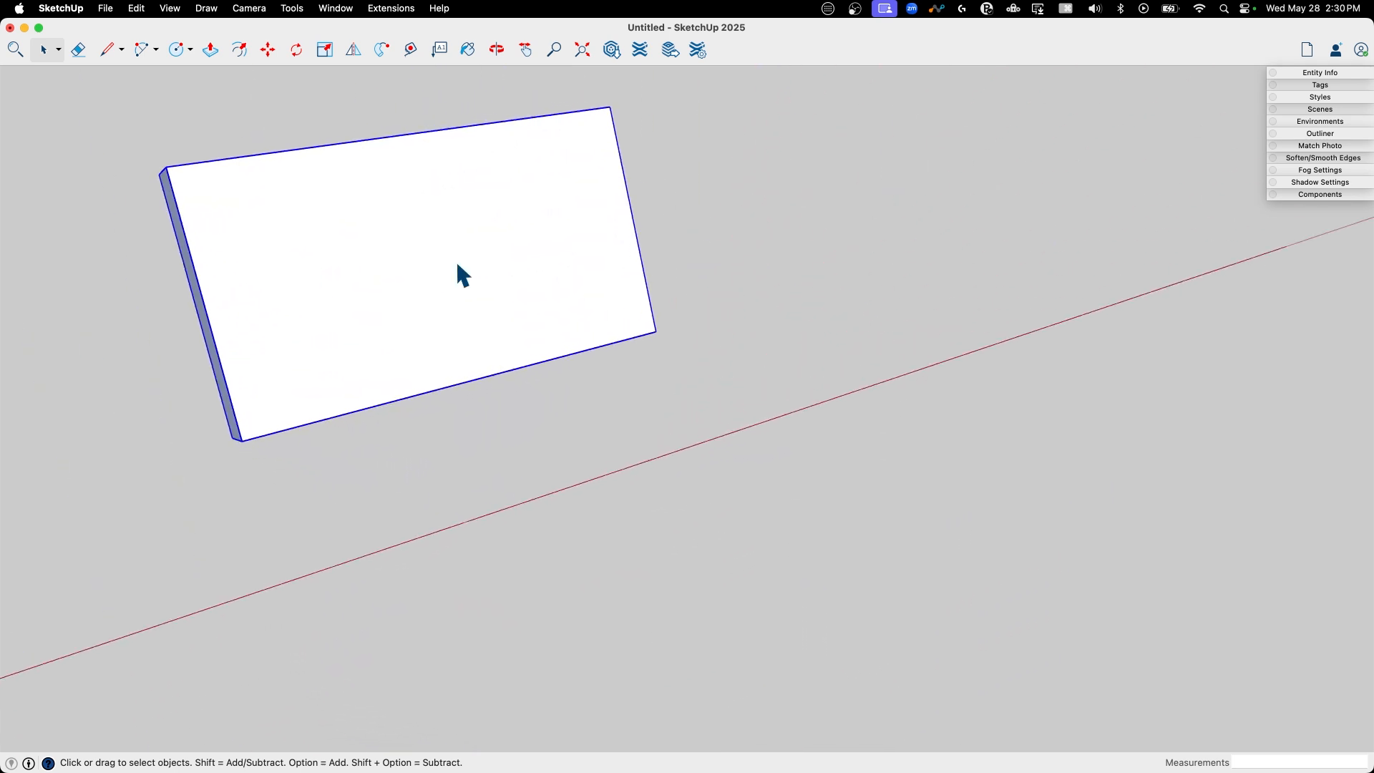
click(174, 49)
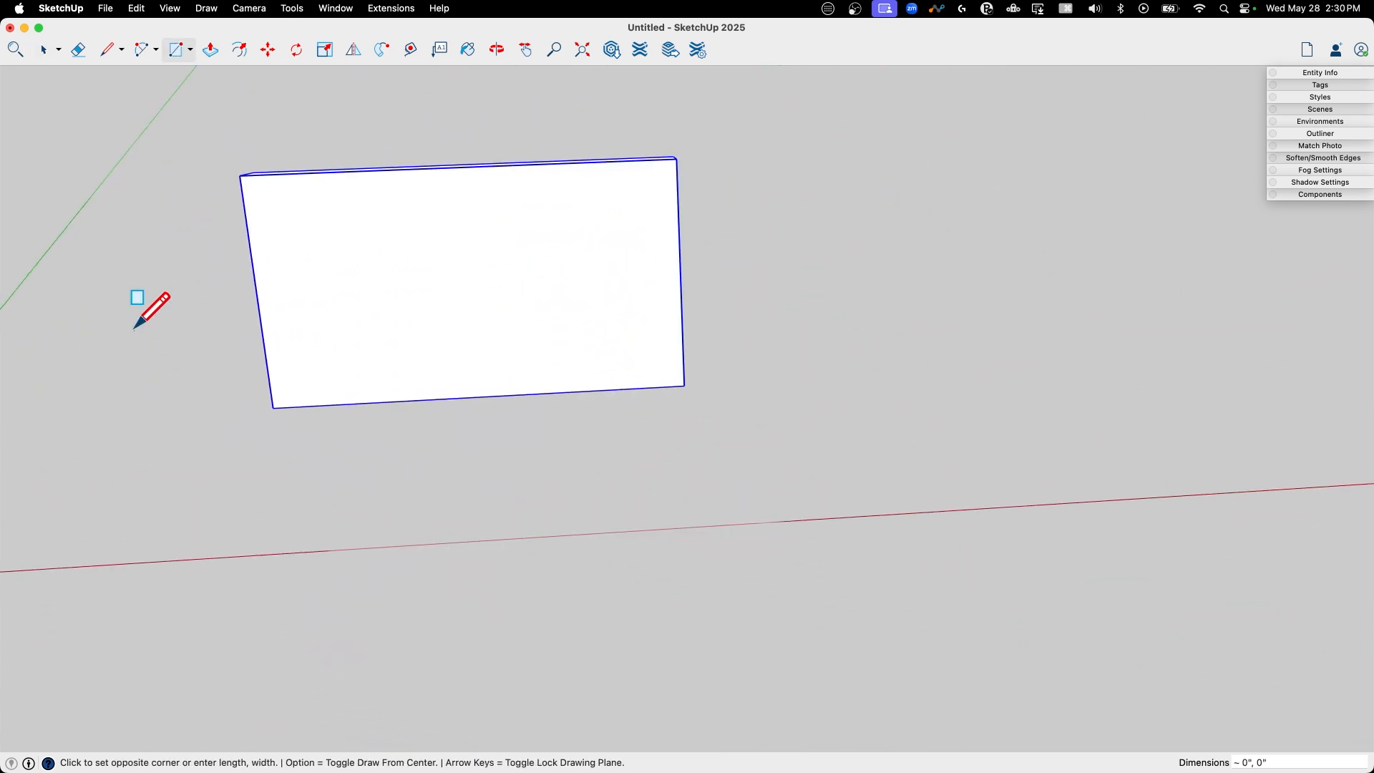
click(210, 49)
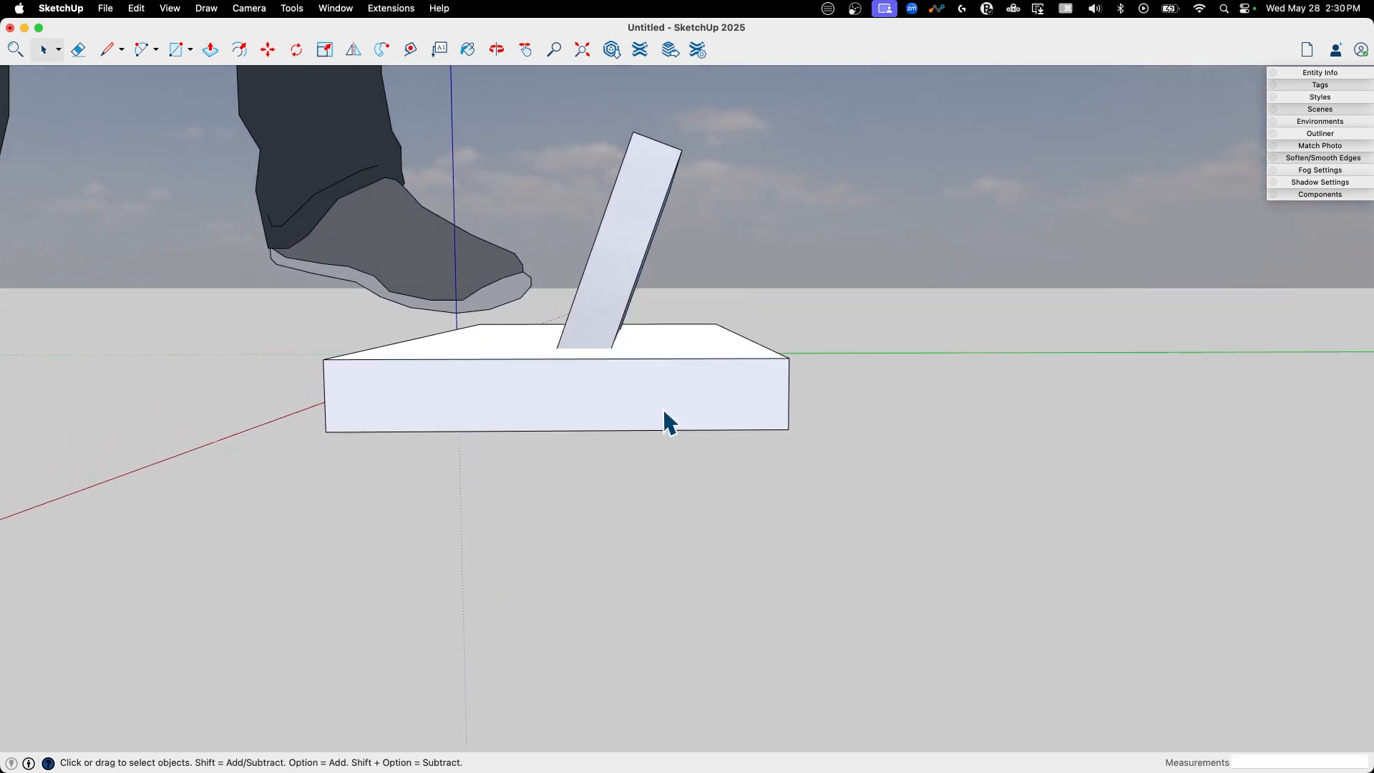
drag(666, 420, 669, 389)
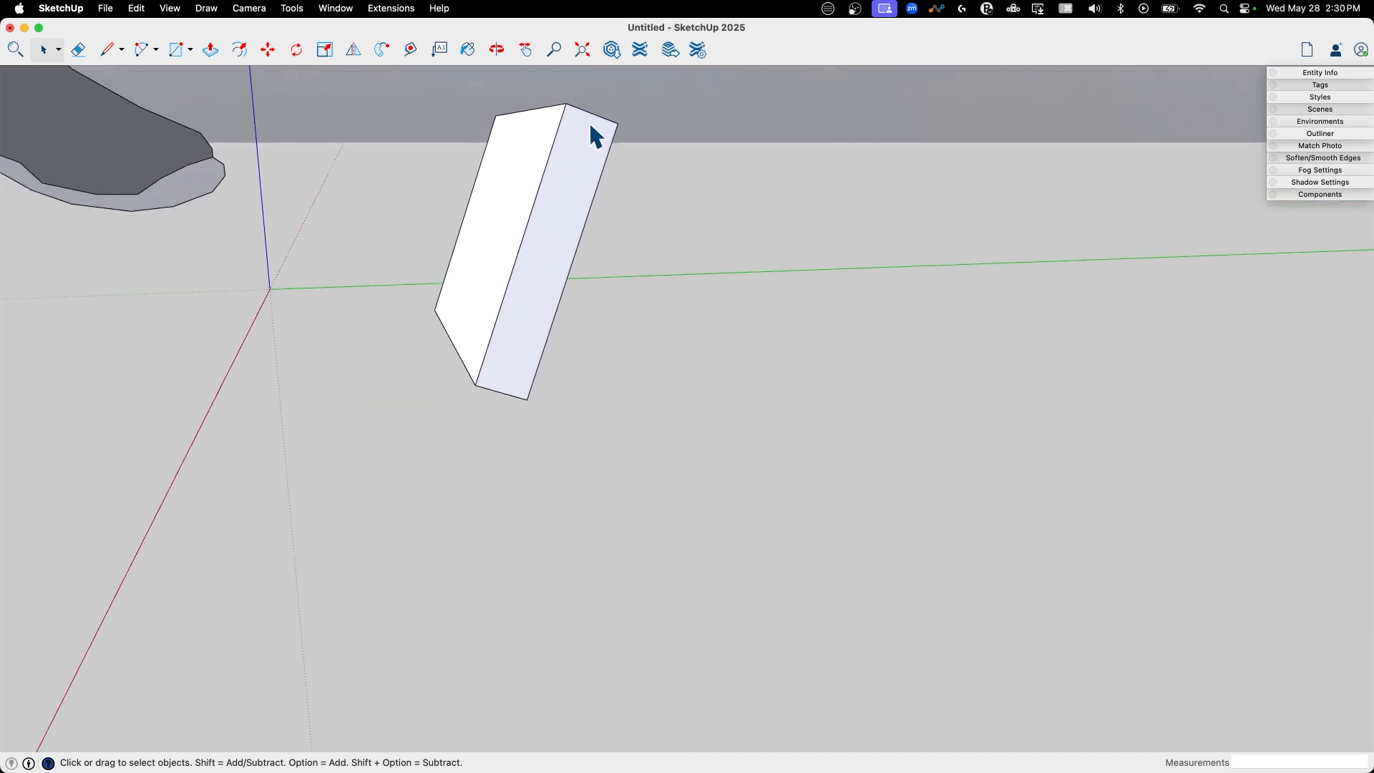
mouse_move(570, 153)
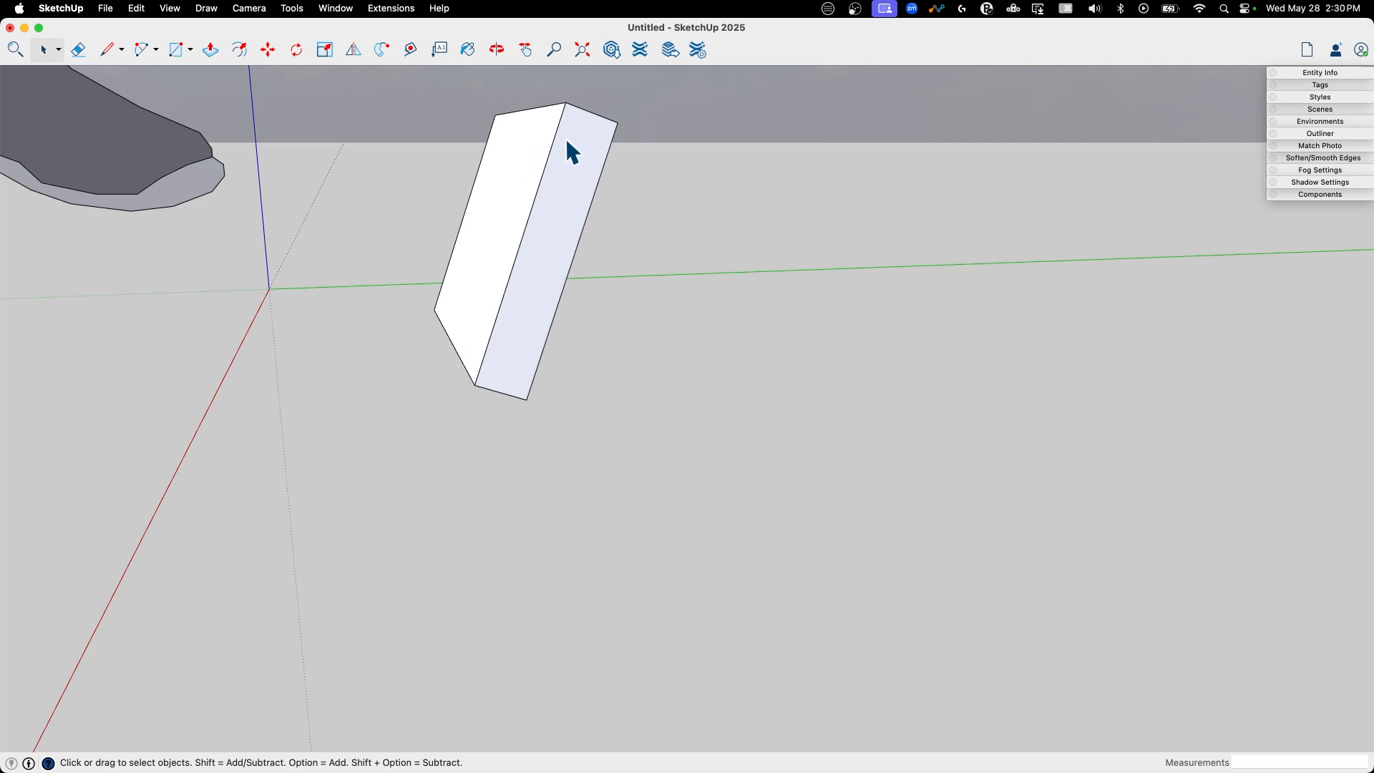
Draw short 1/4" edges from the slab's bottom corners to begin the lip profile
click(108, 48)
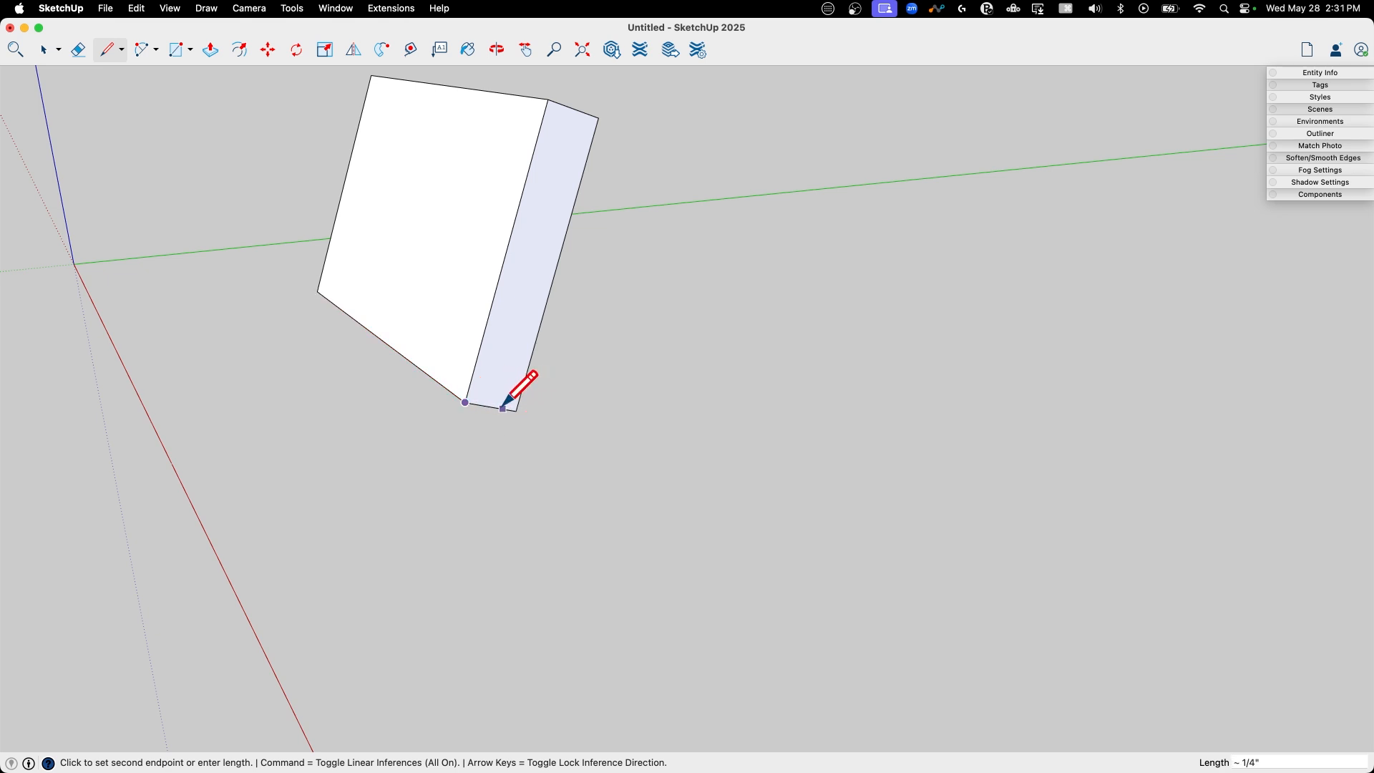
click(516, 411)
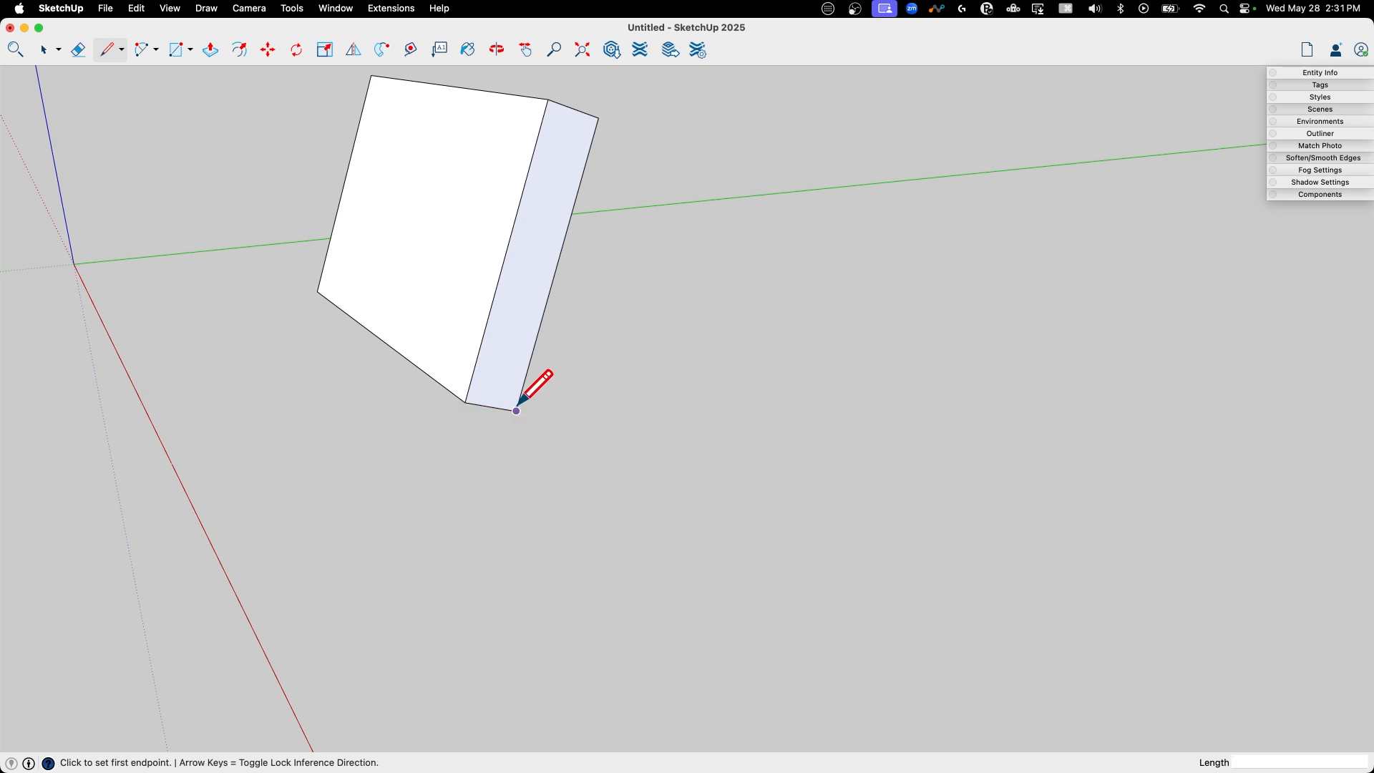
click(517, 411)
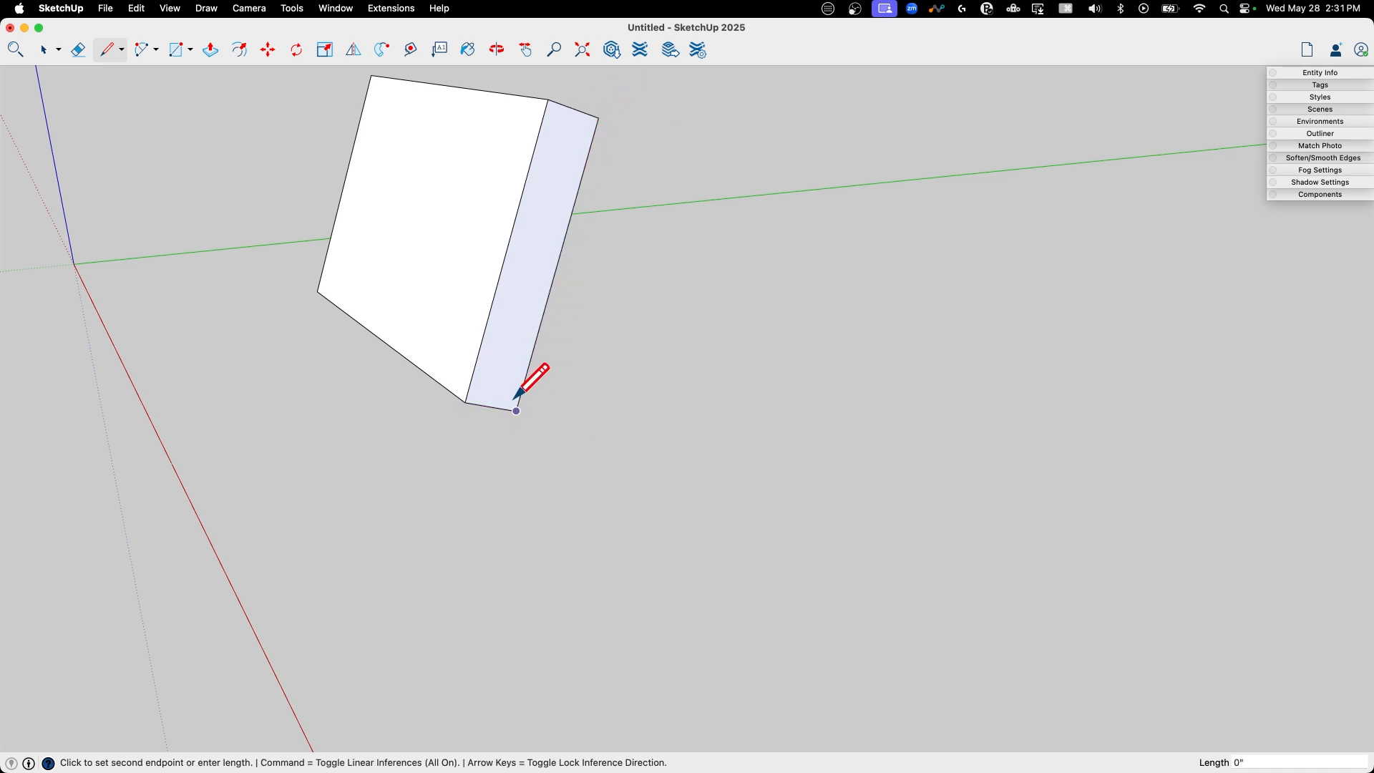
mouse_move(623, 70)
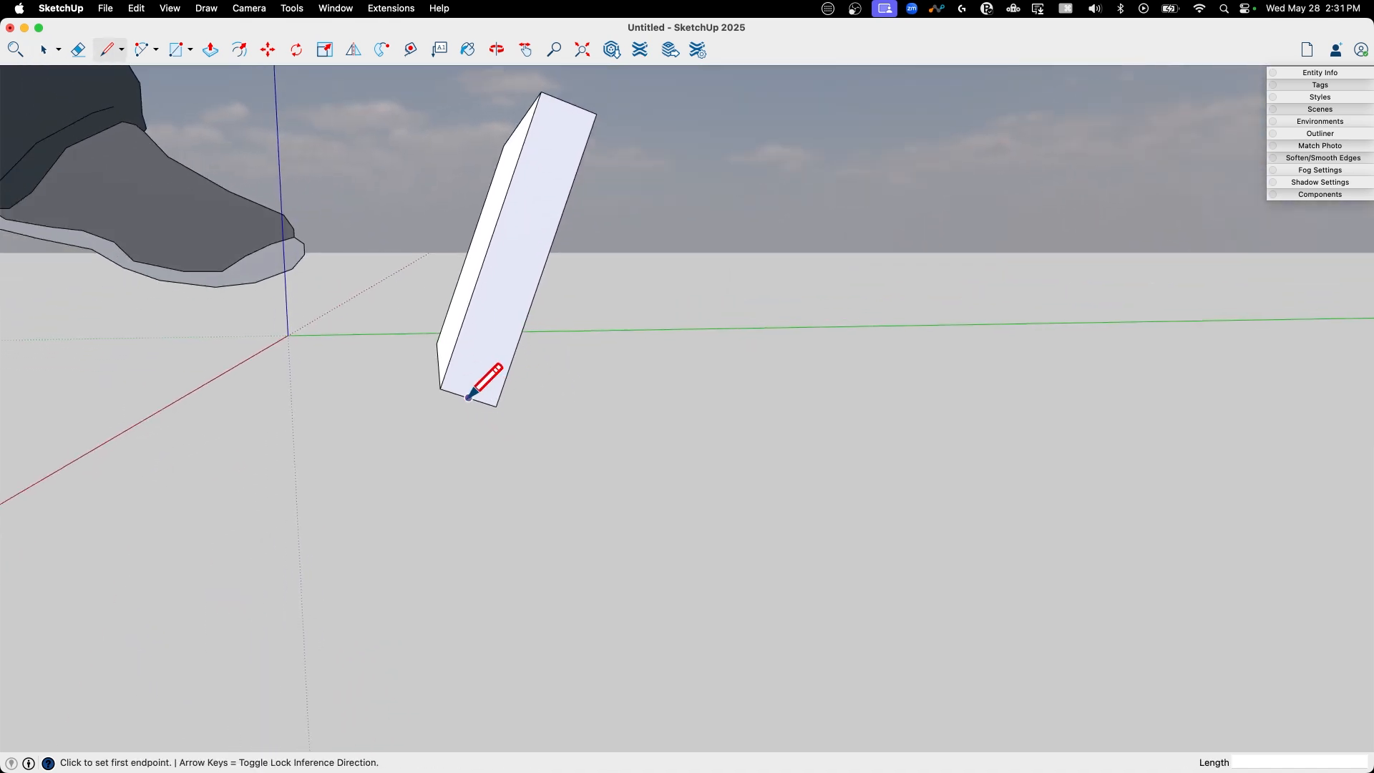
click(469, 396)
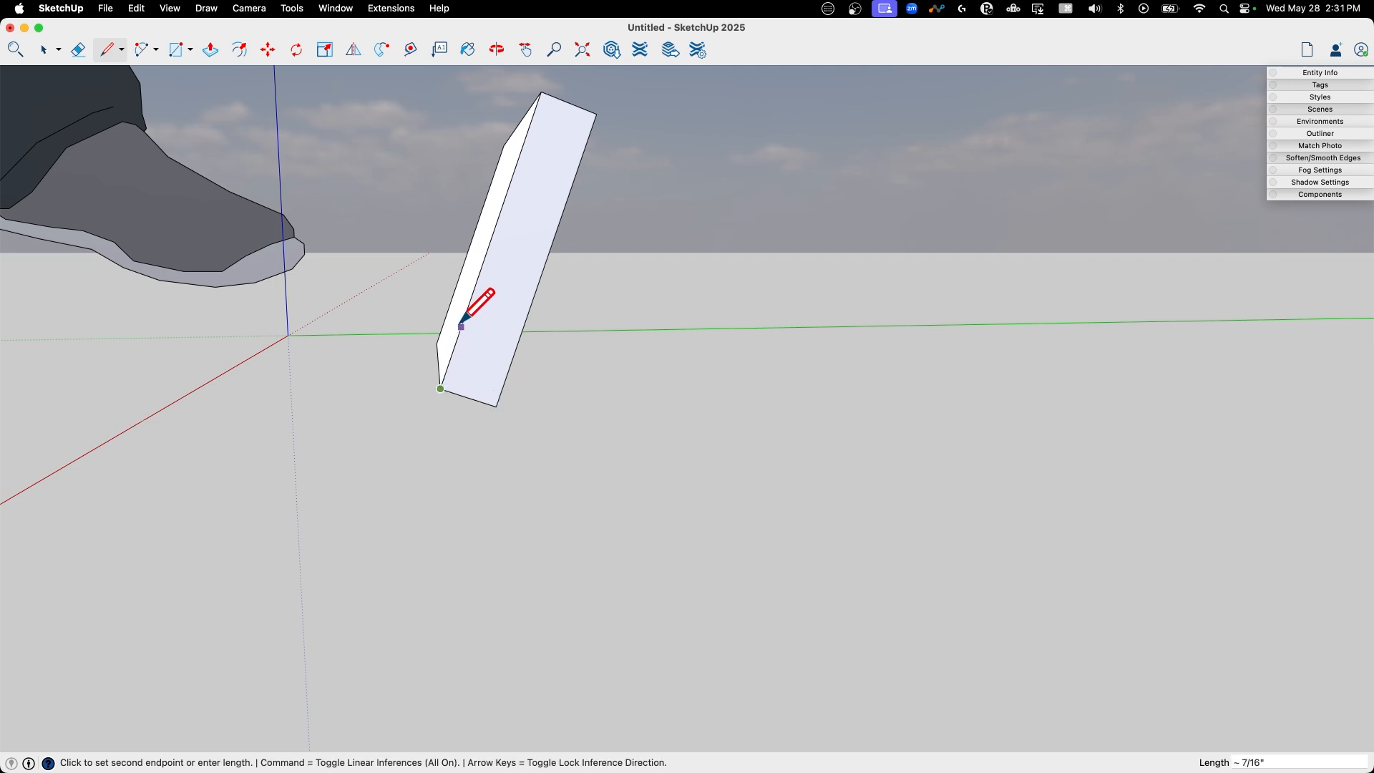
mouse_move(483, 297)
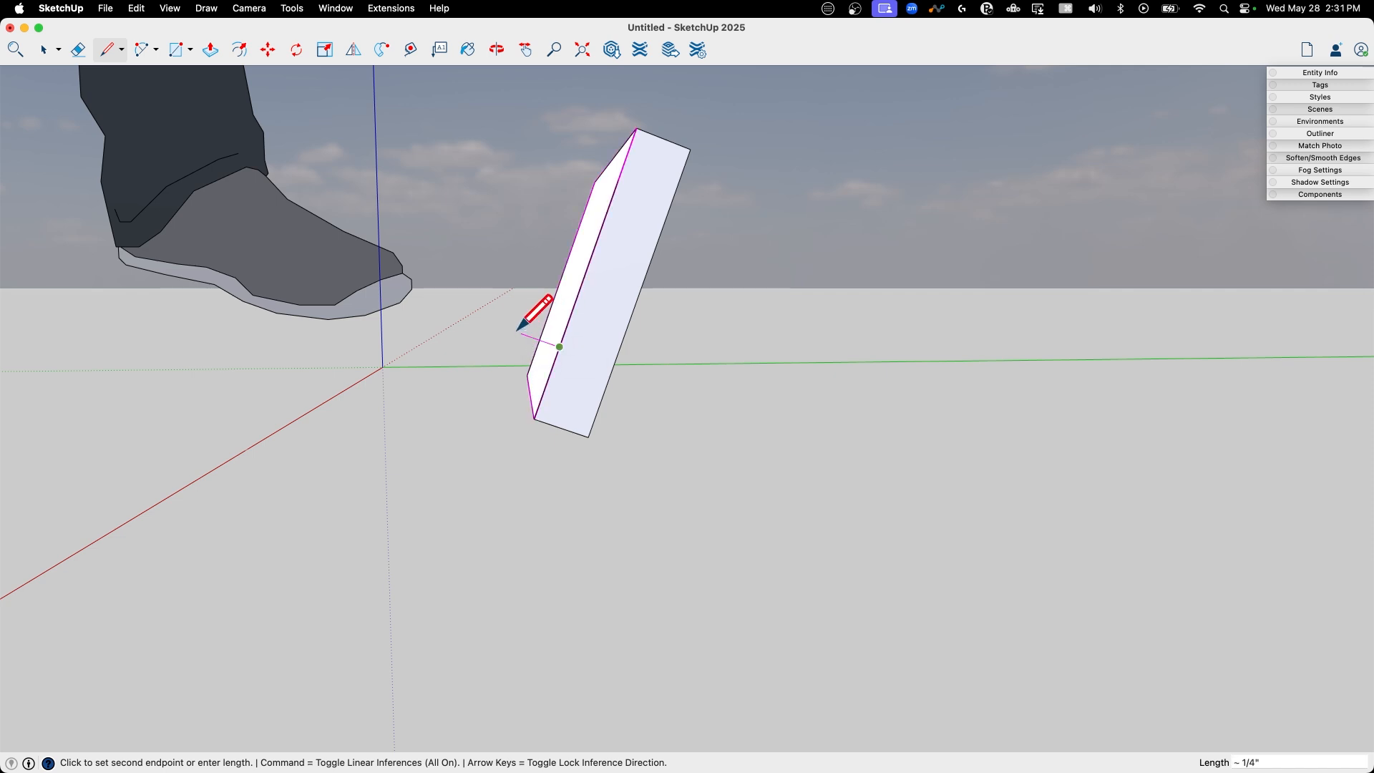
mouse_move(587, 289)
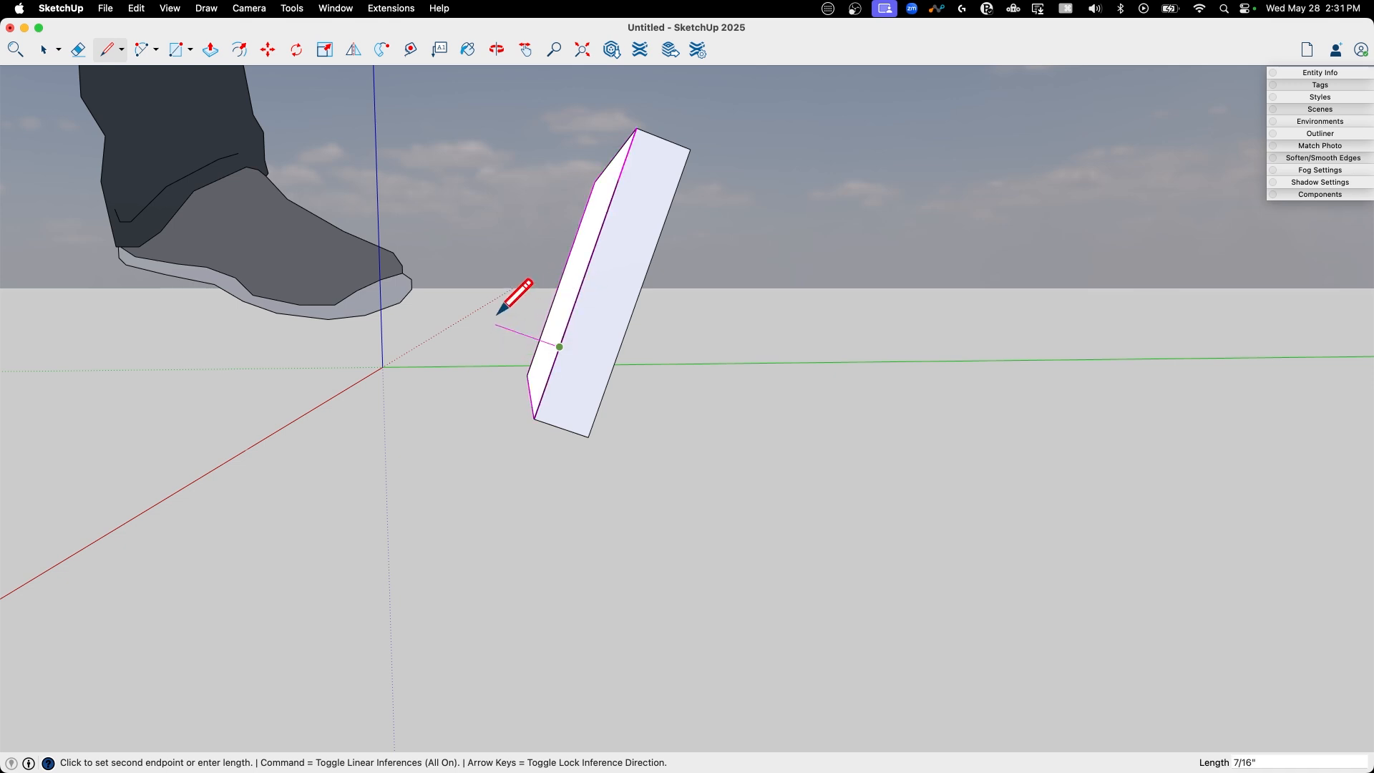
mouse_move(512, 311)
text(1/4)
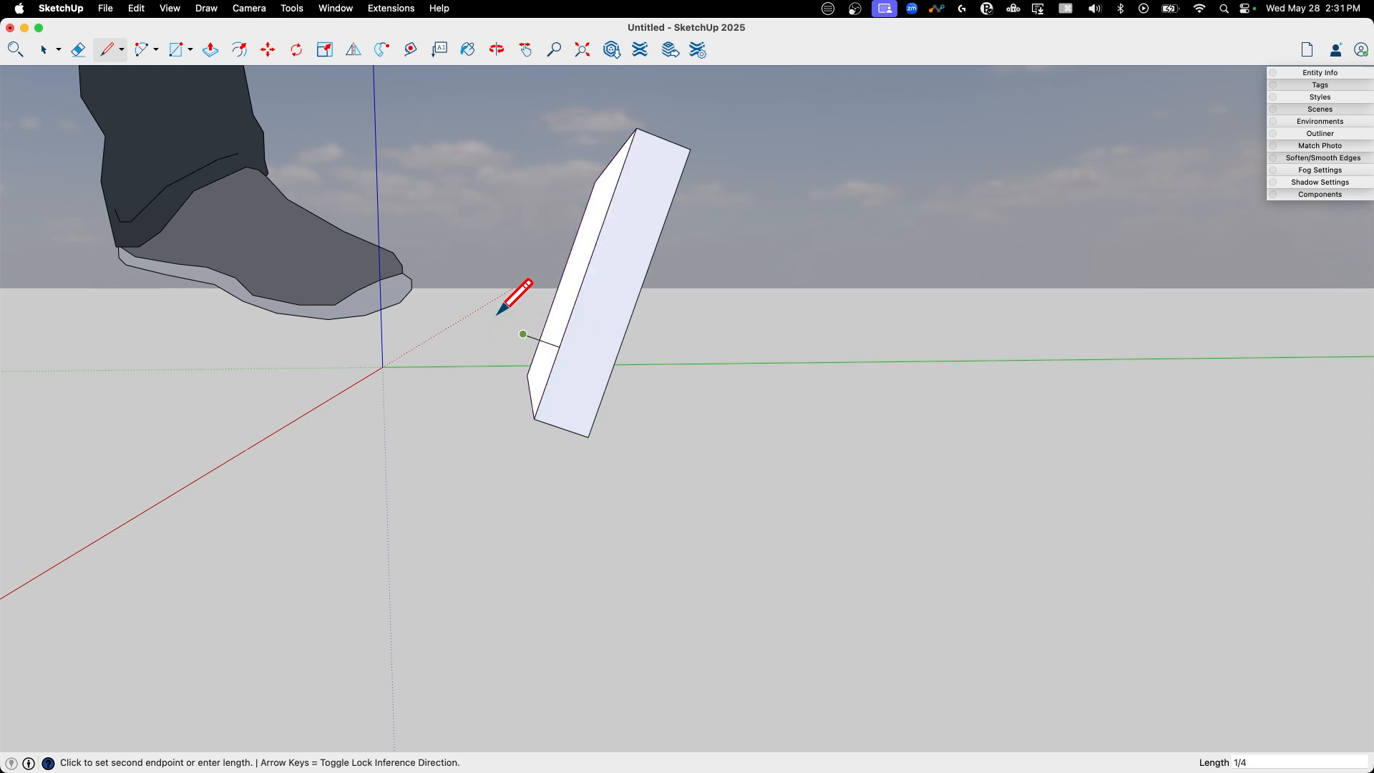
click(523, 333)
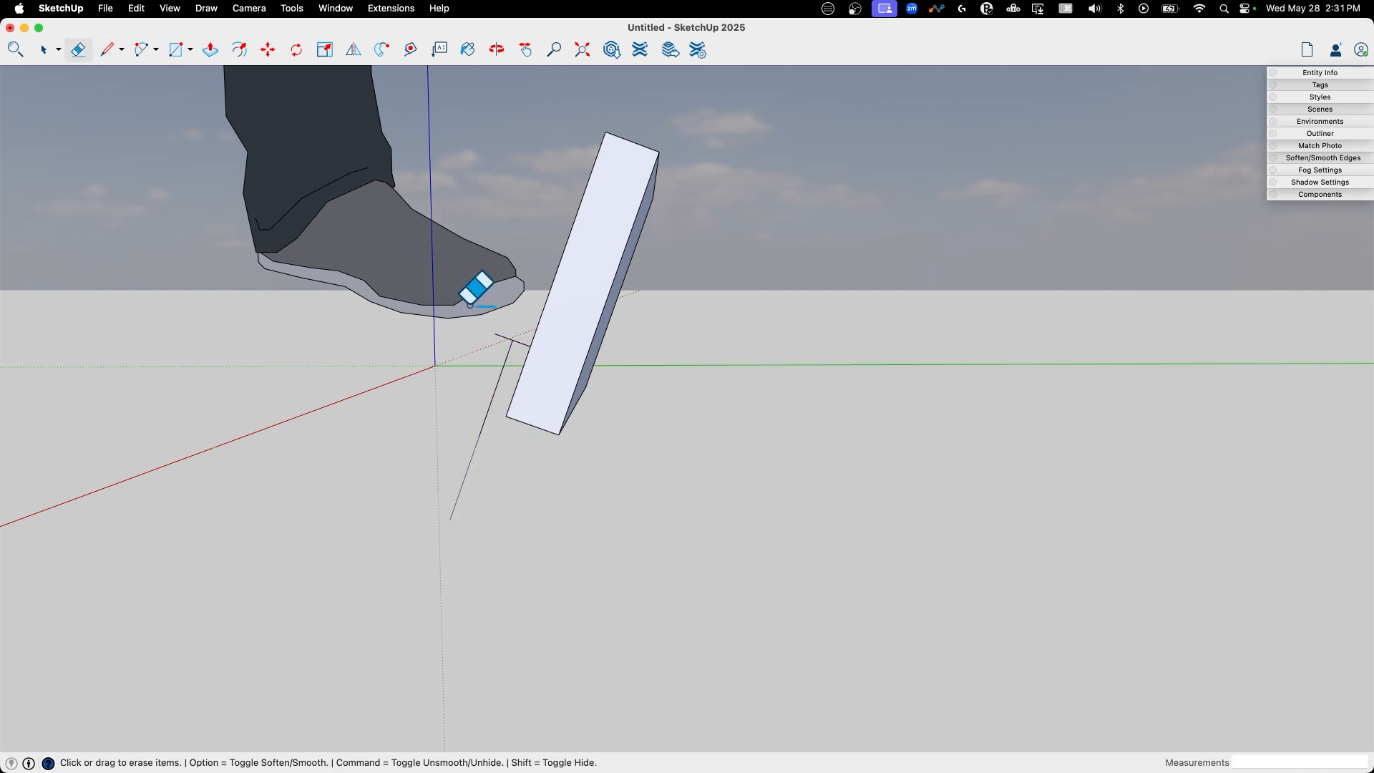
Erase a stray edge at the foot of the tilted slab
click(105, 48)
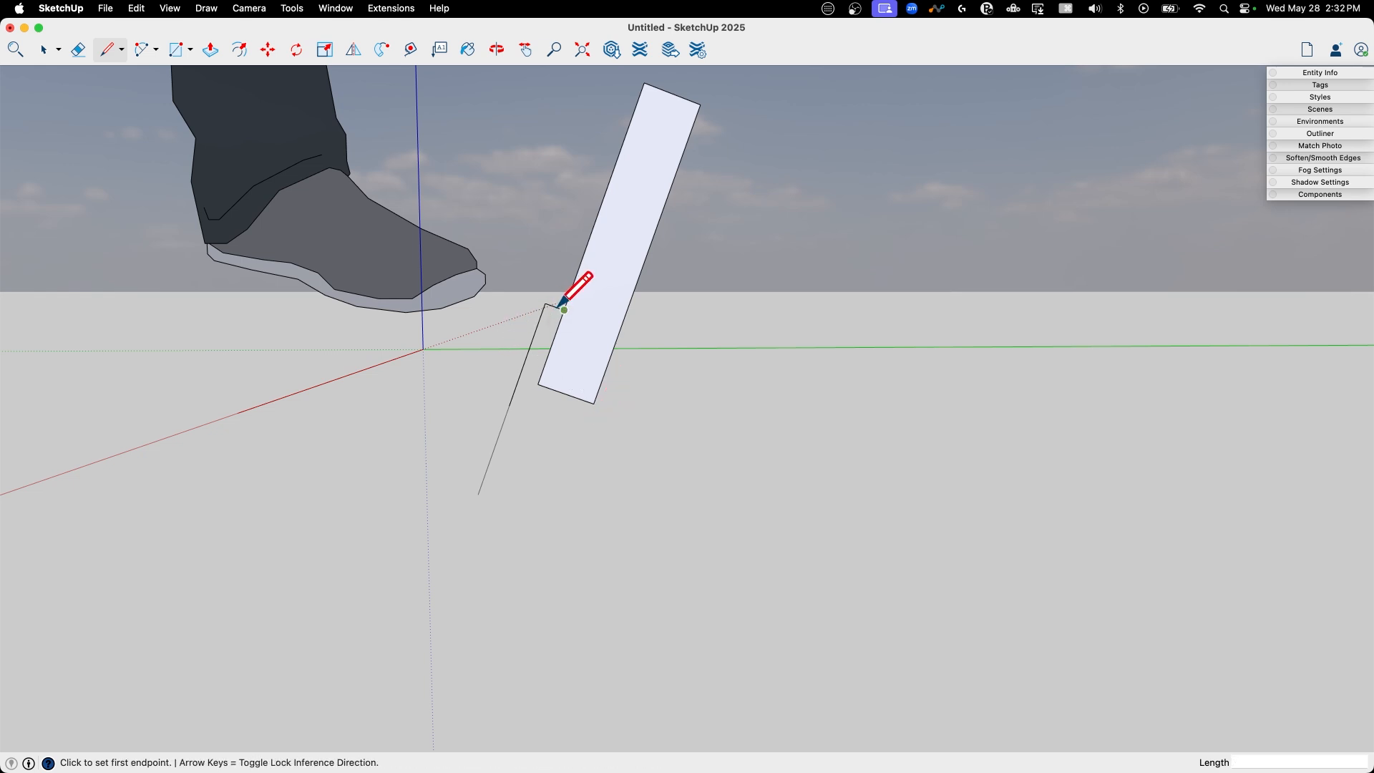
mouse_move(564, 294)
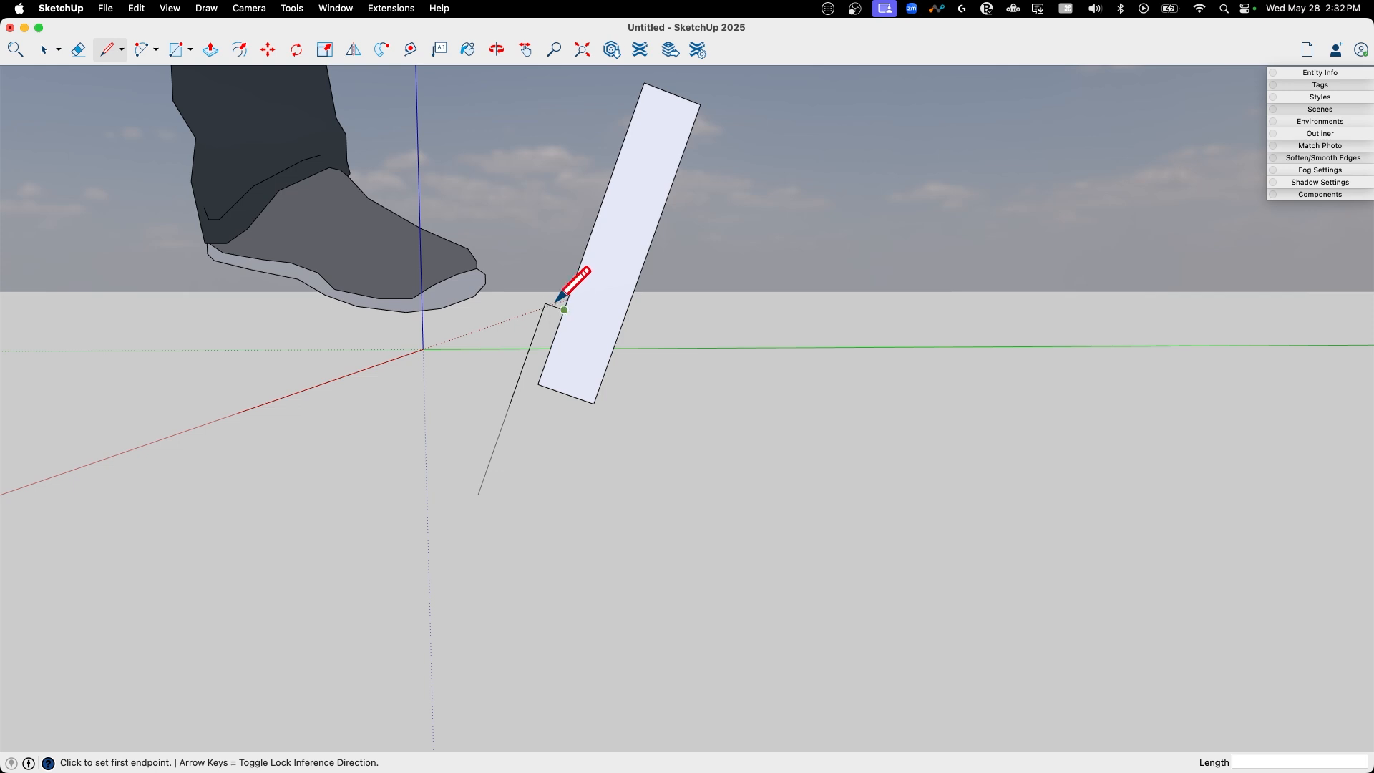
mouse_move(544, 303)
text(1/8)
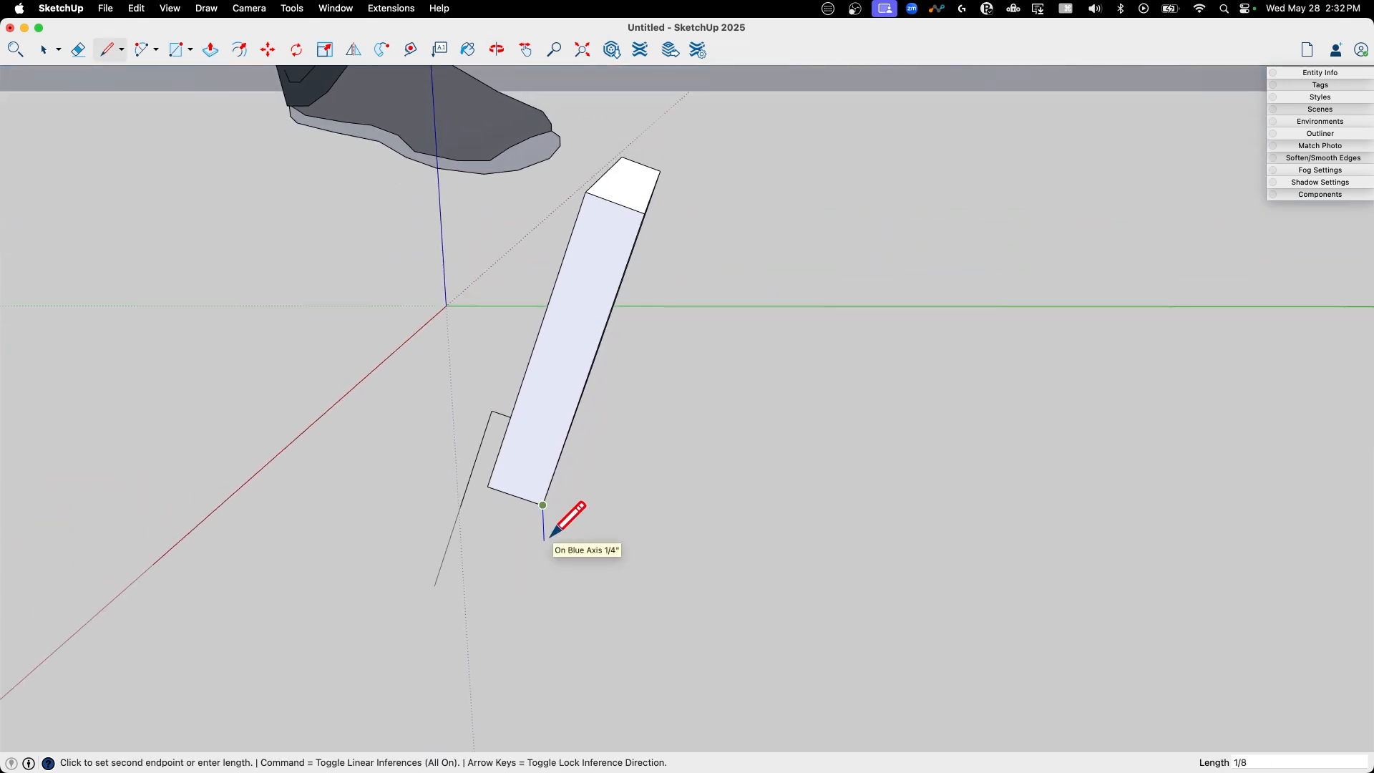
mouse_move(454, 524)
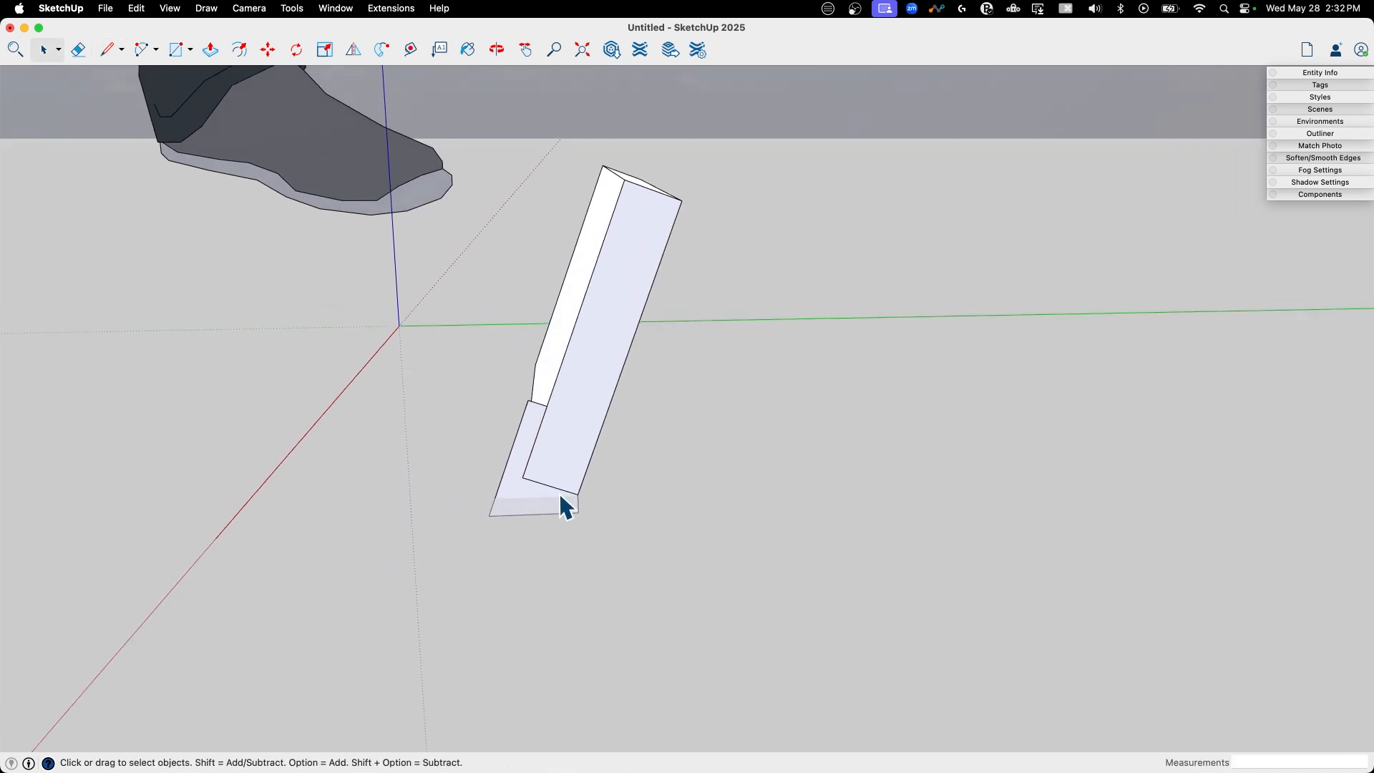
Select the base profile face and start a new edge extending the wedge outline
click(268, 49)
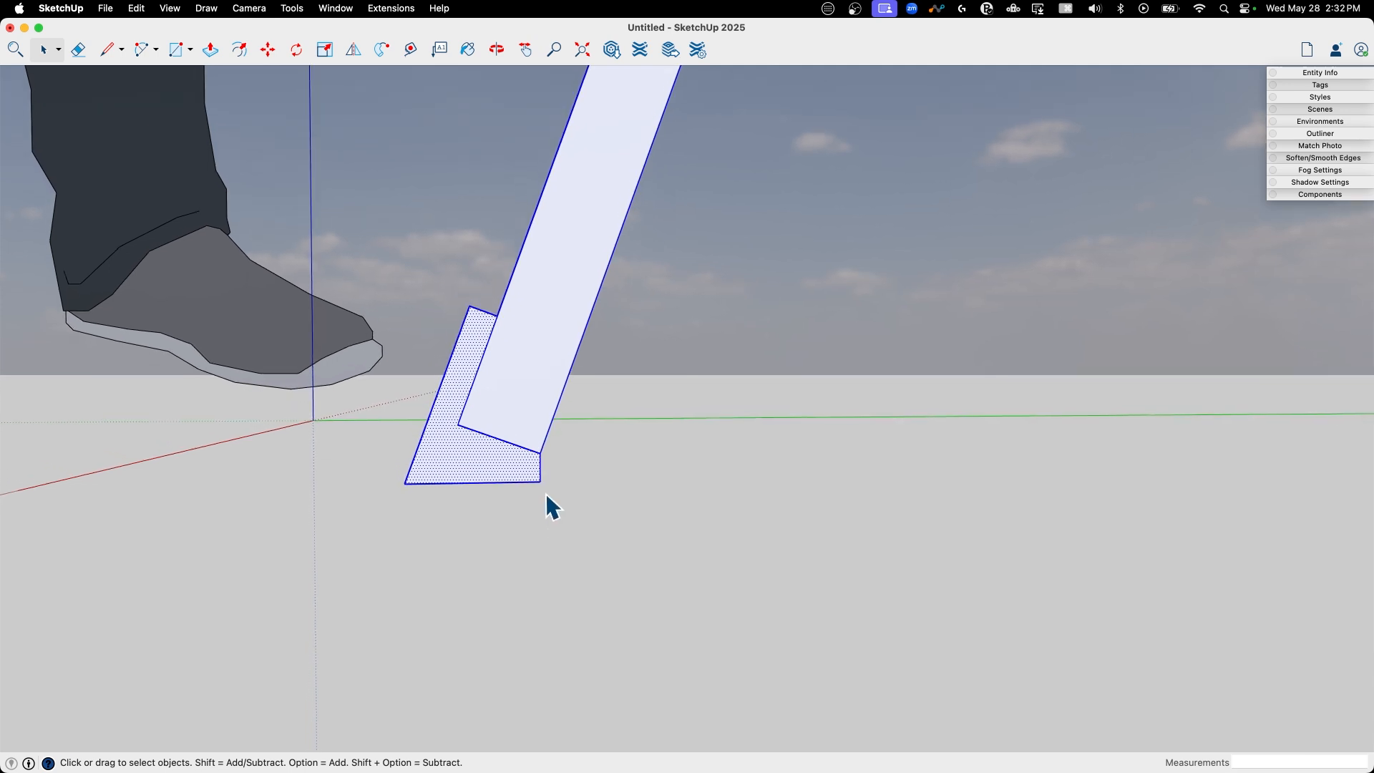
click(106, 49)
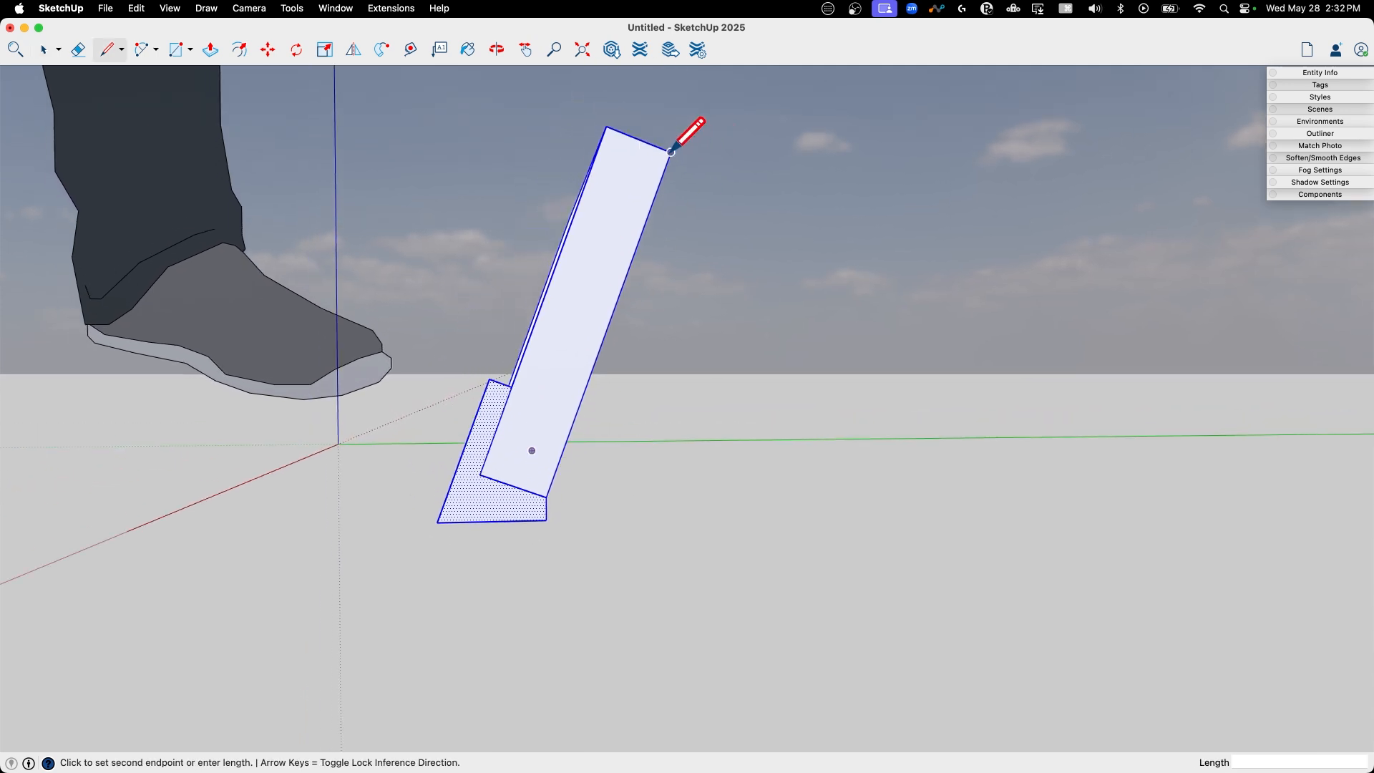
mouse_move(771, 119)
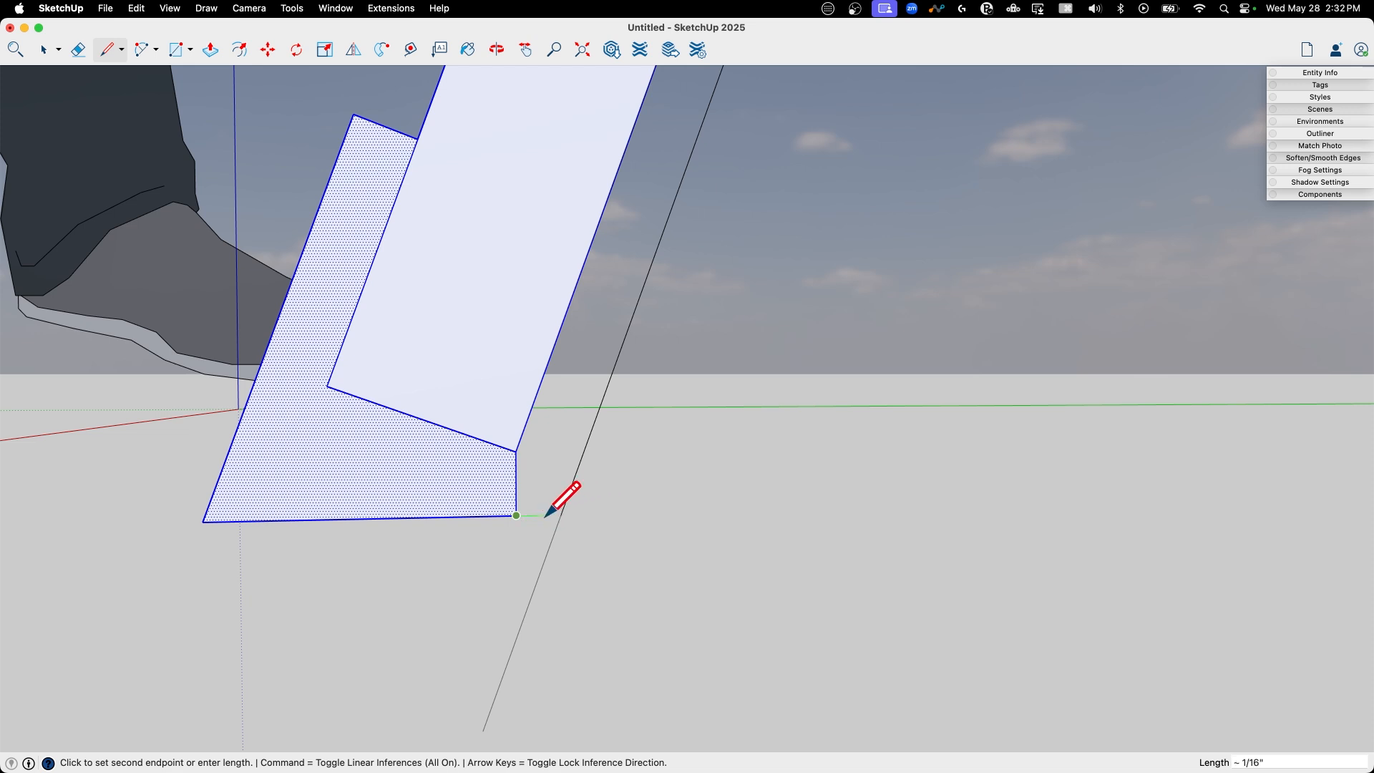
mouse_move(563, 516)
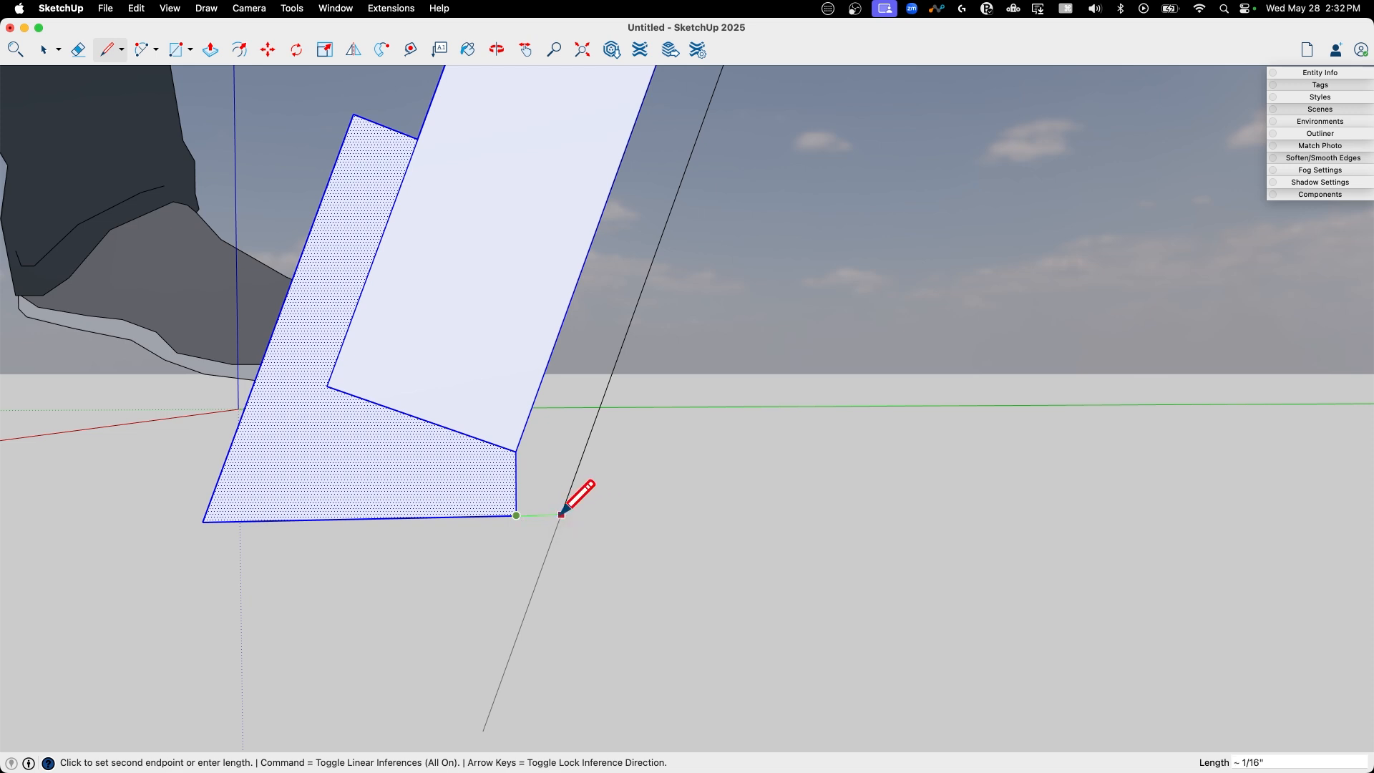
mouse_move(570, 500)
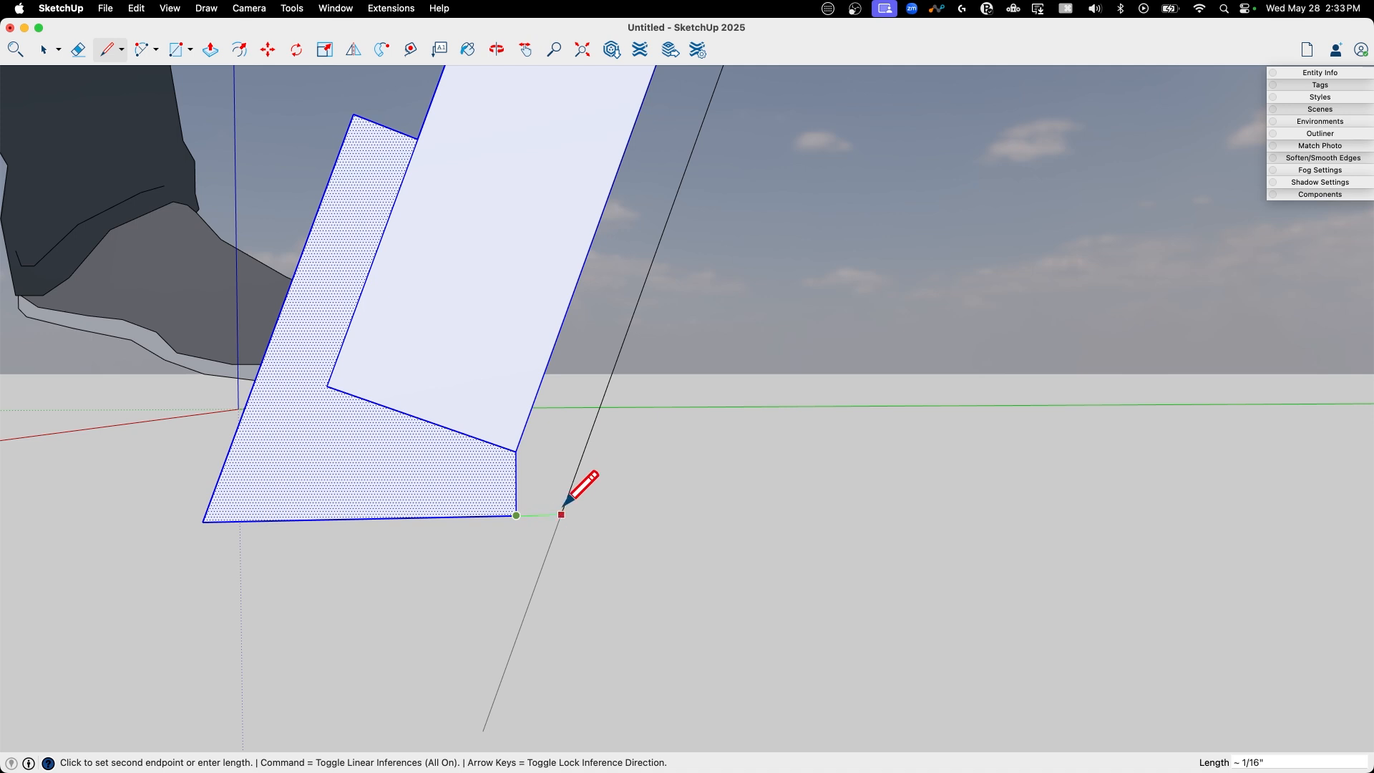
mouse_move(565, 503)
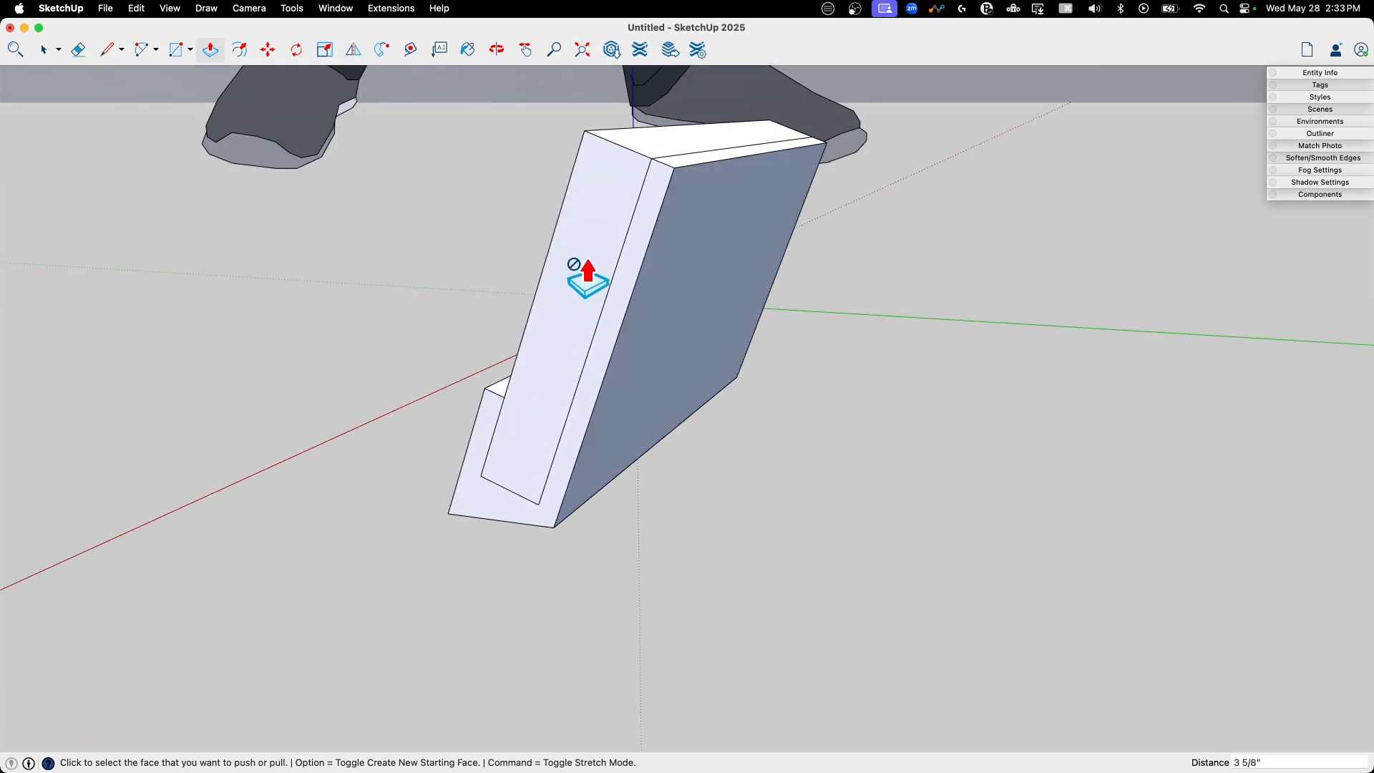
Push/Pull the wedge profile 3 5/8" into the solid full-width holder body
click(586, 276)
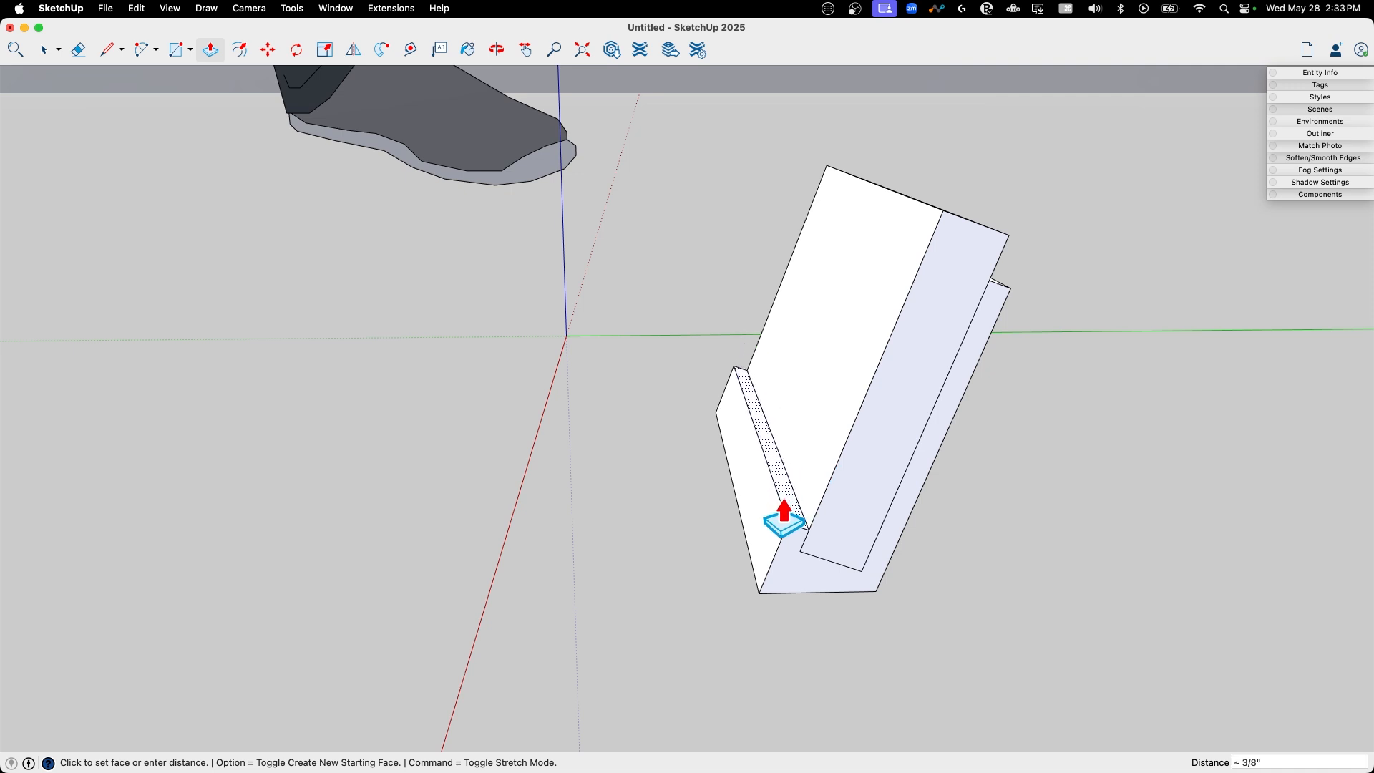
mouse_move(792, 506)
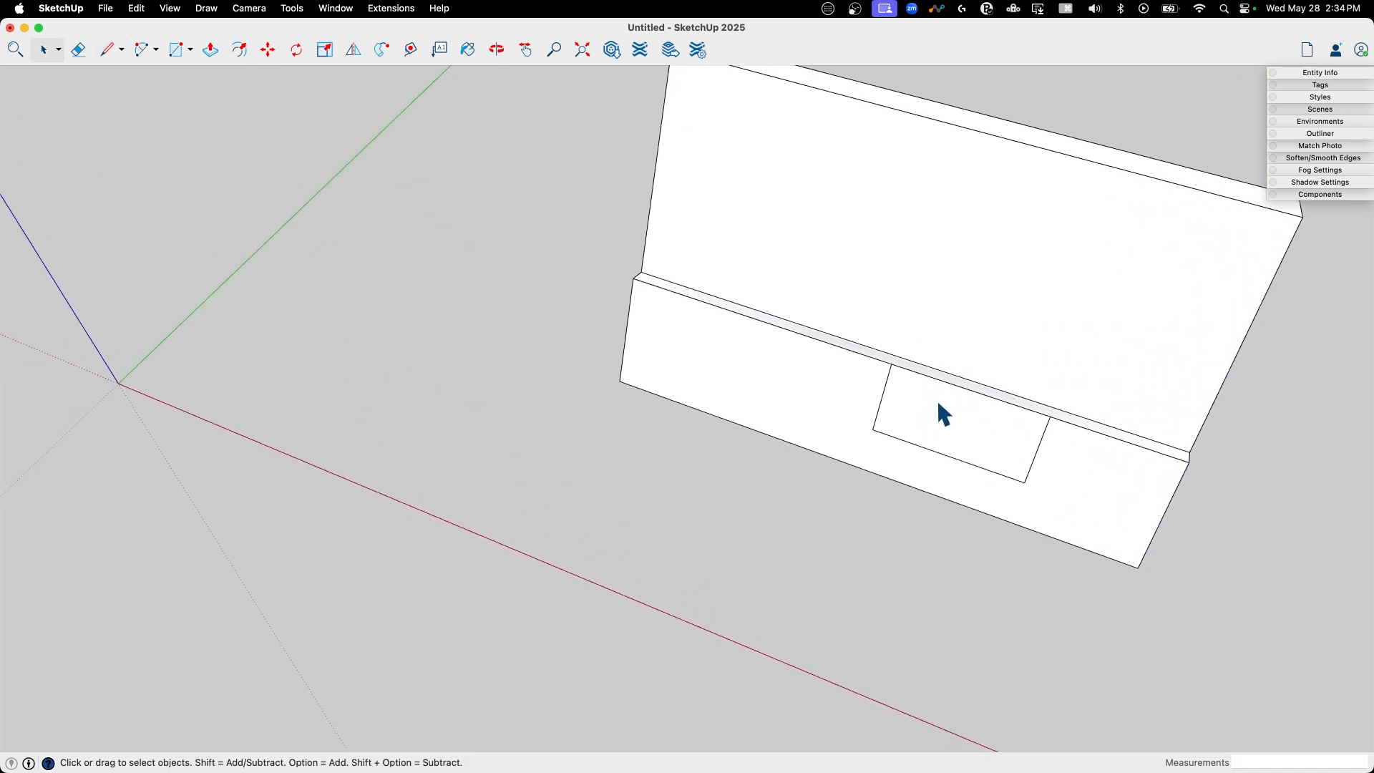
Erase the notch outline edges on the front lip and slope its left corner with Move
click(268, 49)
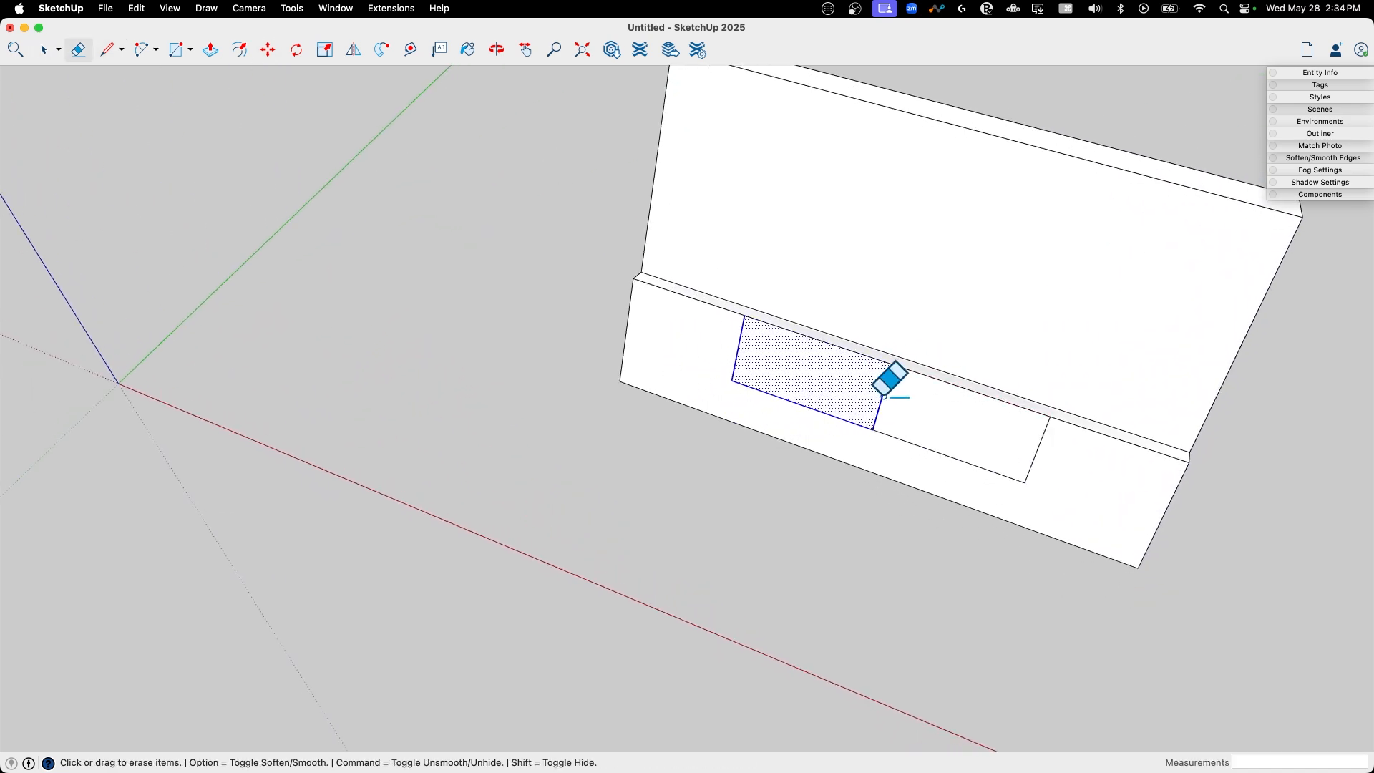
click(211, 48)
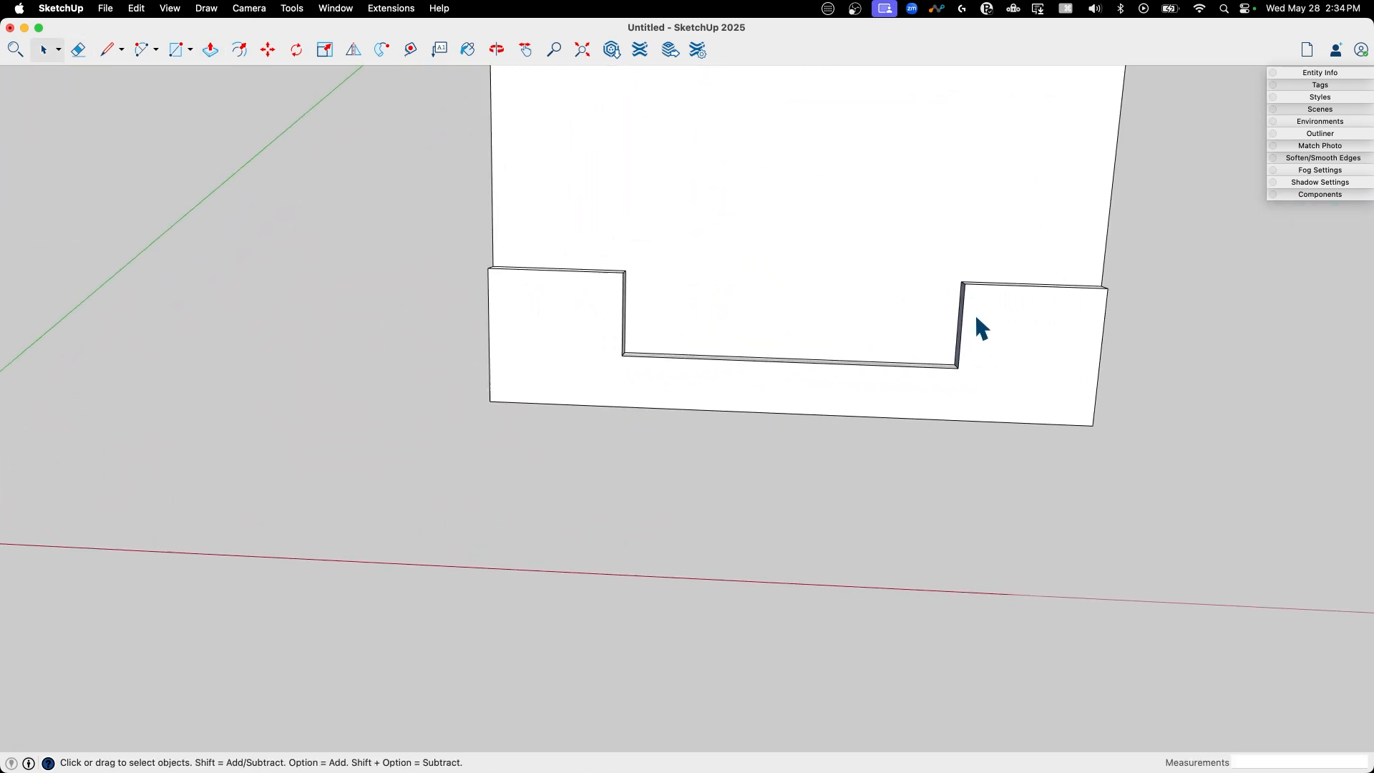
drag(982, 329, 627, 342)
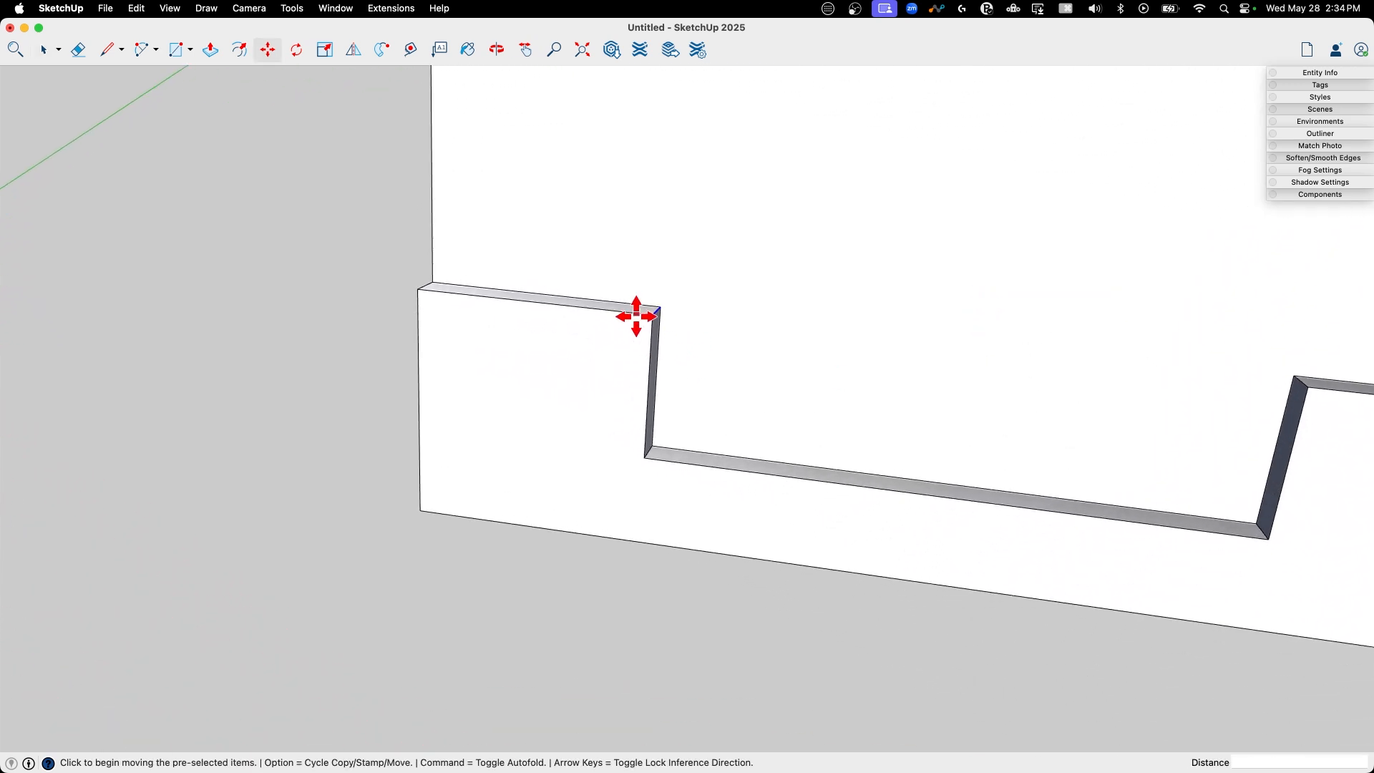
drag(637, 315, 538, 302)
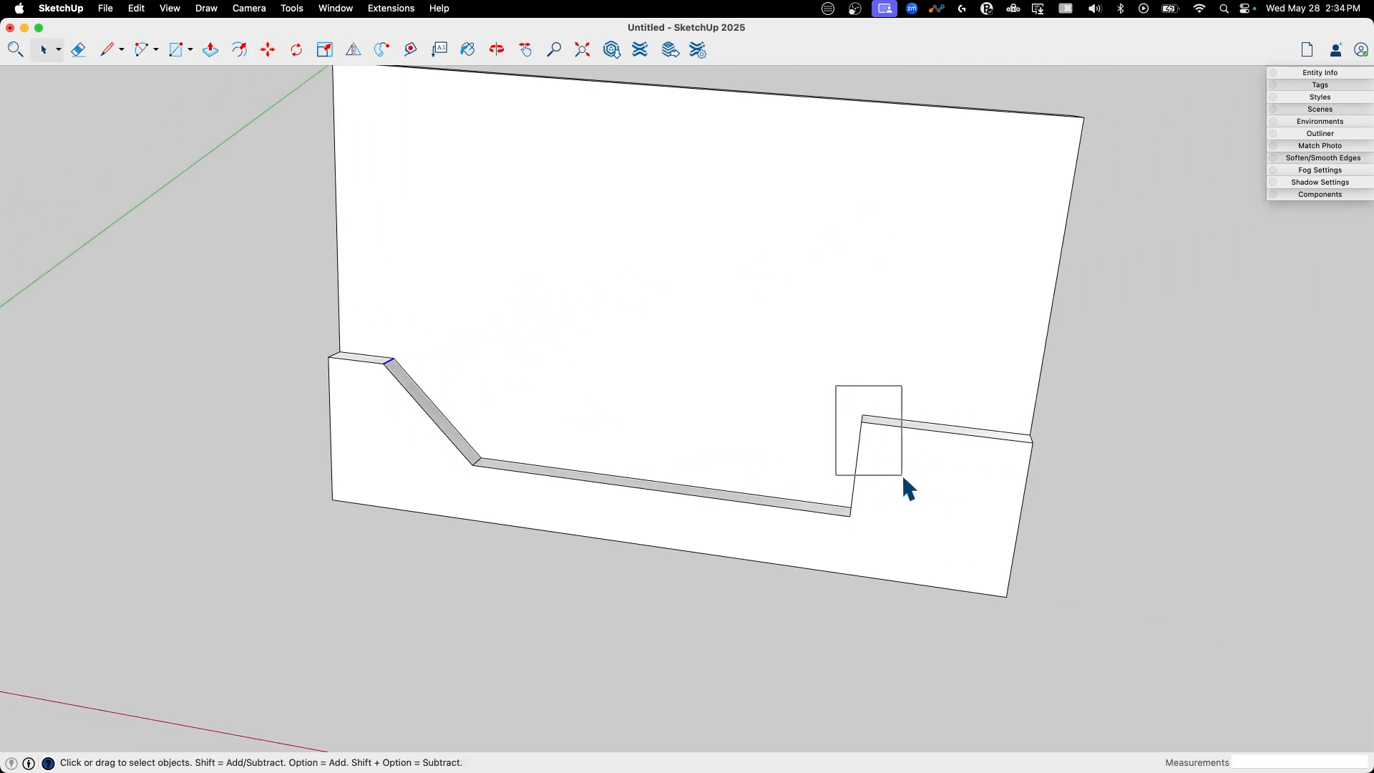
Slope the notch's right corner, then orbit to check the whole holder
click(268, 48)
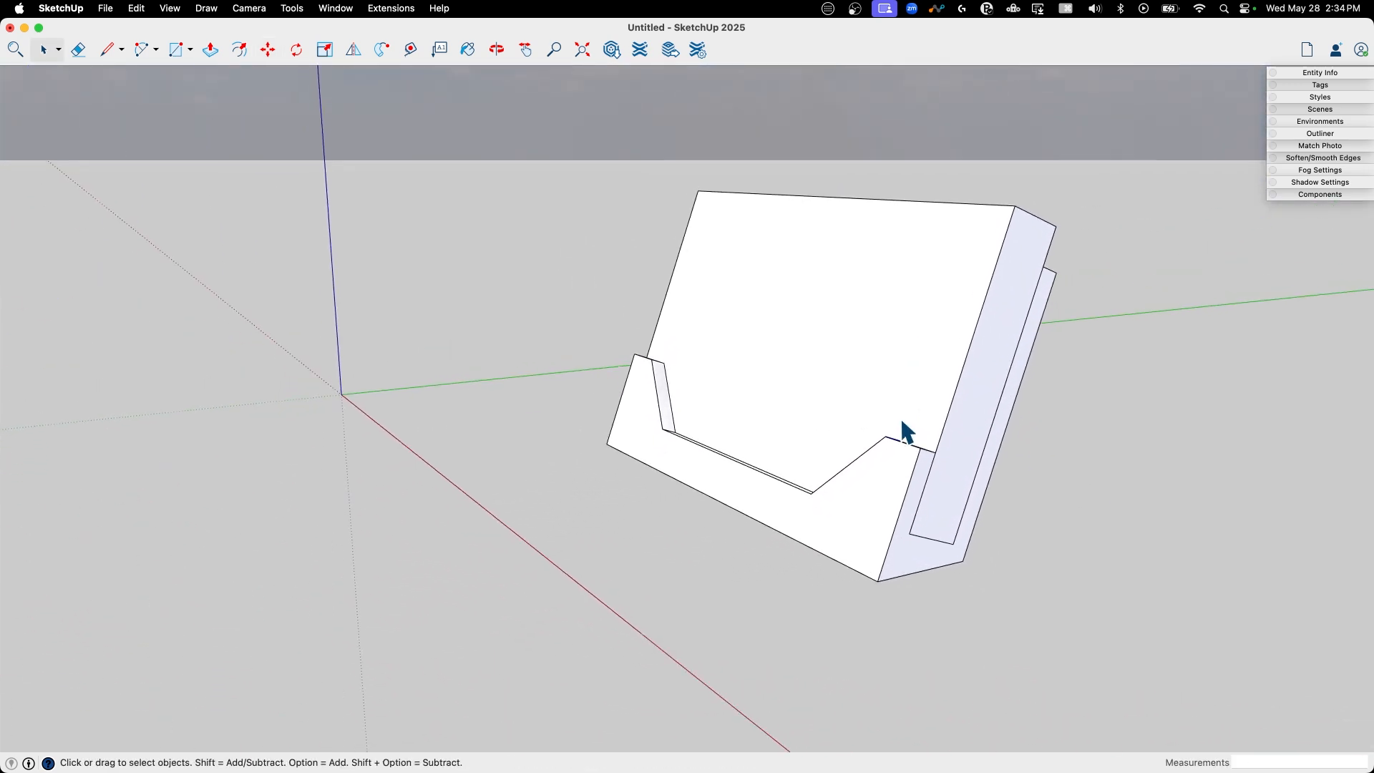
drag(907, 430, 974, 473)
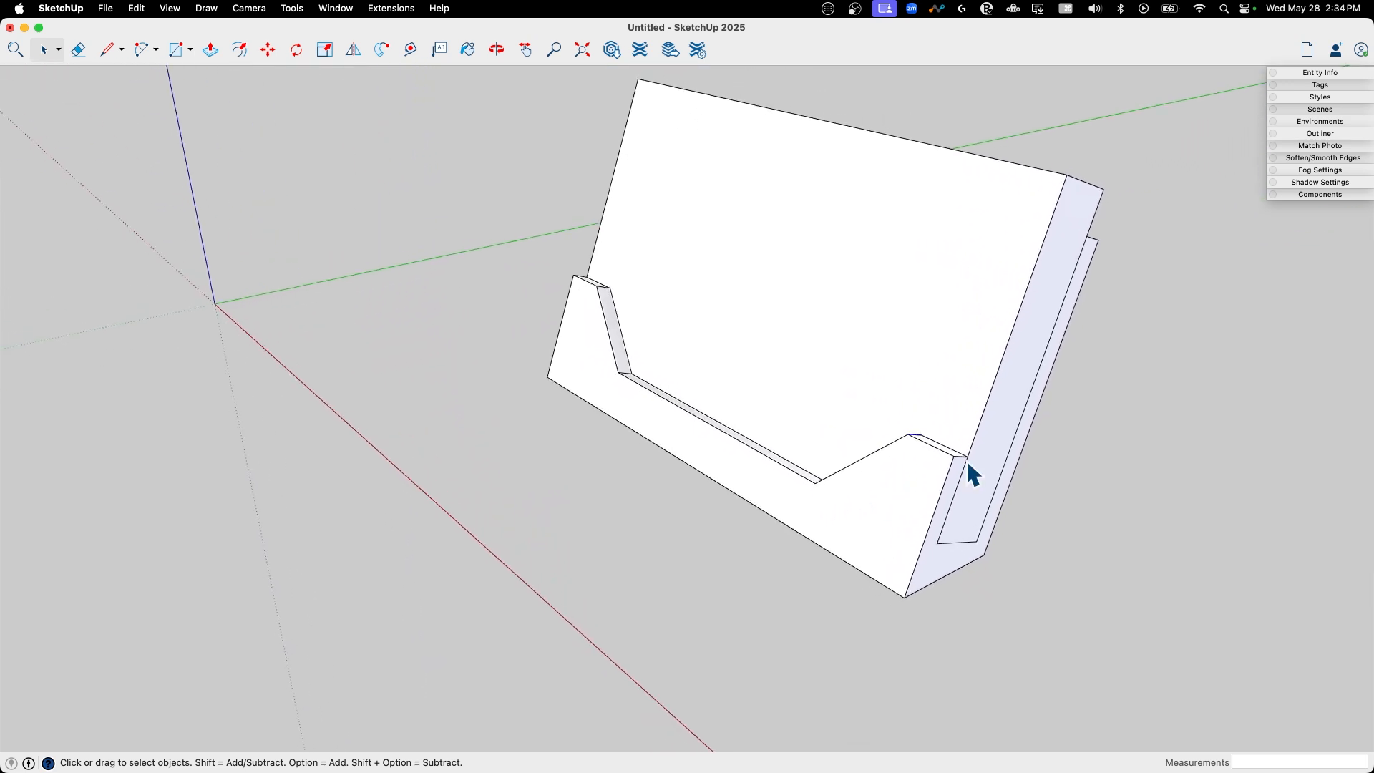
drag(970, 475, 656, 427)
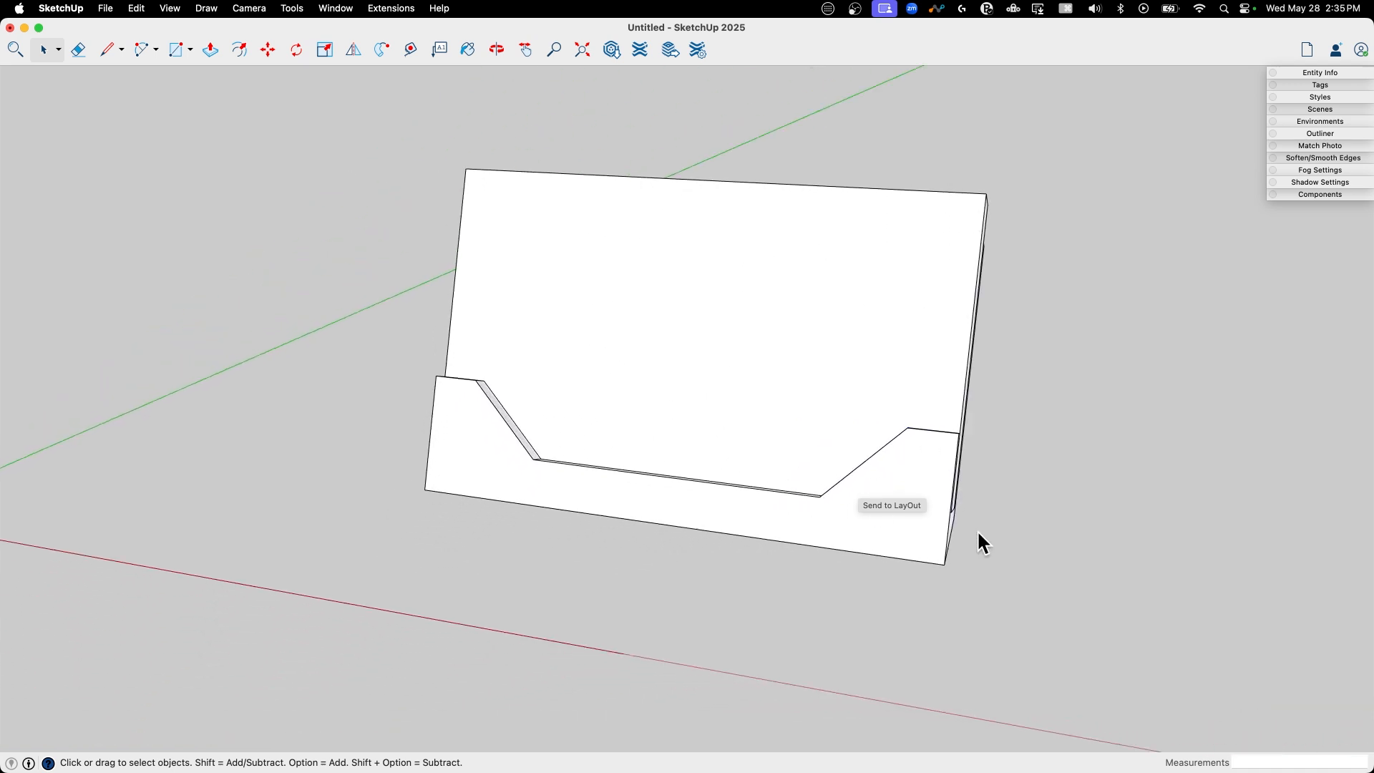
drag(981, 544, 933, 455)
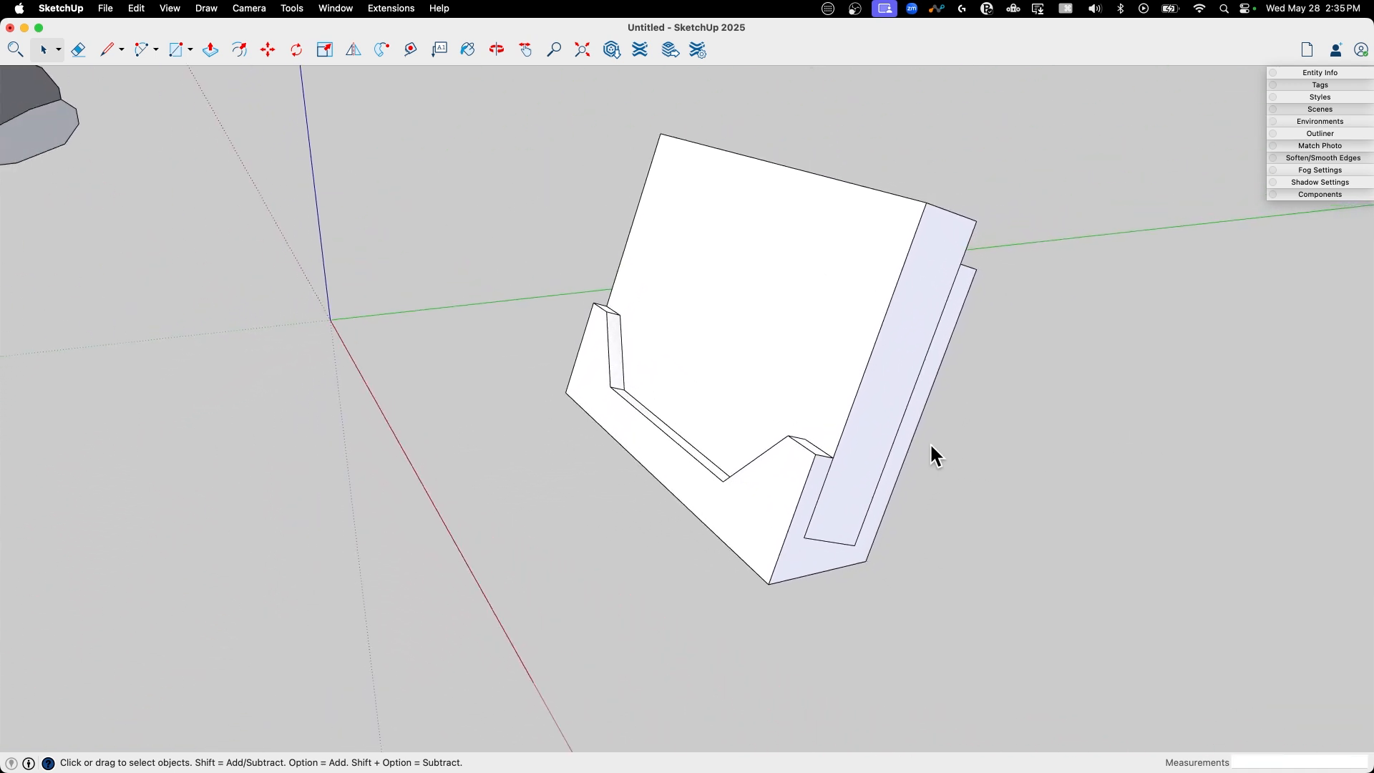
Draw an edge across the side at lip height and pull the strip below into an end cap
click(106, 49)
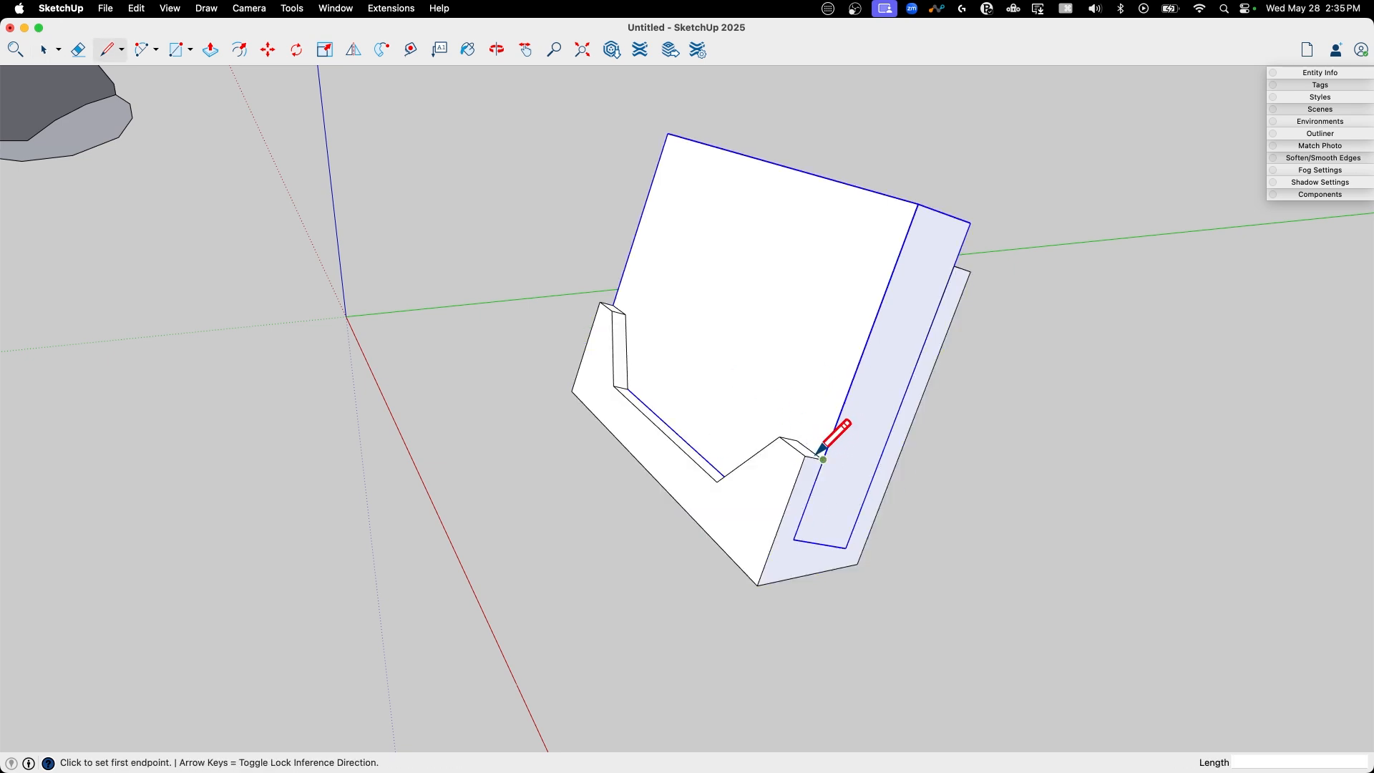
click(821, 458)
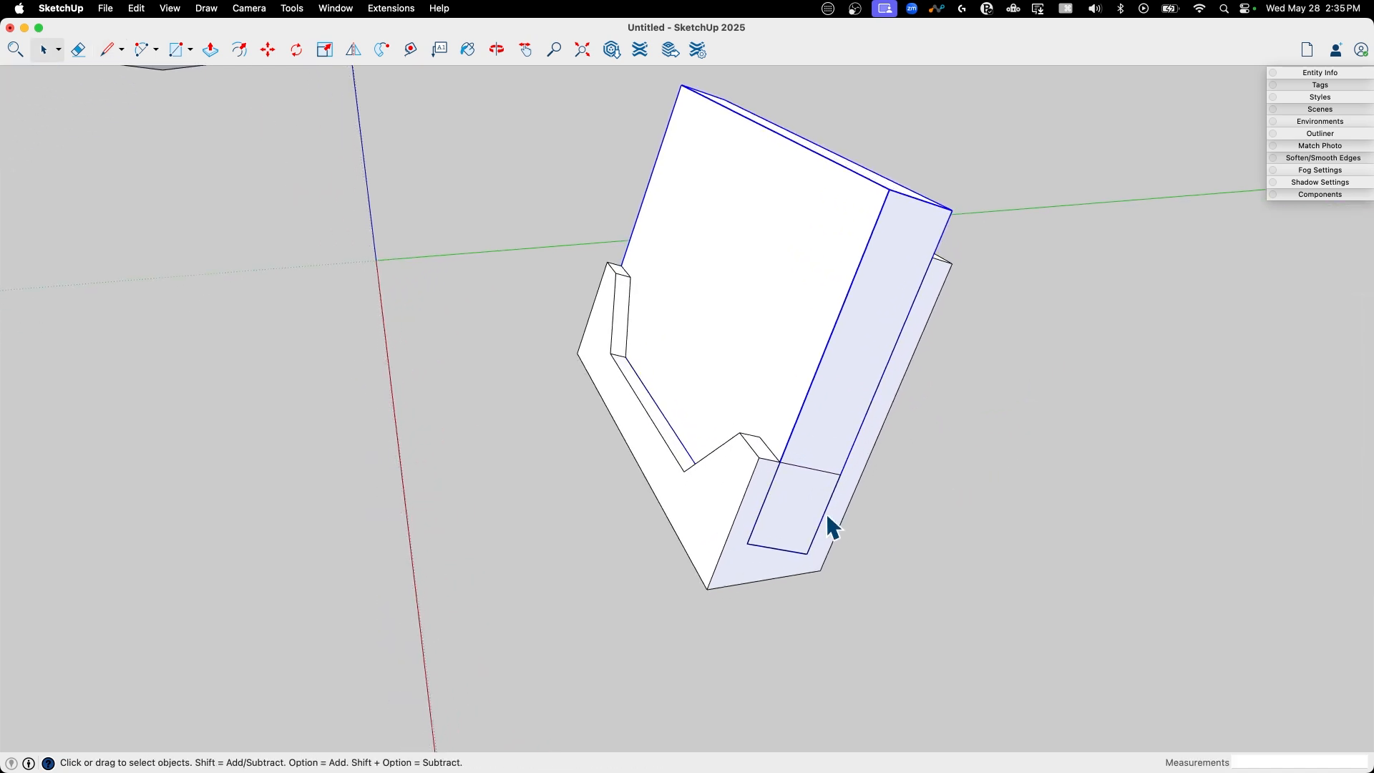
click(211, 49)
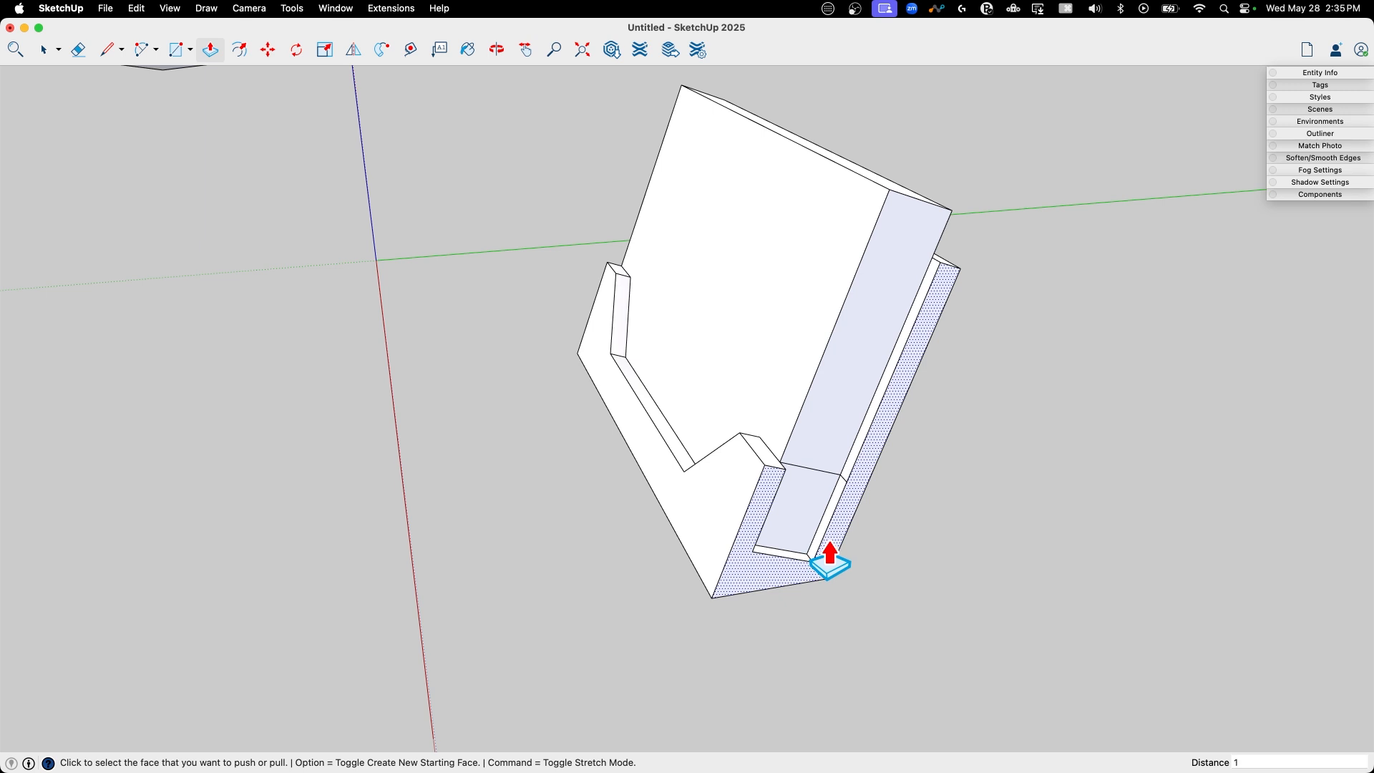
drag(828, 561, 791, 504)
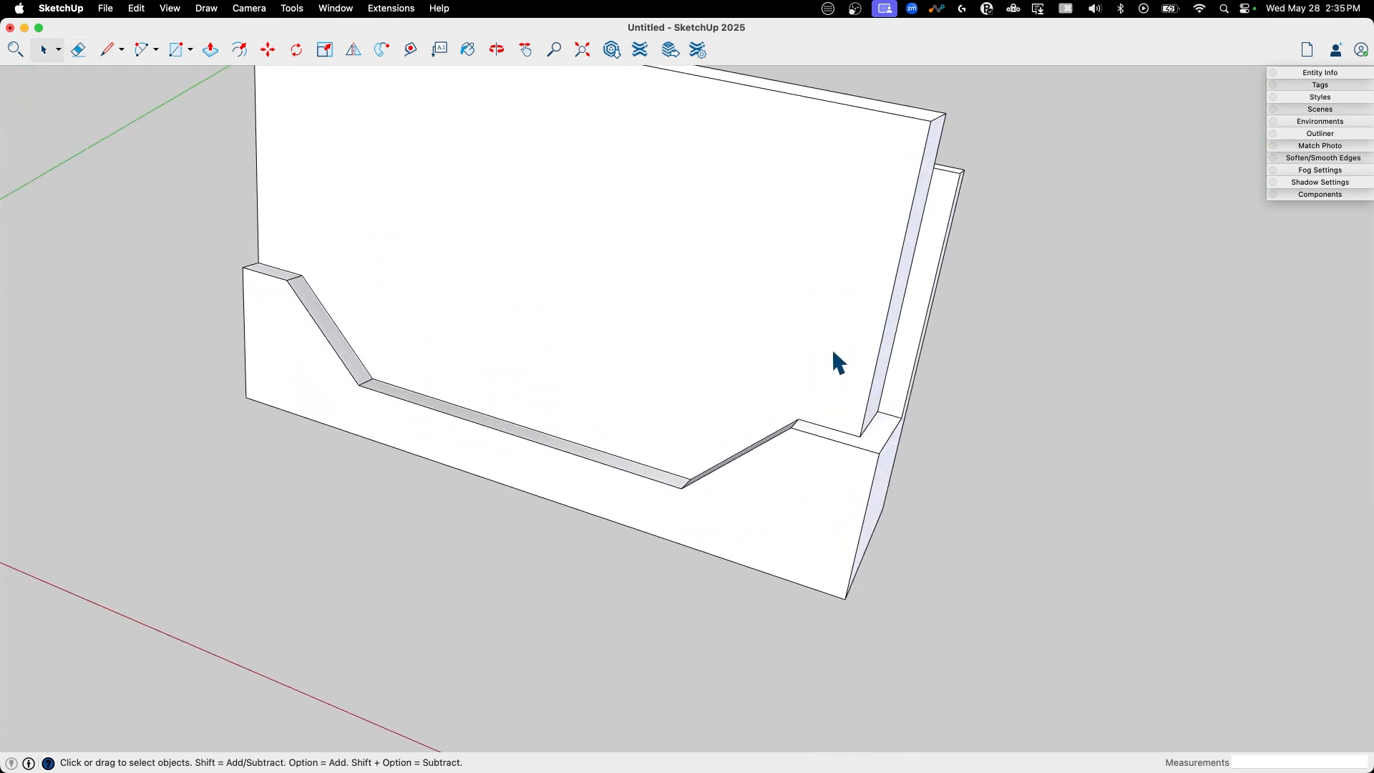
drag(838, 362, 727, 368)
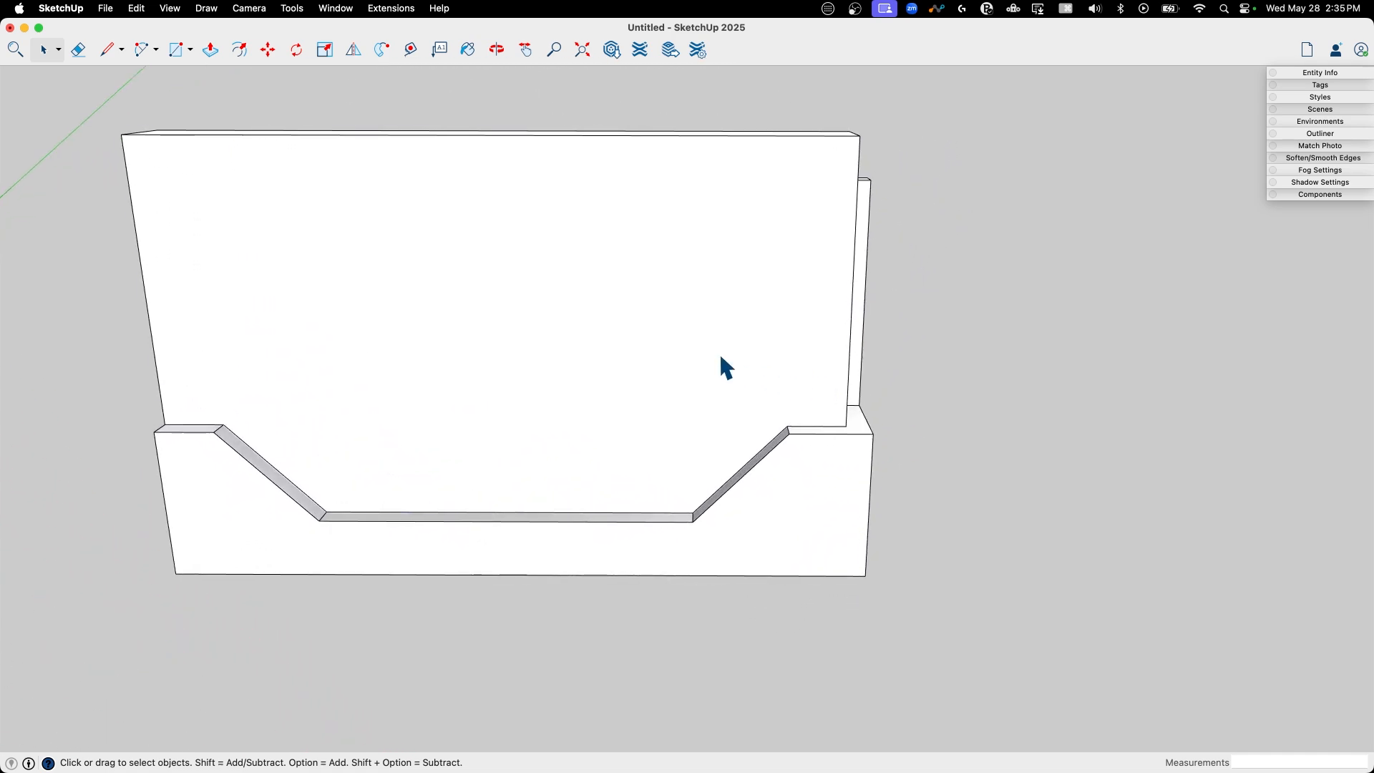
Outline the holder's underside and extrude a narrow 1/8" border strip along its edges
right_click(723, 367)
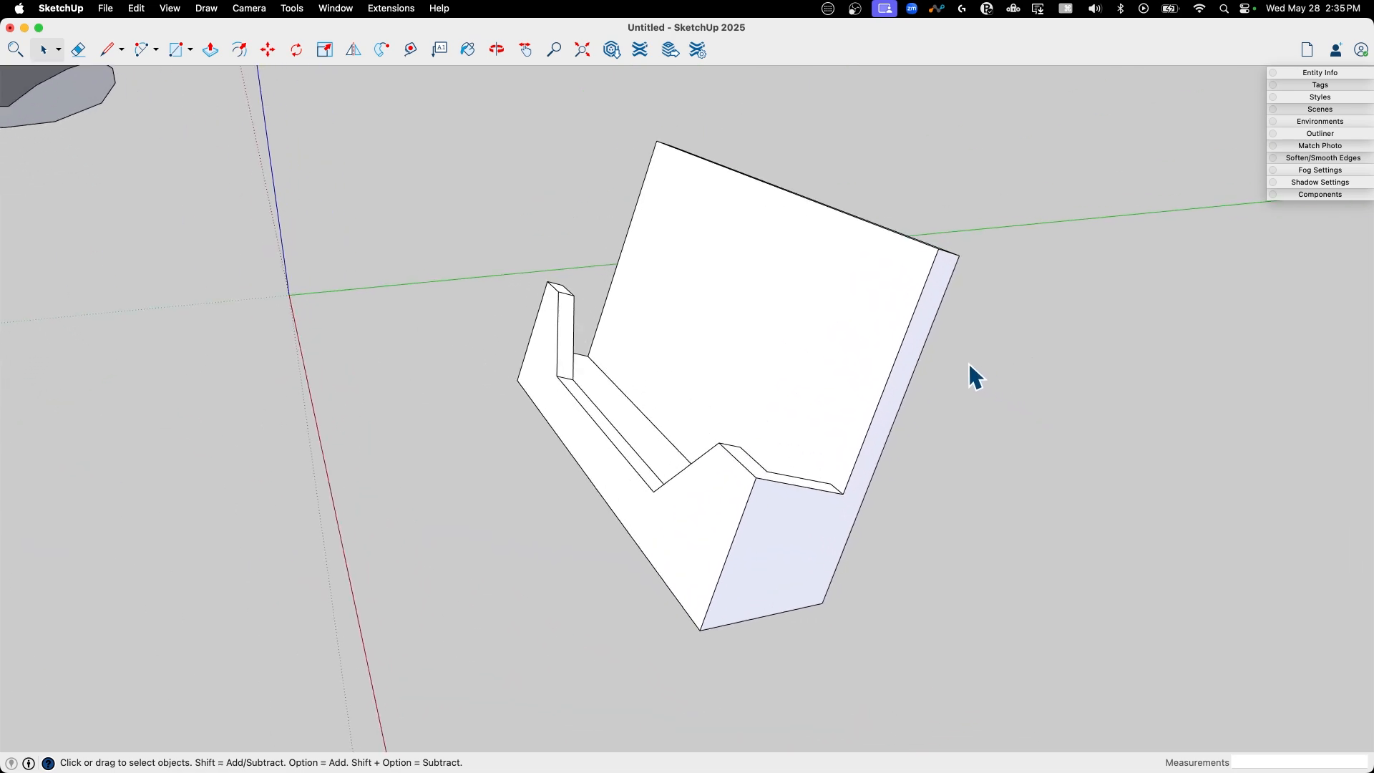
drag(973, 376, 604, 425)
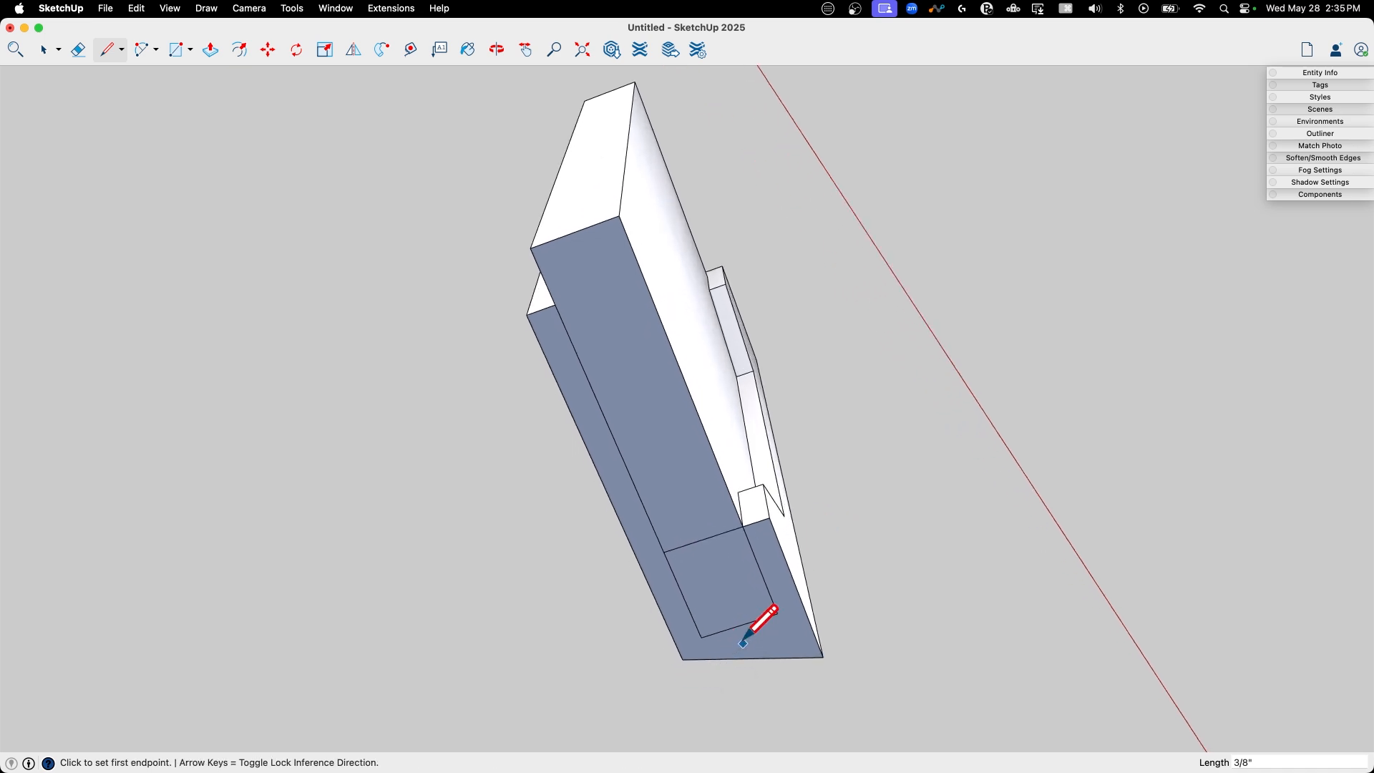
click(210, 48)
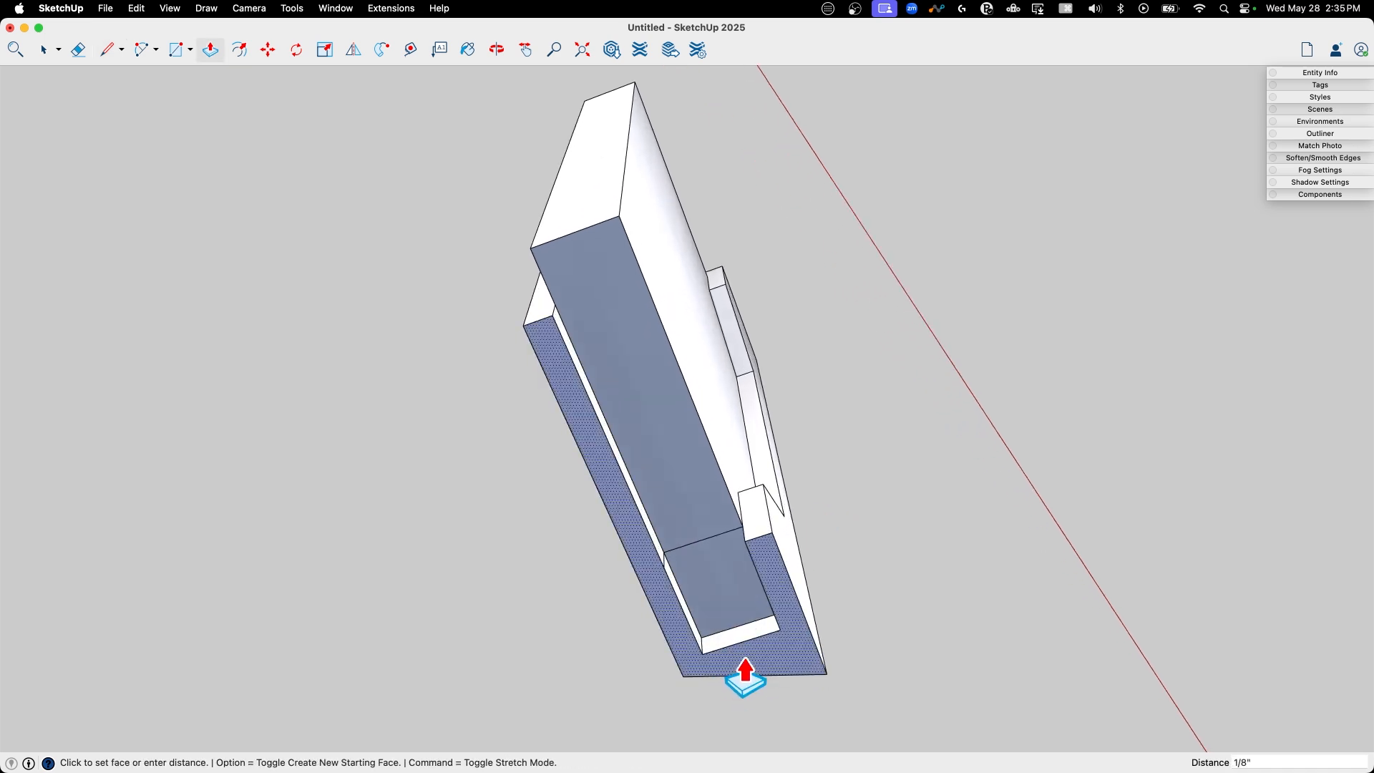
click(77, 48)
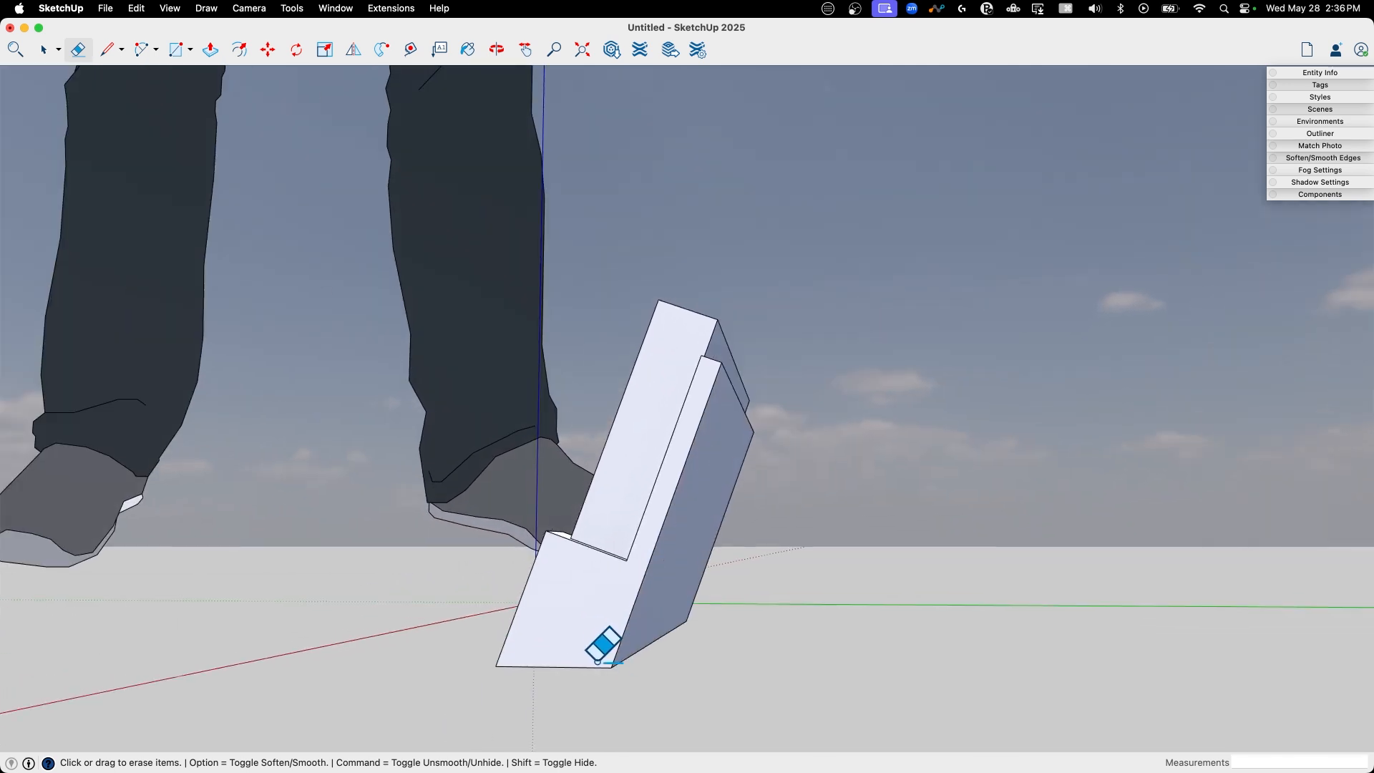
Erase the stray edge, then copy the triangular leg to the holder's other end
click(104, 49)
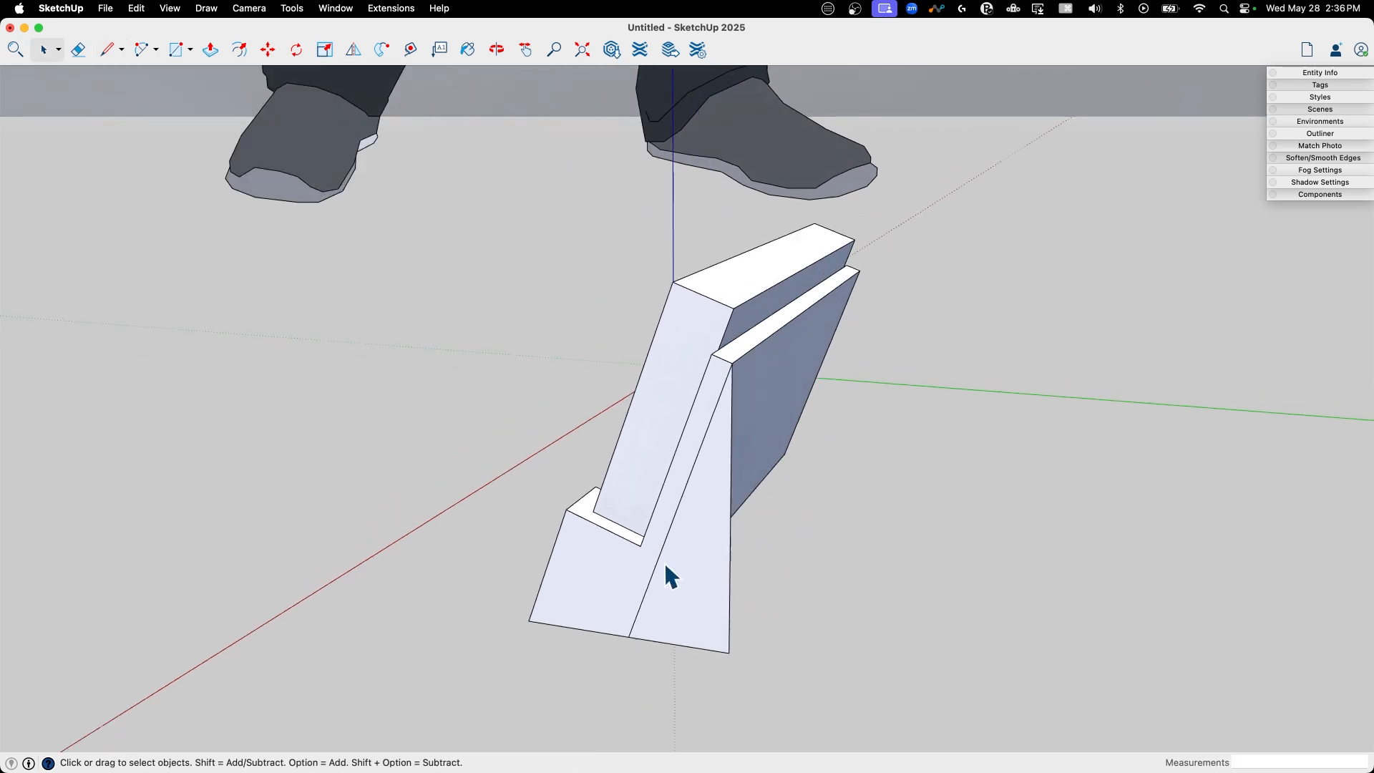
click(210, 49)
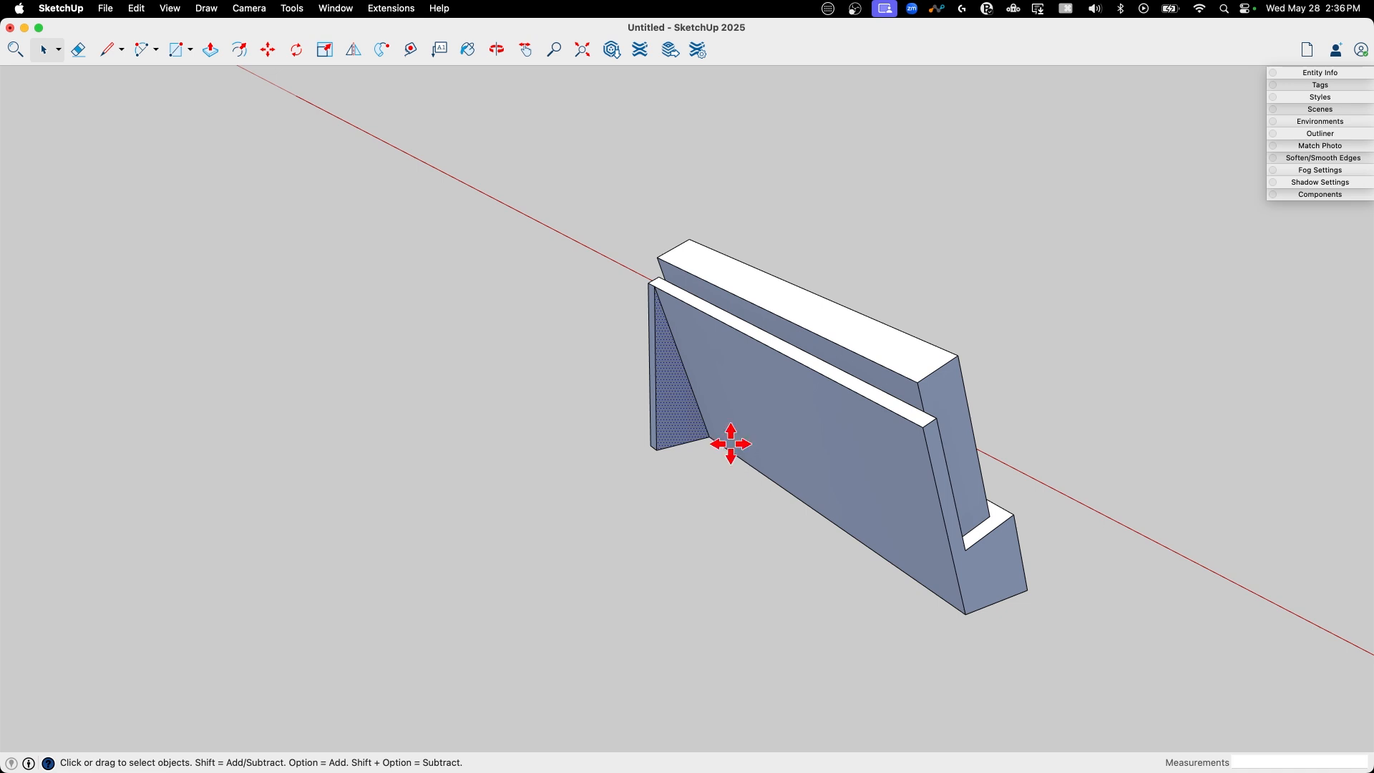
click(268, 49)
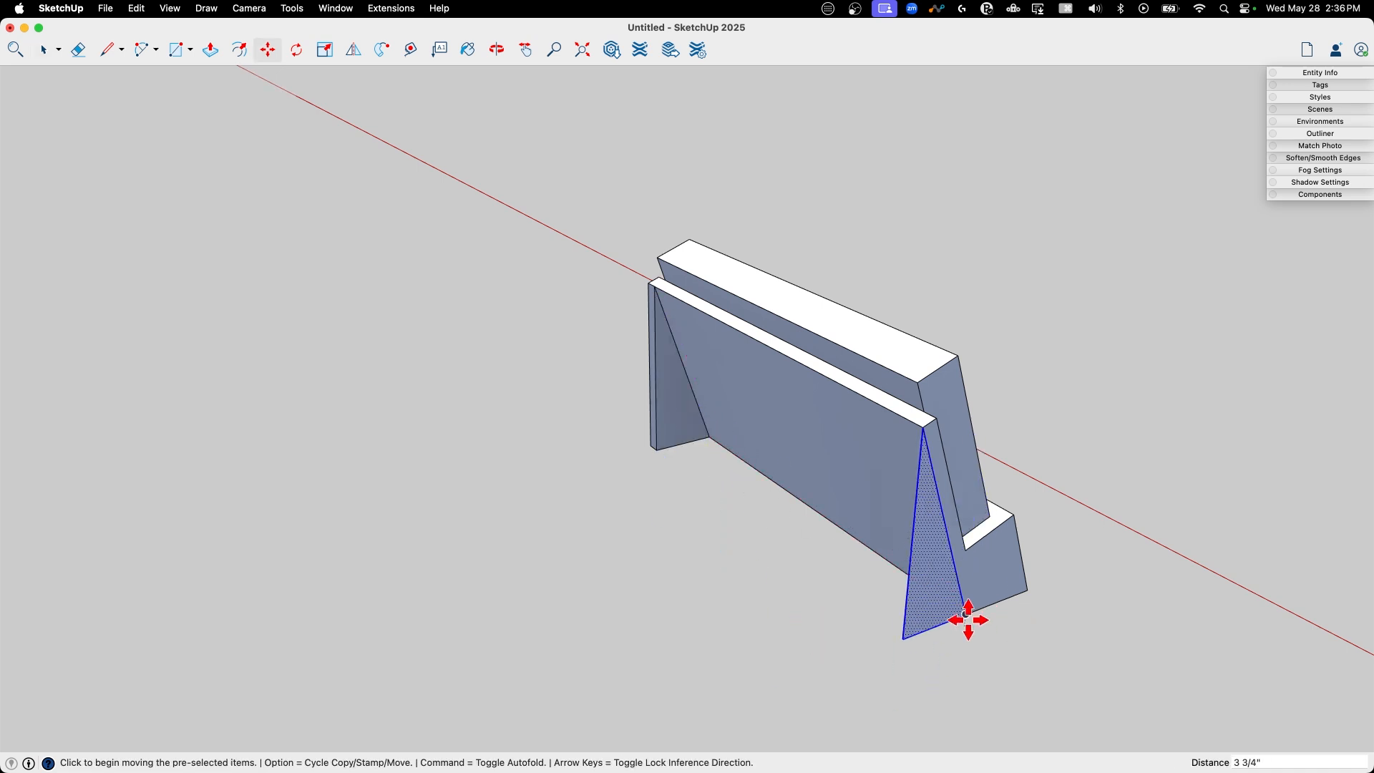
click(210, 49)
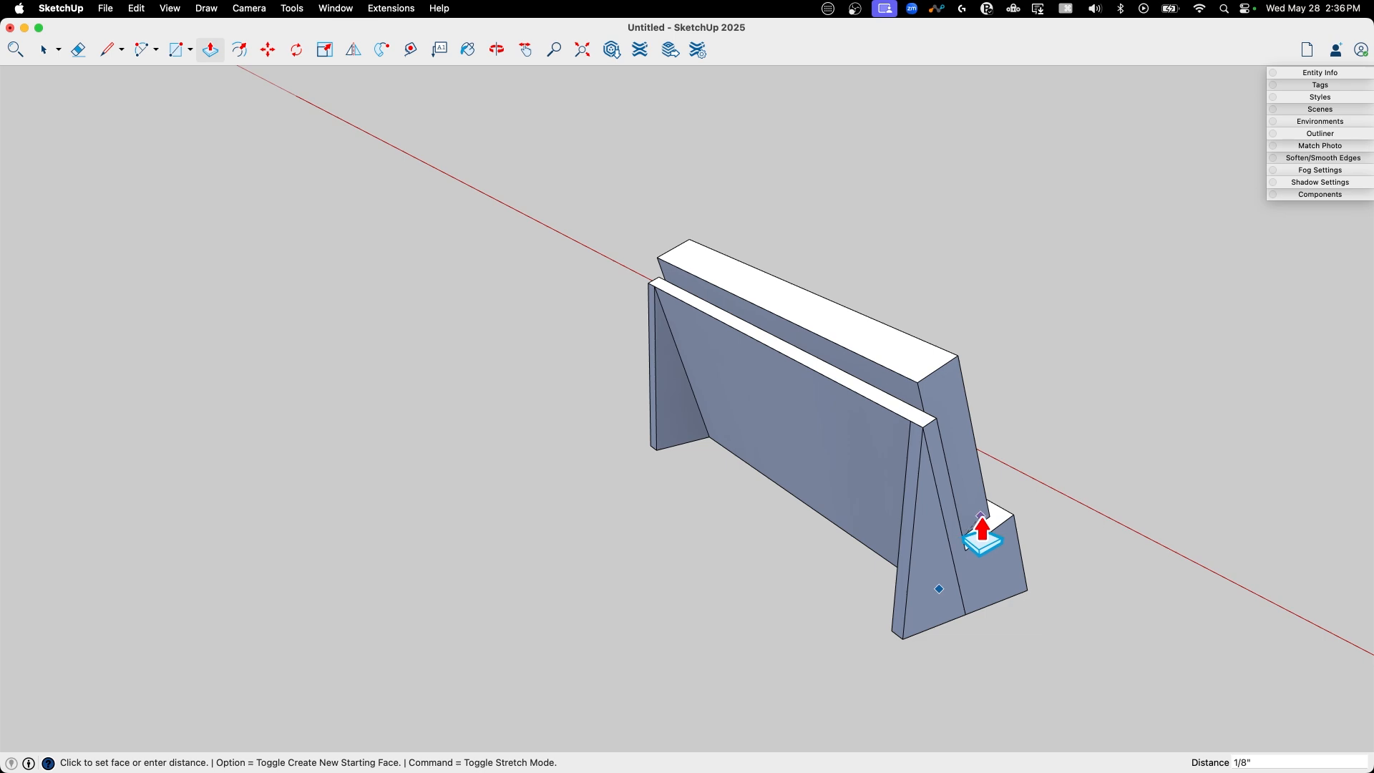
Thicken the copied leg to 1/8" and begin a cleanup edge at its base
click(78, 49)
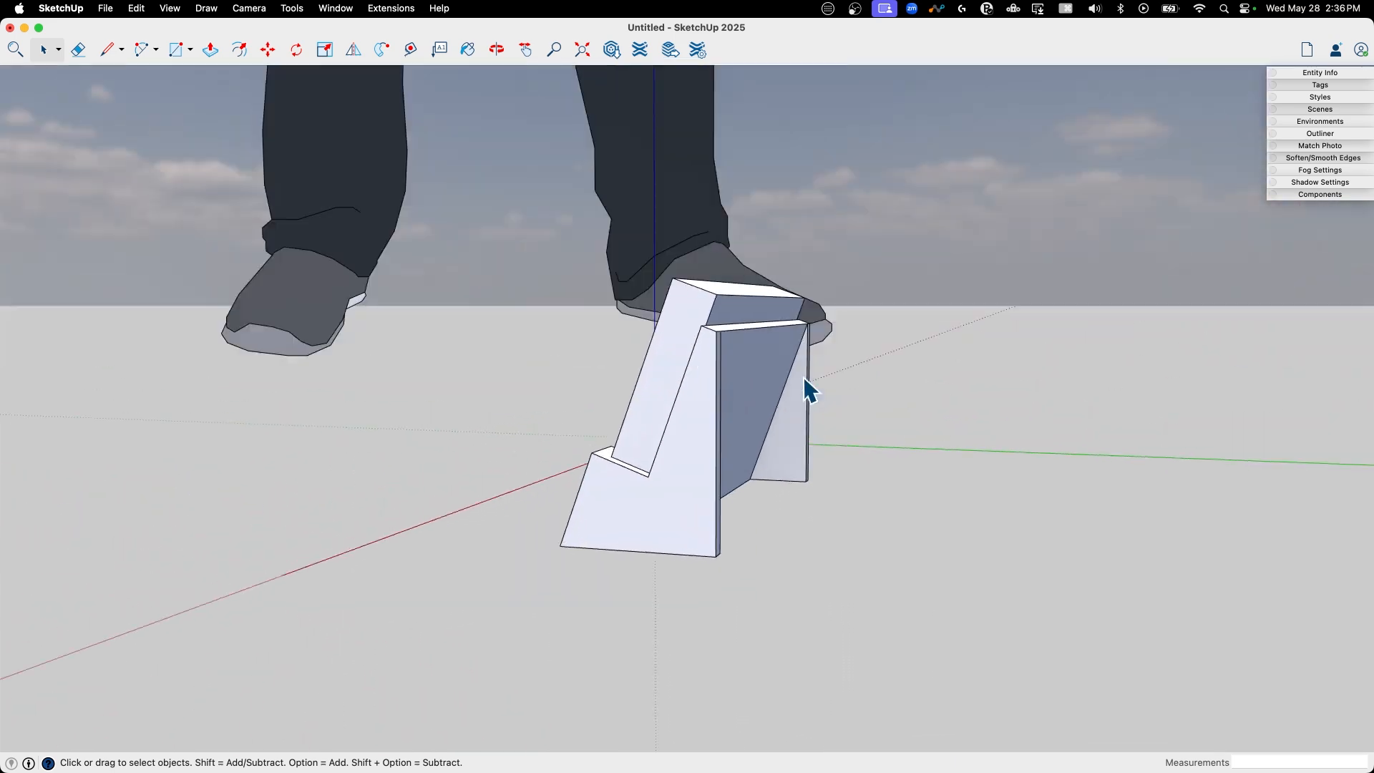
right_click(806, 389)
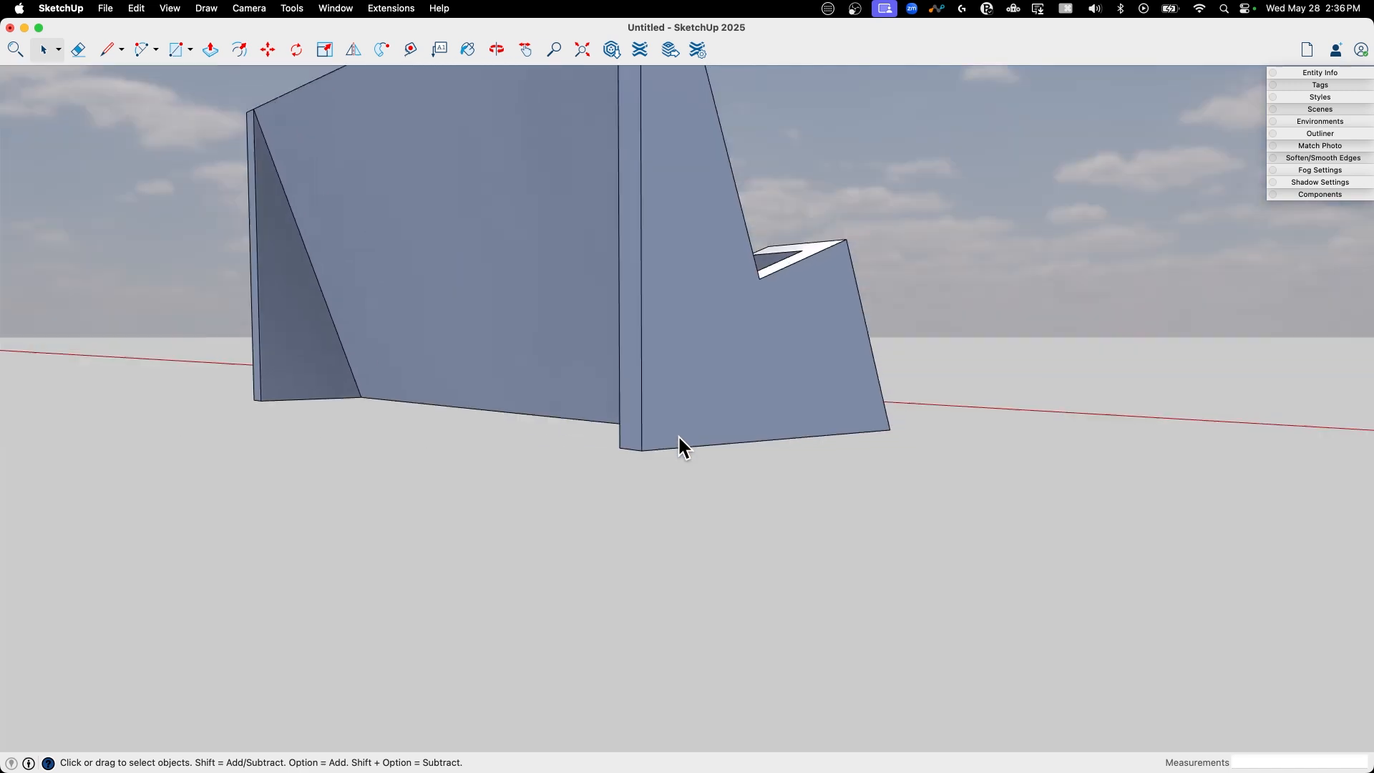
click(104, 48)
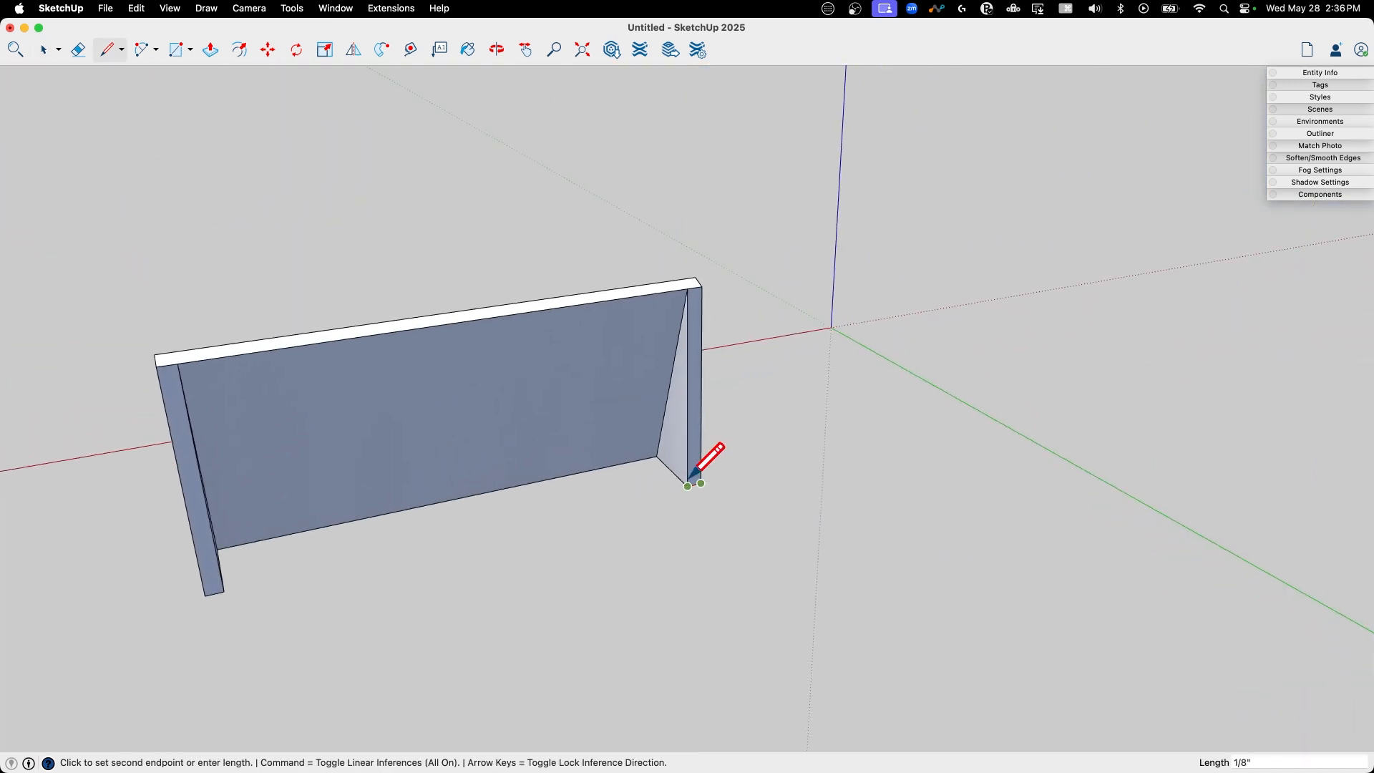
mouse_move(604, 491)
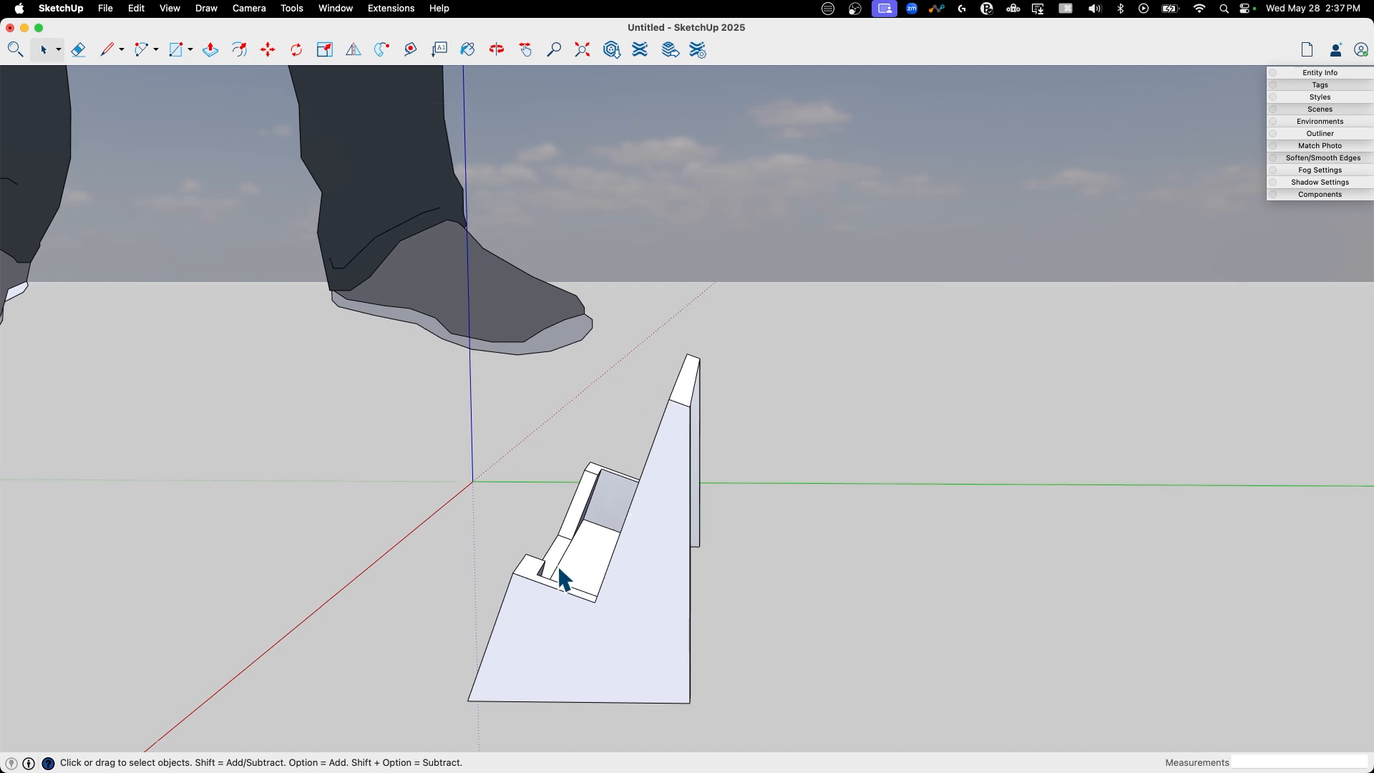
Orbit around the finished holder to review it before grouping its geometry
click(78, 49)
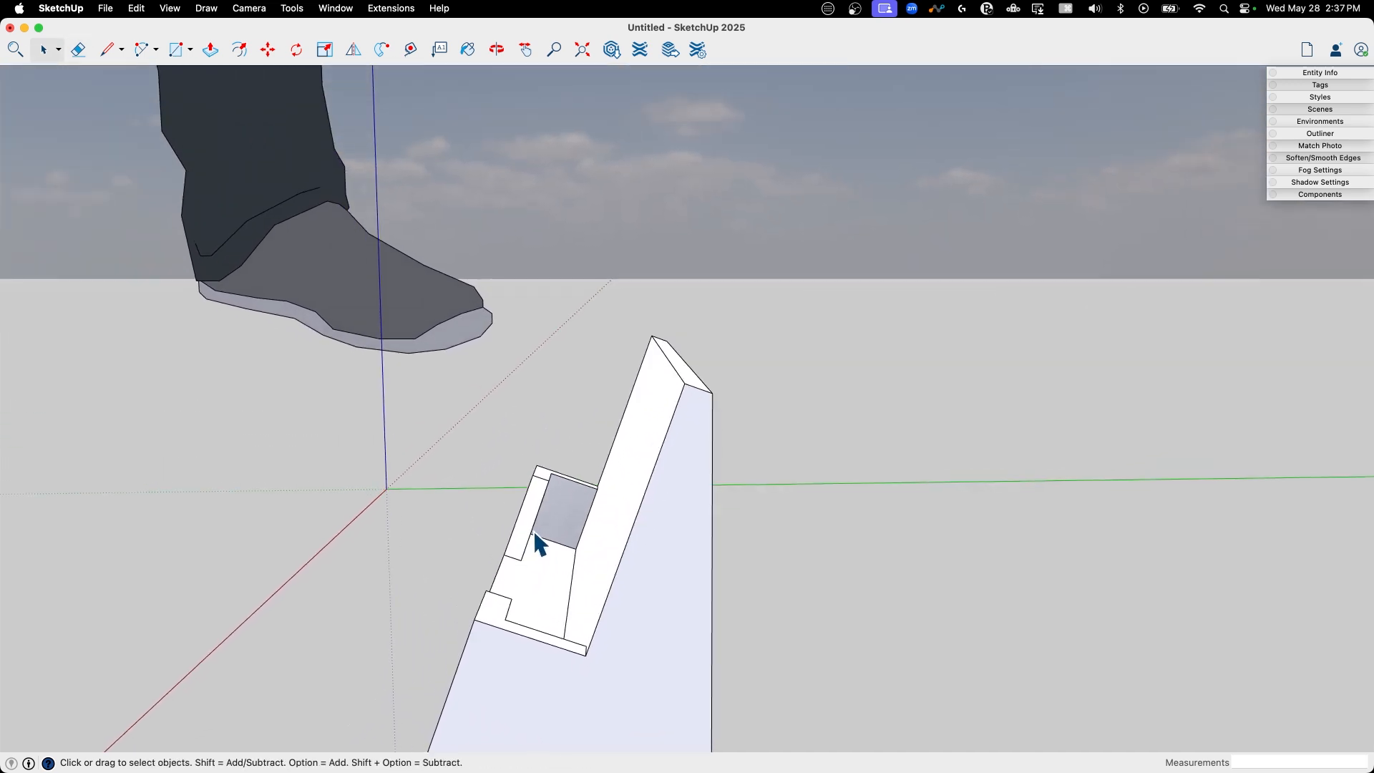
drag(534, 543, 474, 578)
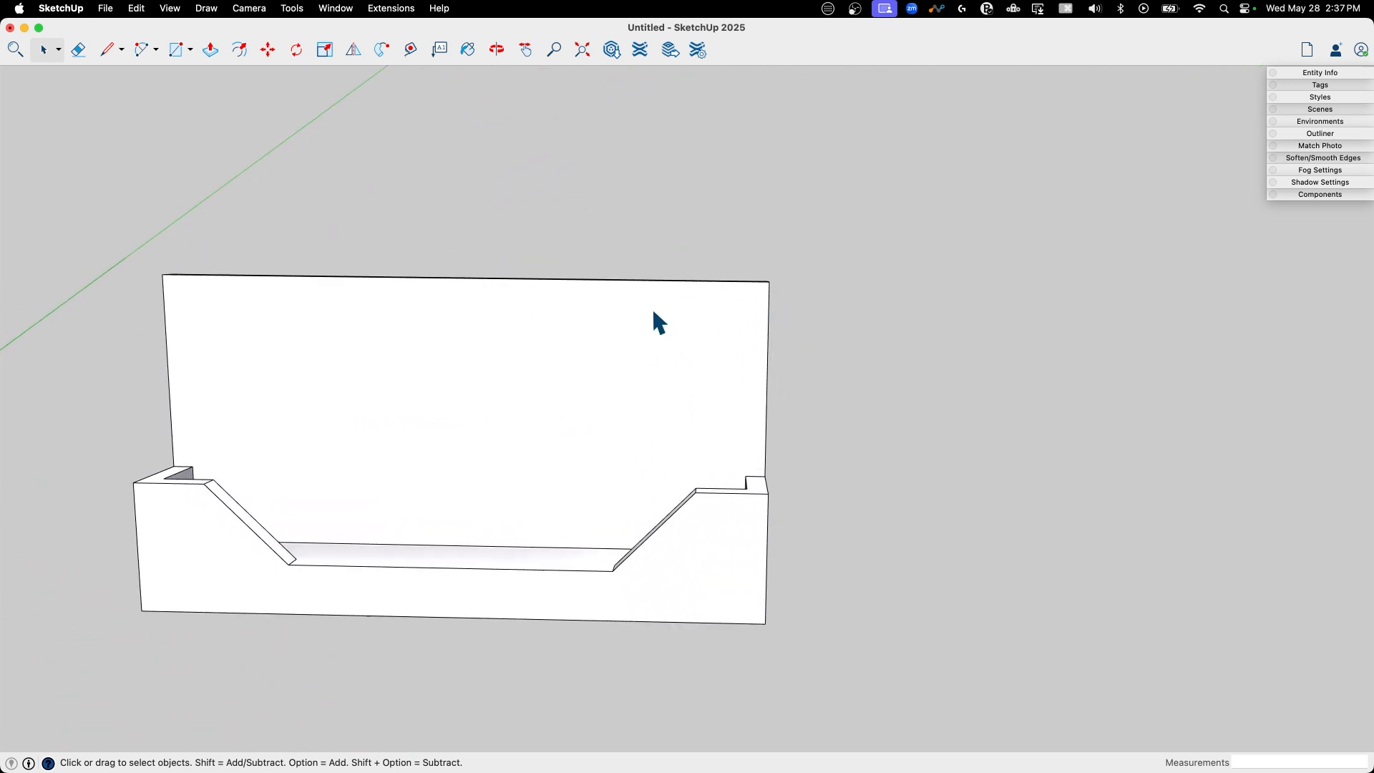
drag(658, 322, 783, 419)
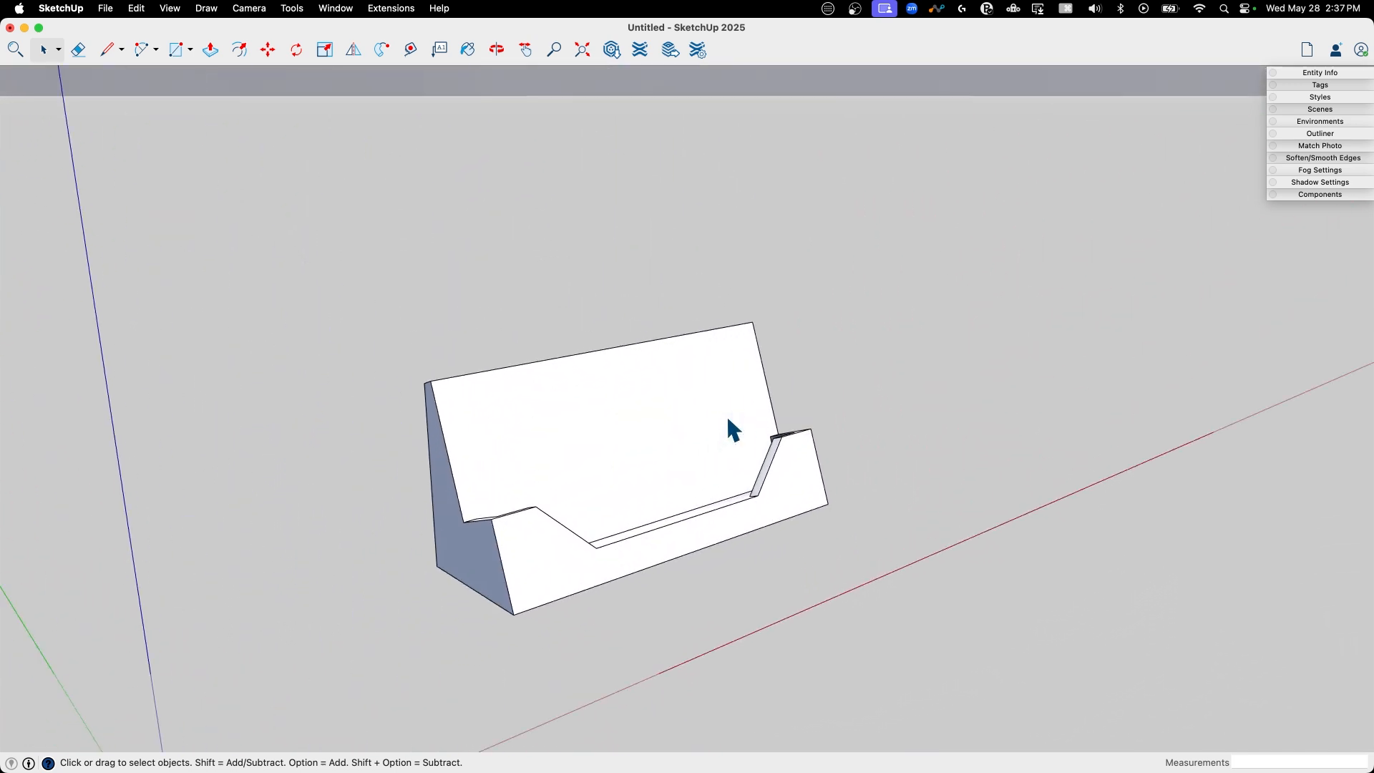
drag(731, 430, 688, 516)
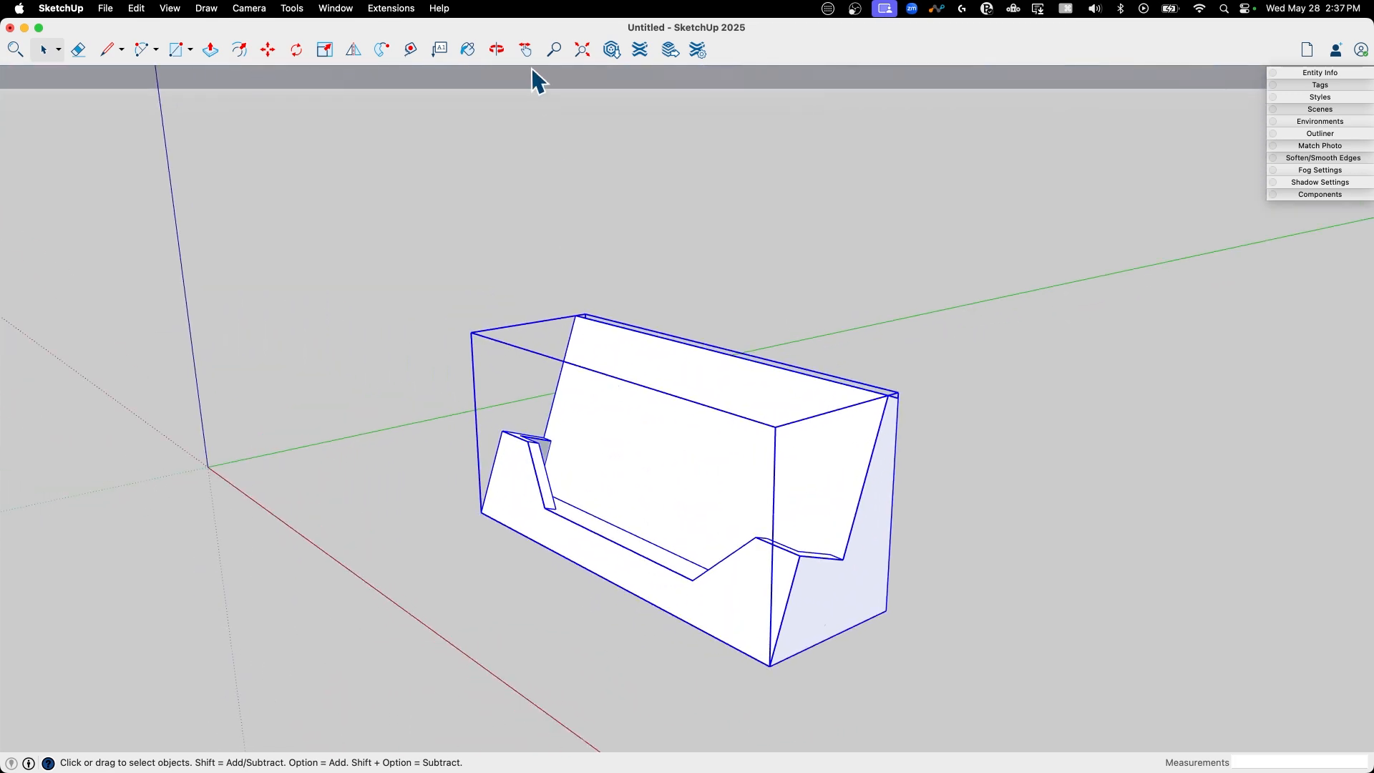
Show Entity Info for the group and run Solid Inspector on the card holder
click(1320, 72)
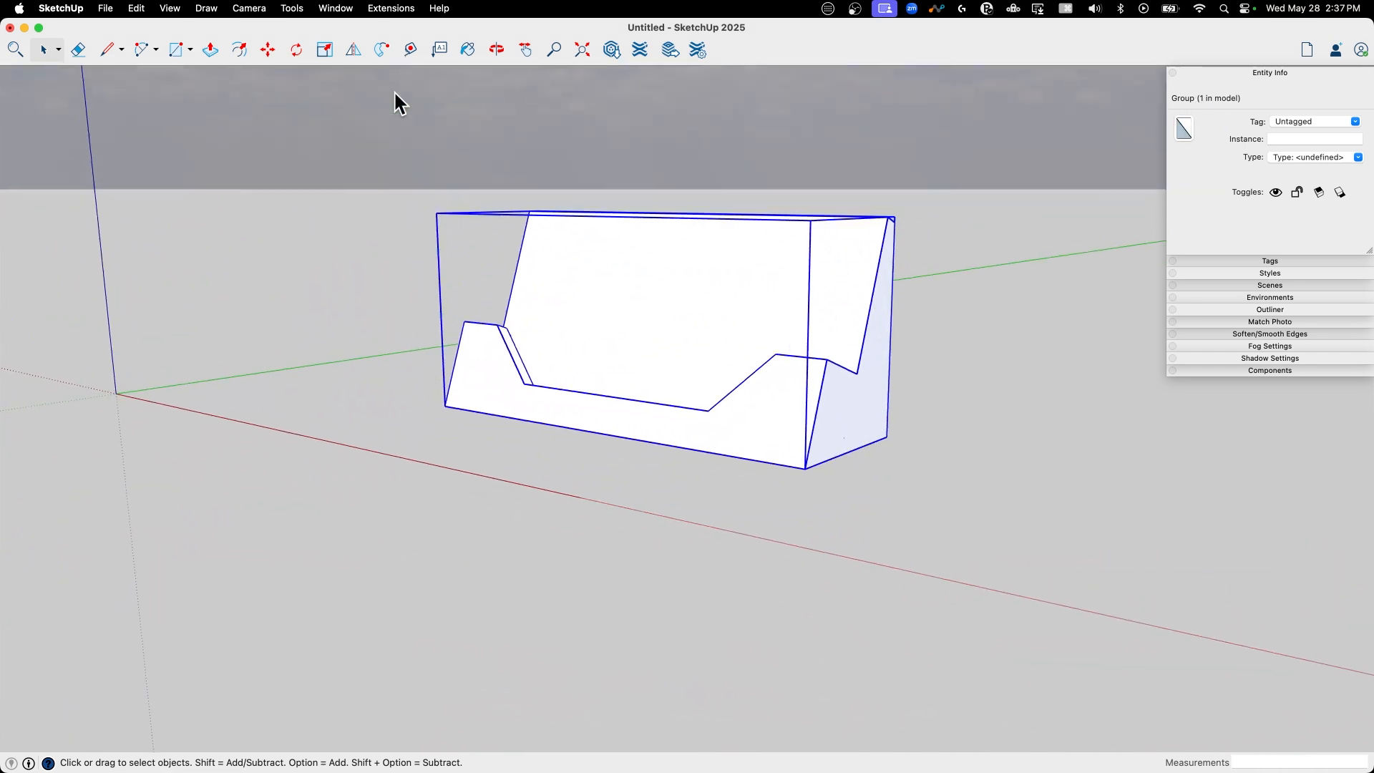
click(335, 8)
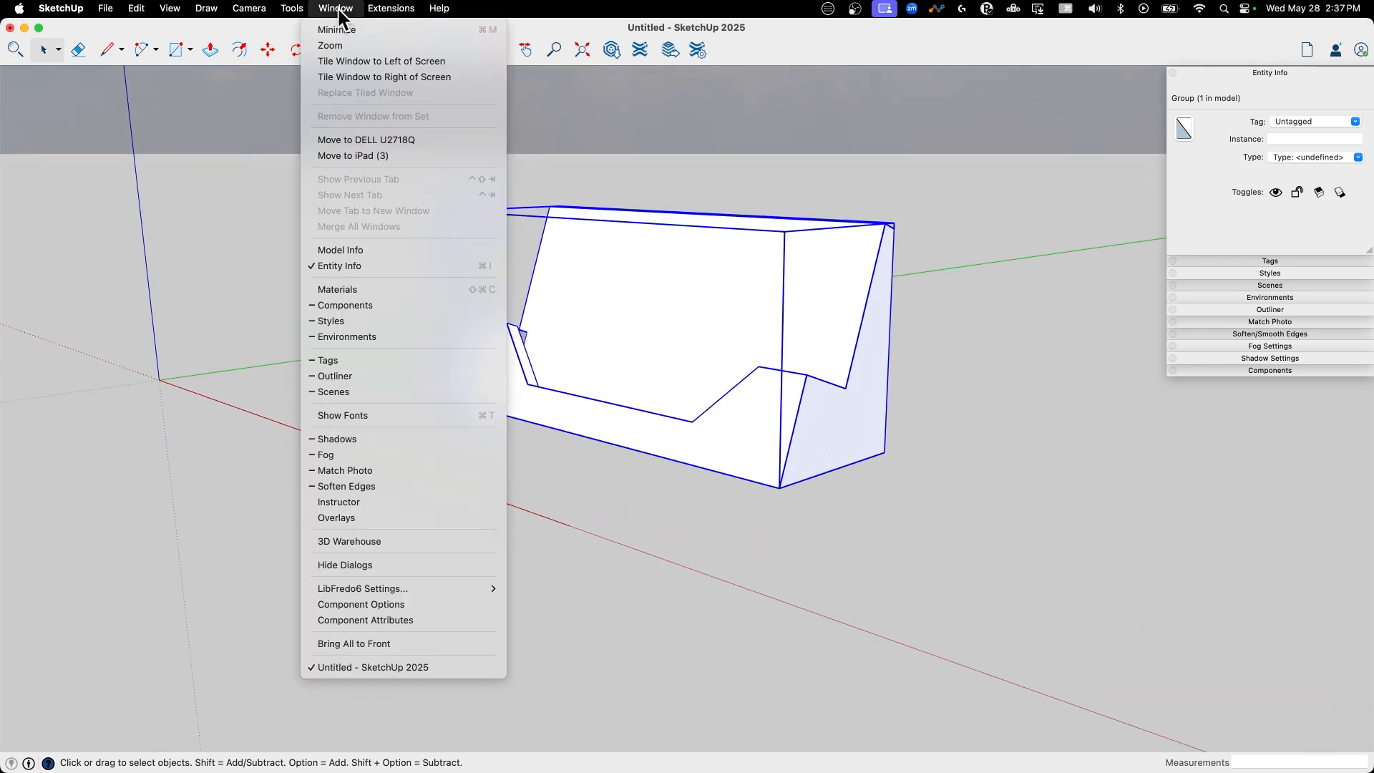
click(292, 8)
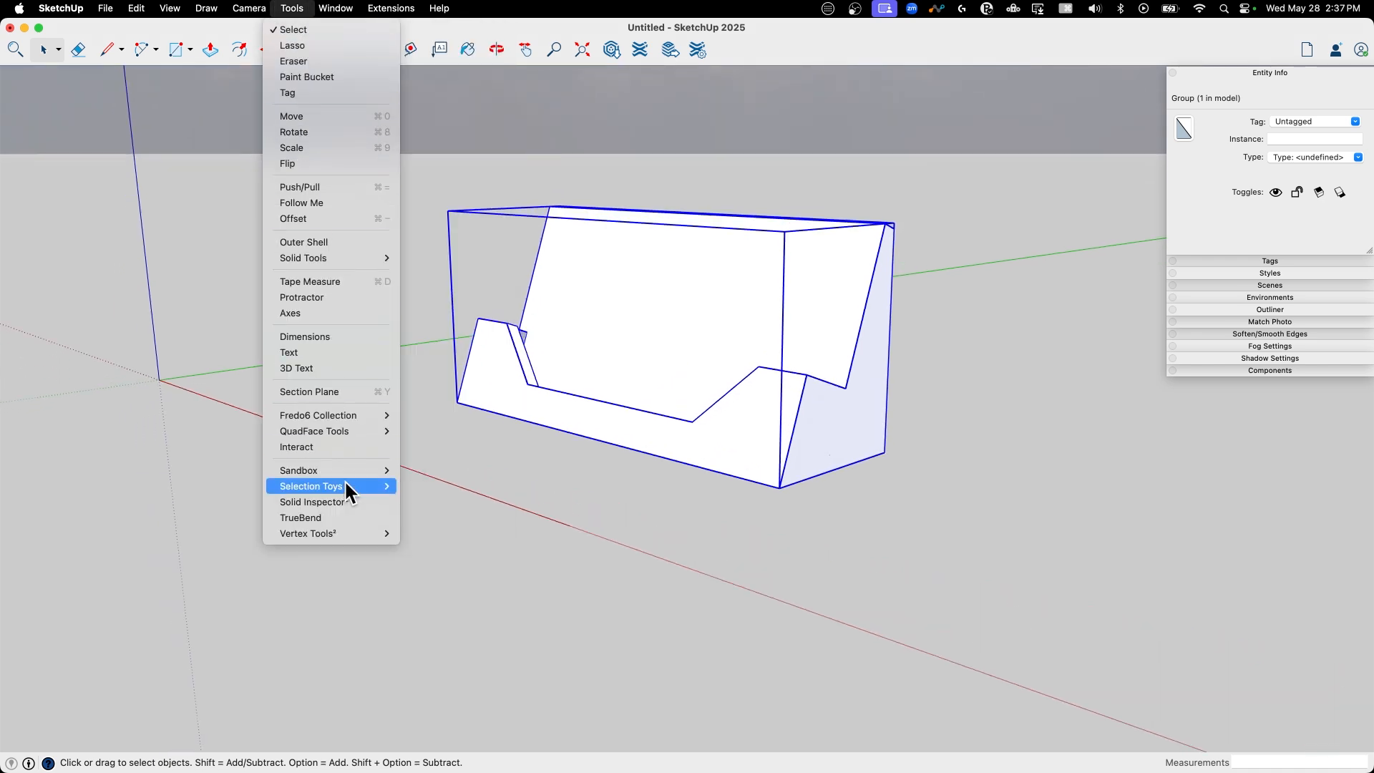
click(312, 501)
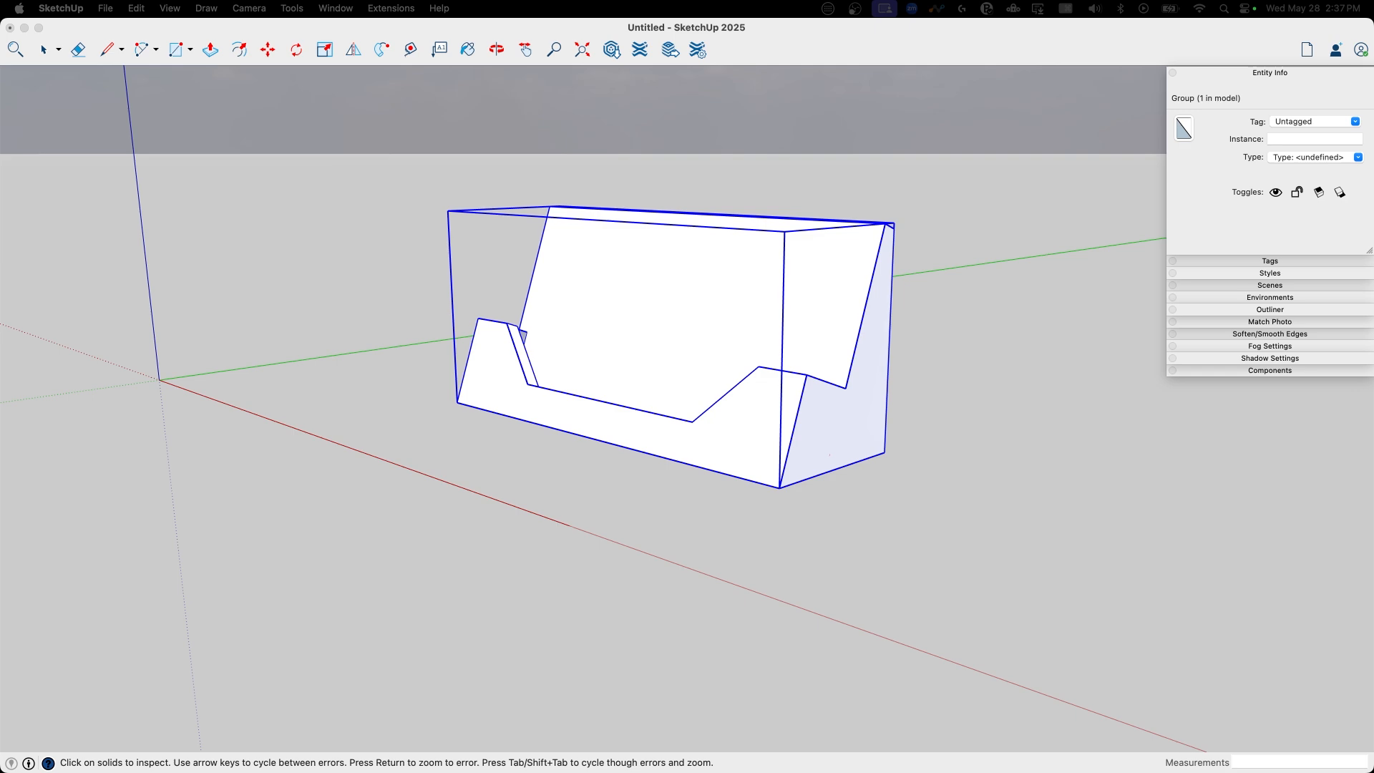
click(611, 48)
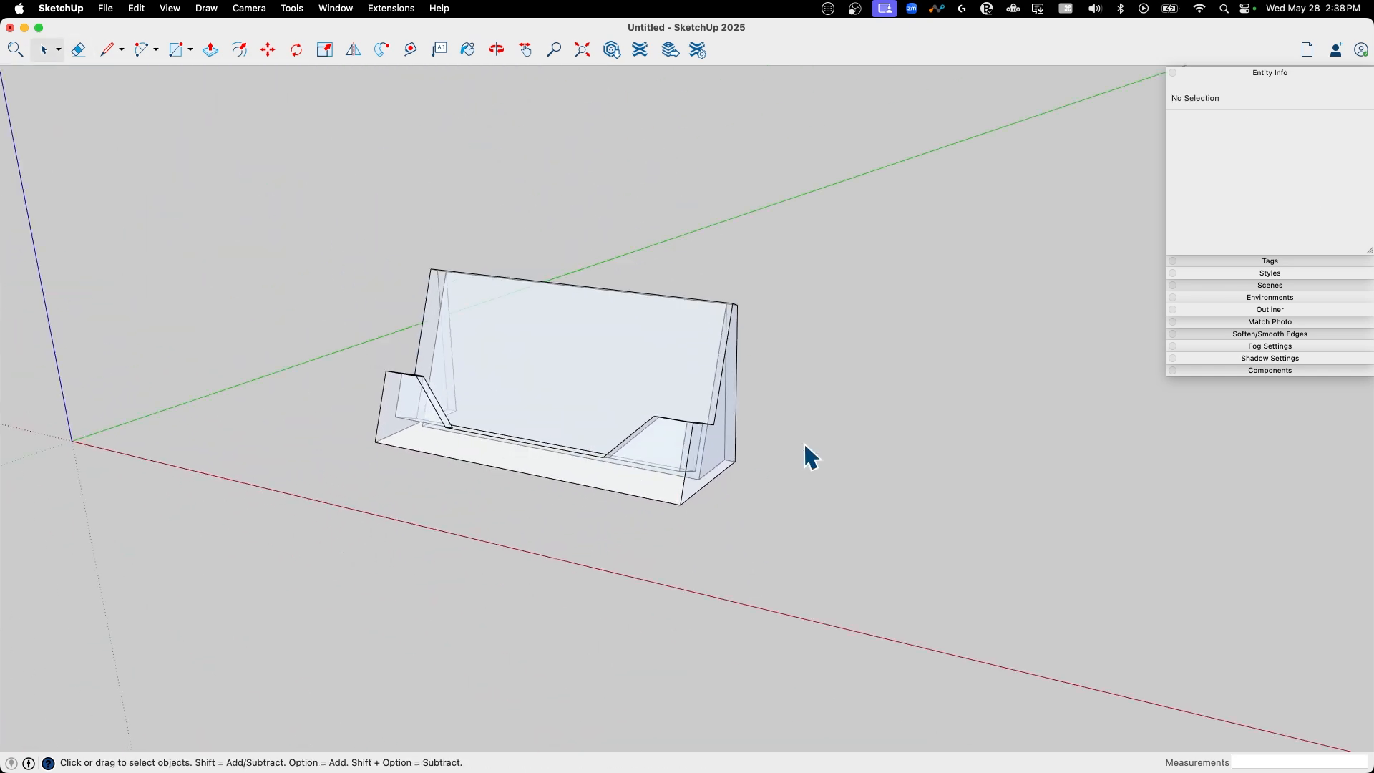
click(552, 385)
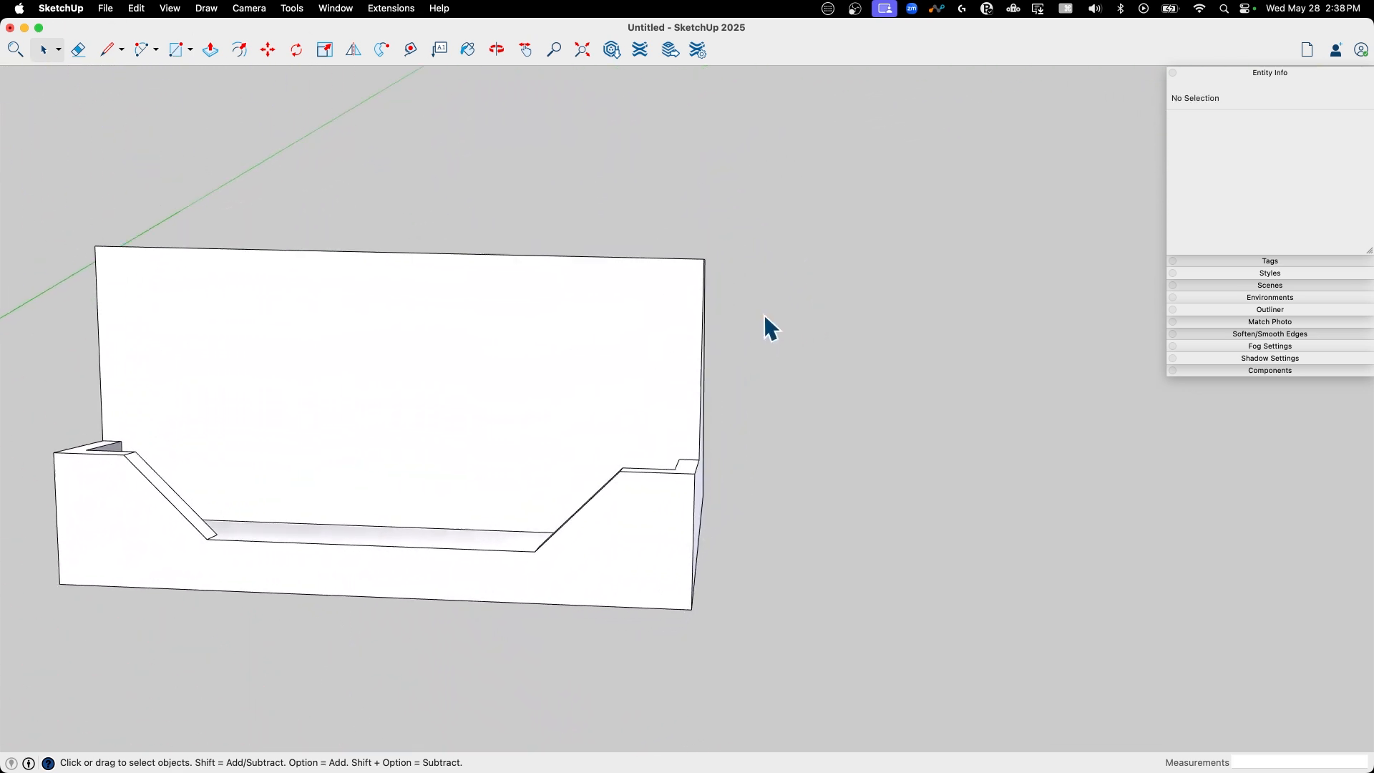
drag(763, 325, 517, 325)
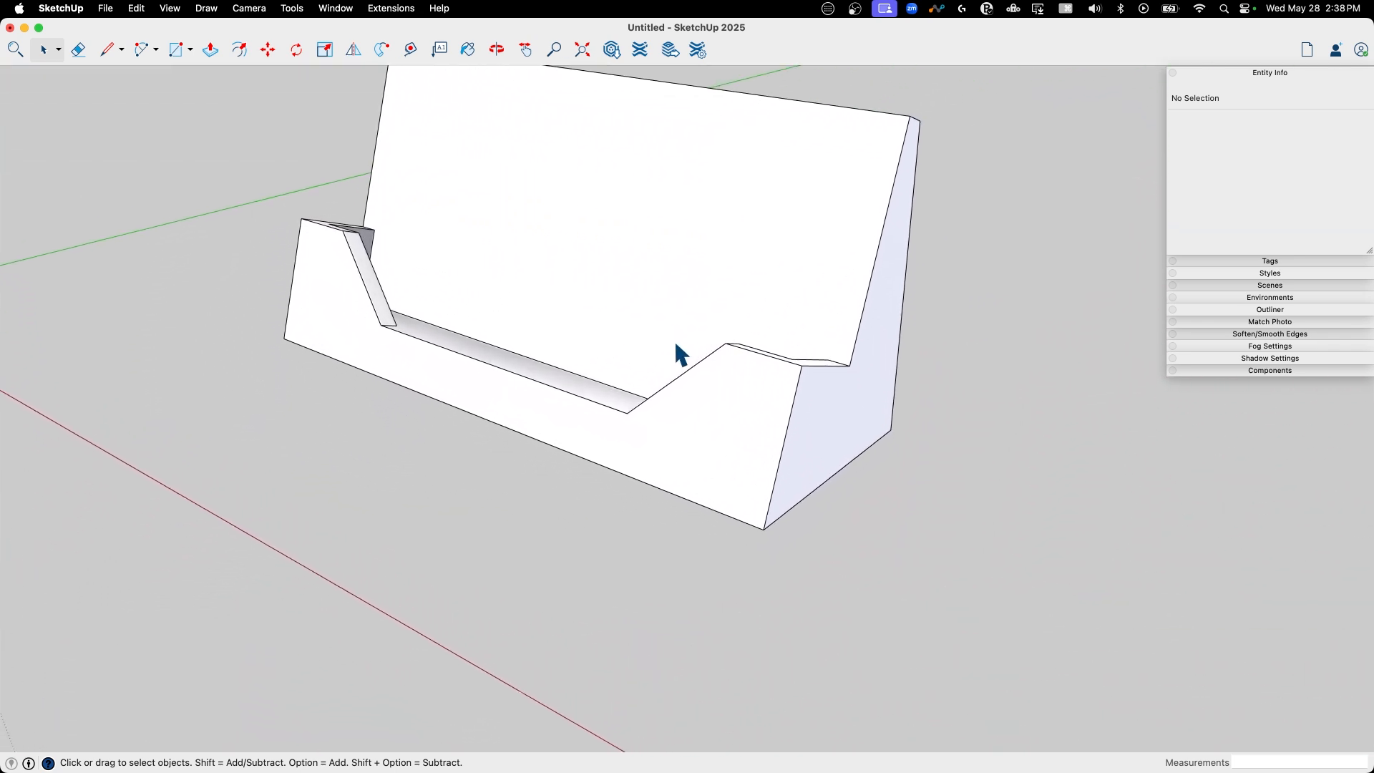
drag(679, 355, 511, 249)
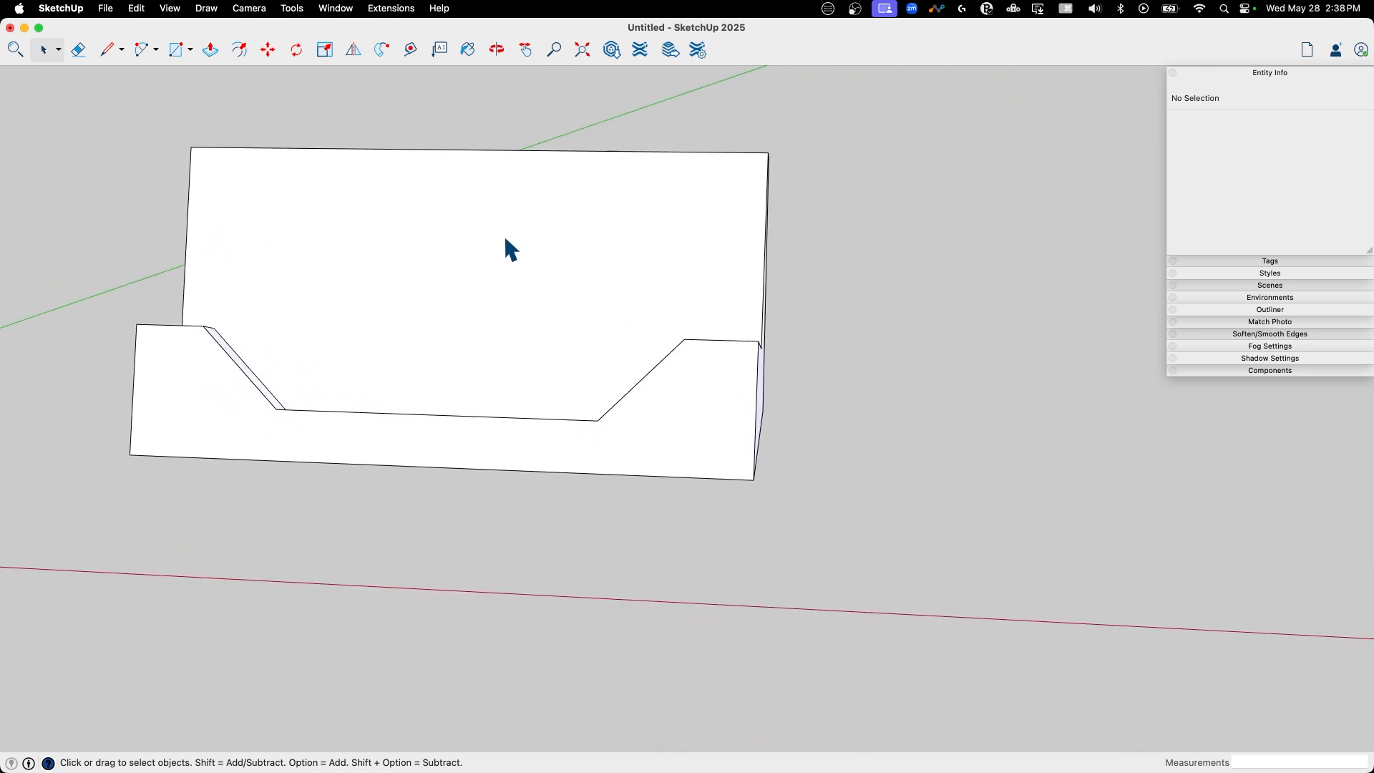
drag(509, 249, 521, 364)
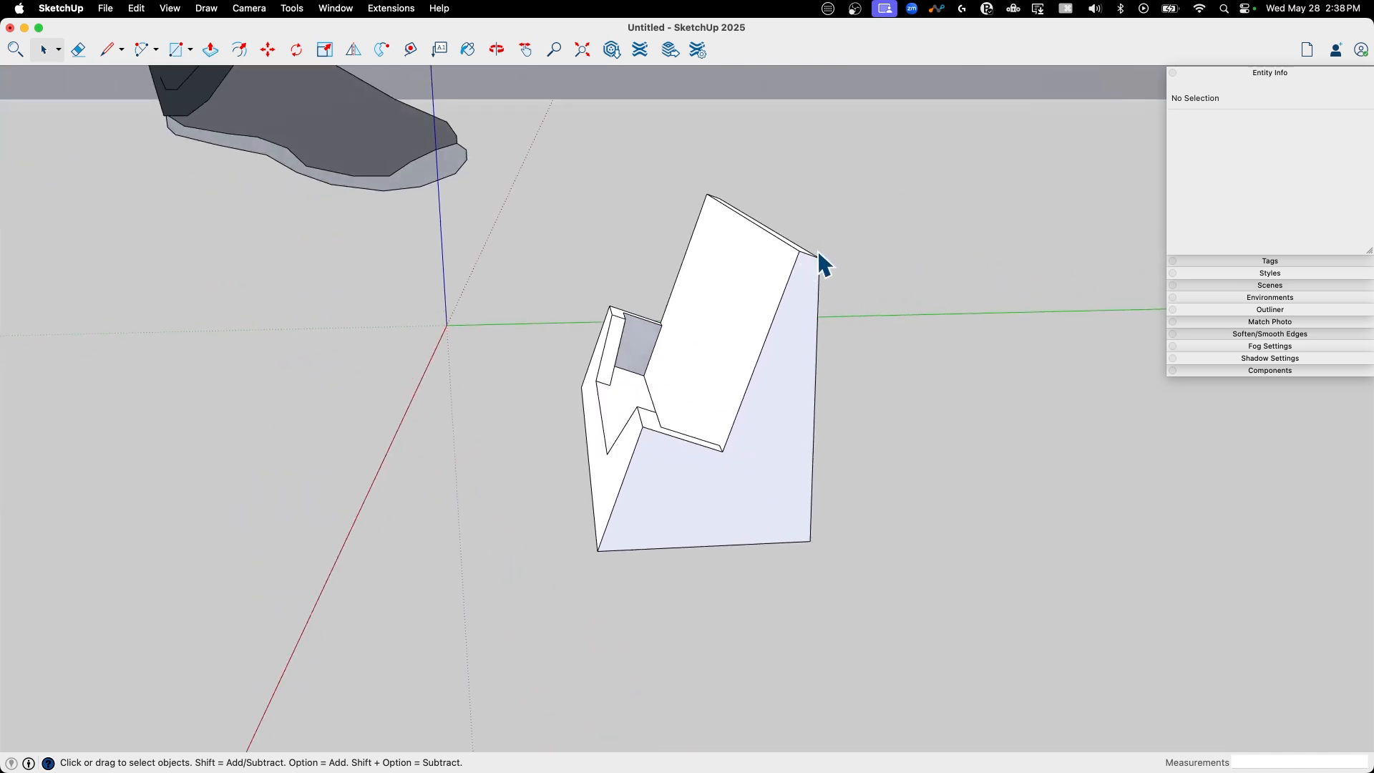
drag(819, 268, 814, 96)
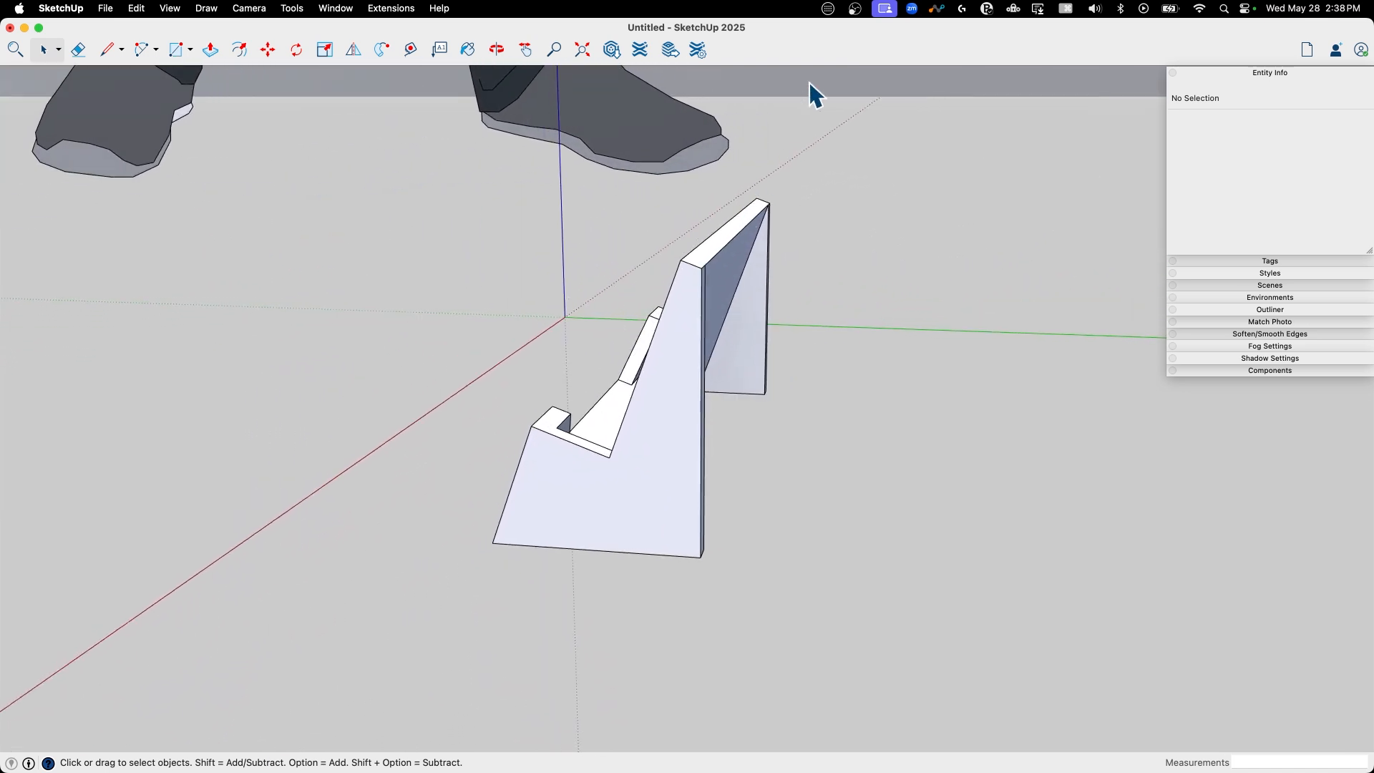
drag(815, 94, 453, 155)
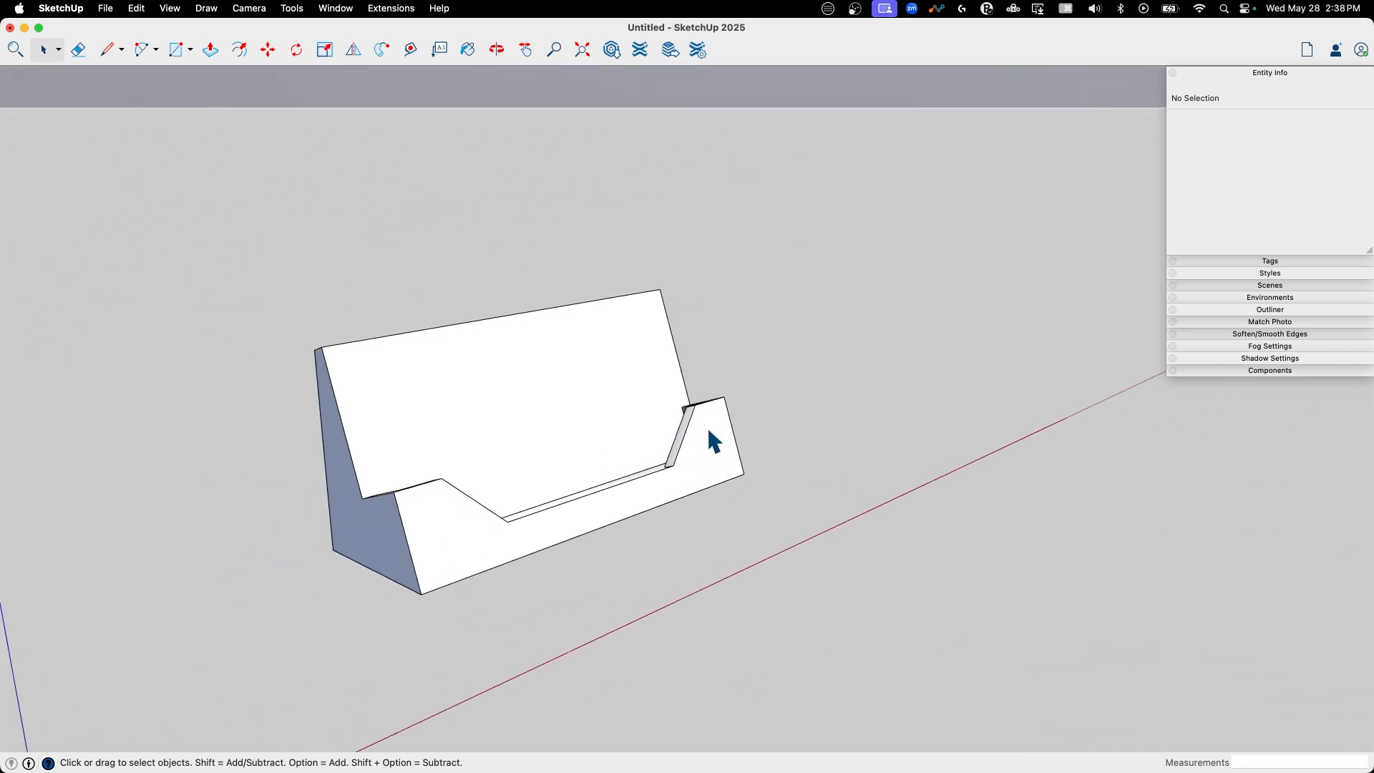
drag(710, 438, 785, 417)
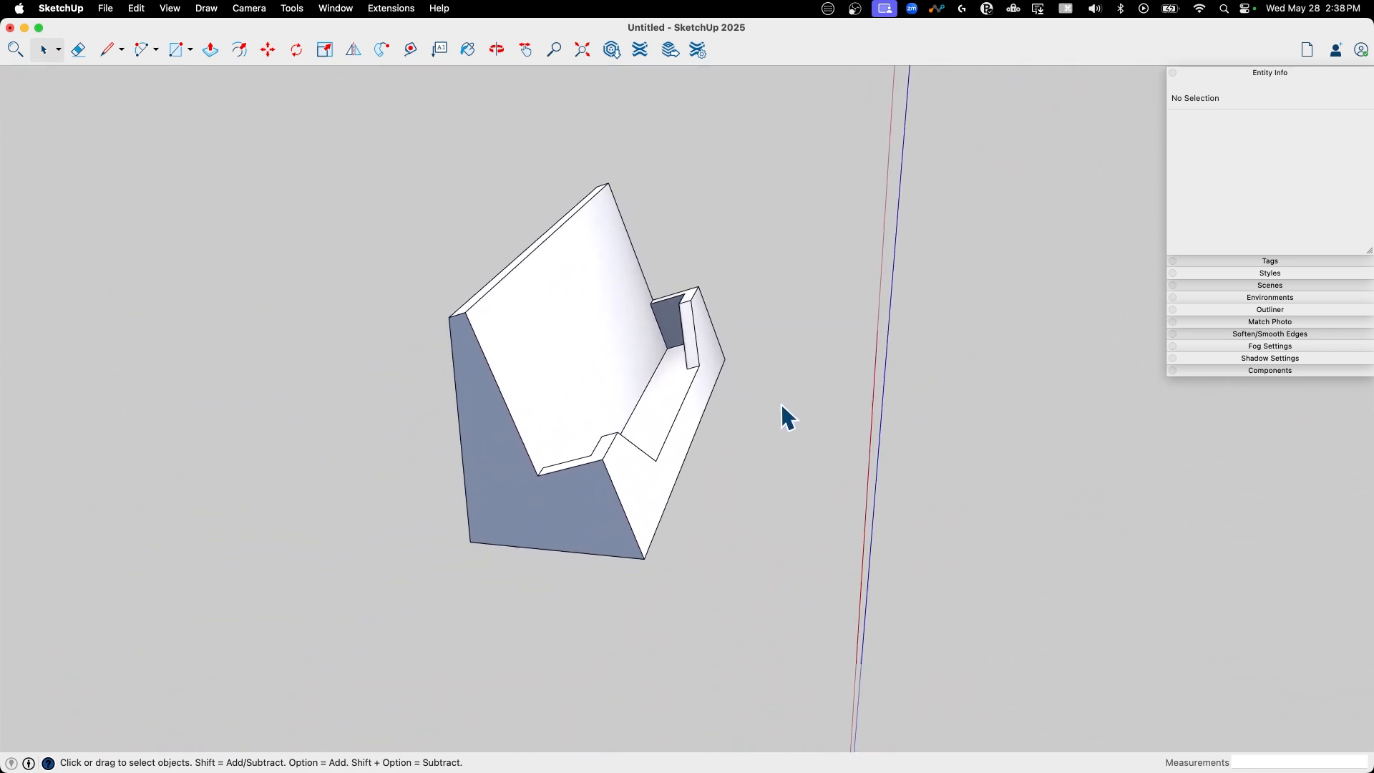
drag(780, 412, 780, 421)
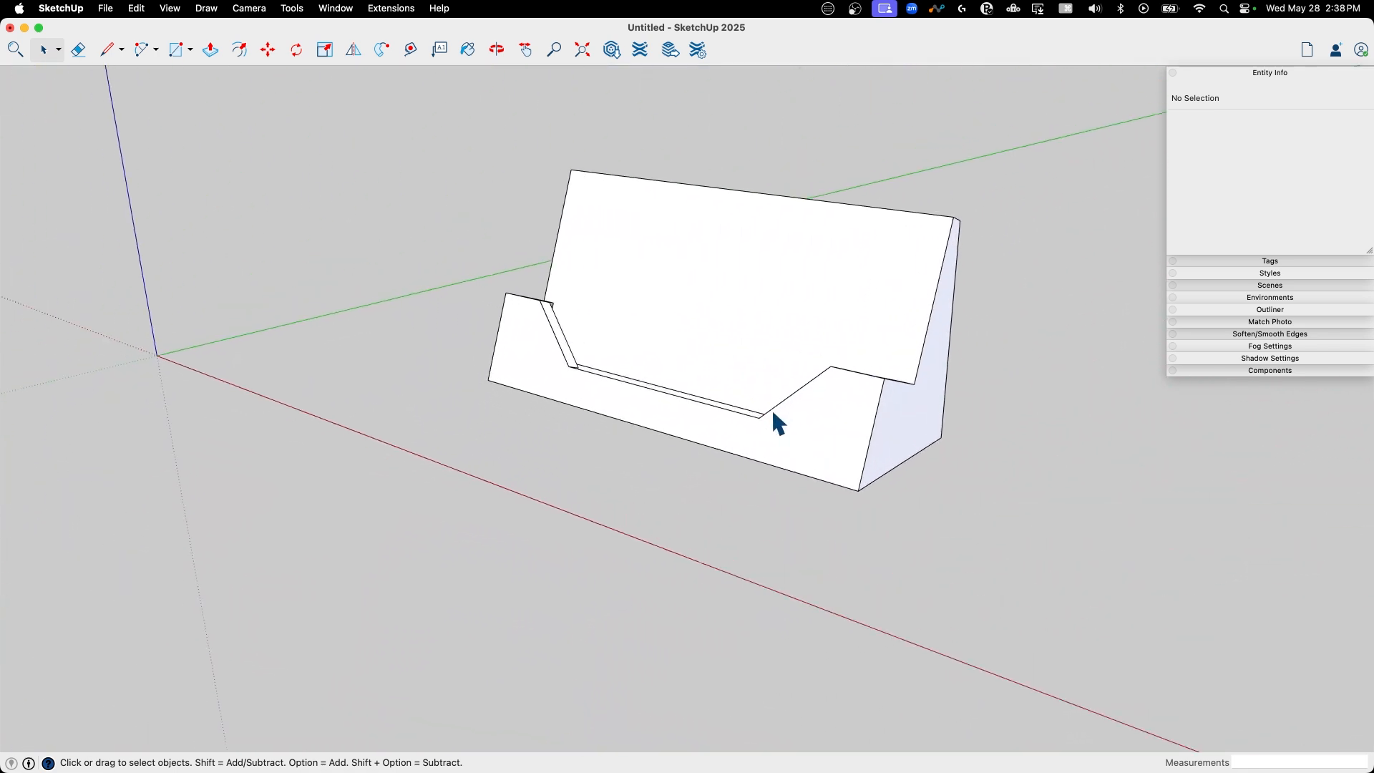